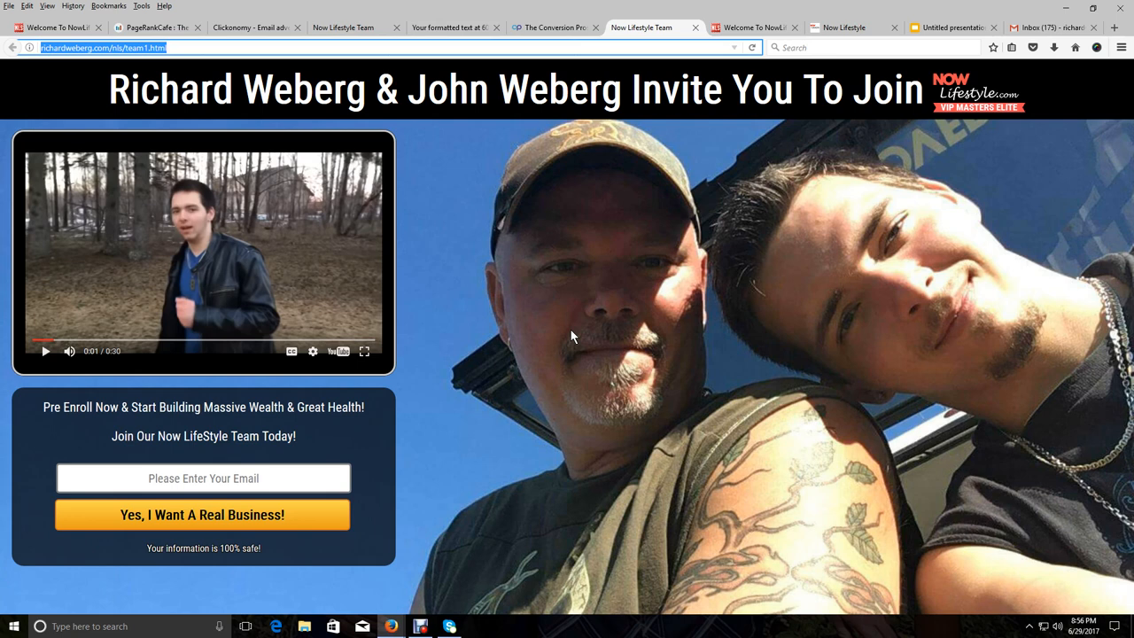
mouse_move(103, 18)
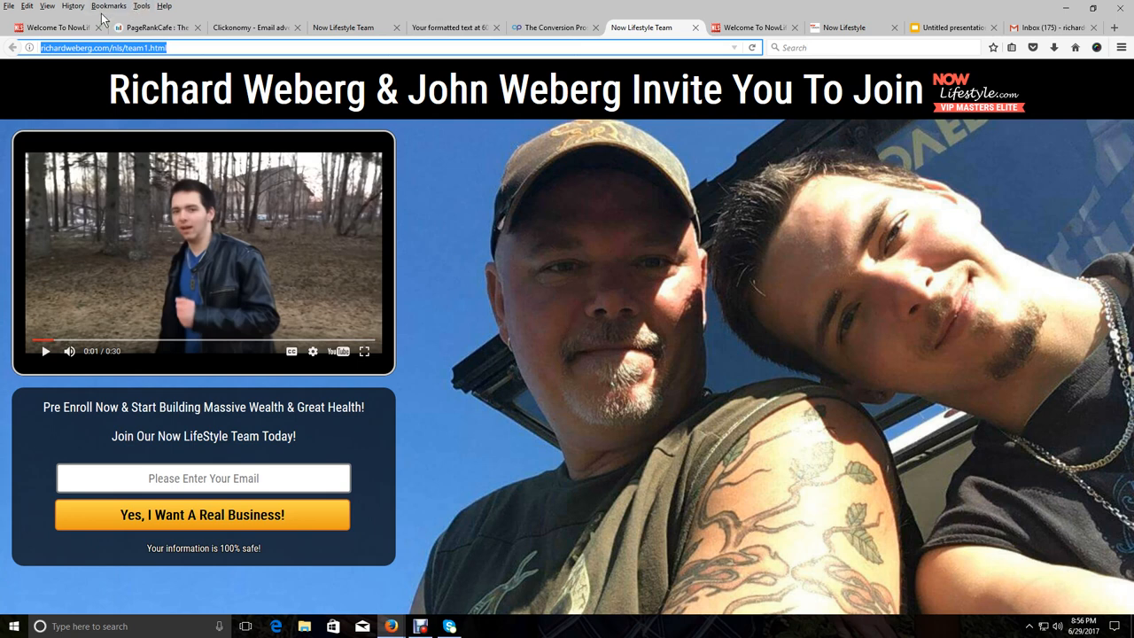
mouse_move(514, 171)
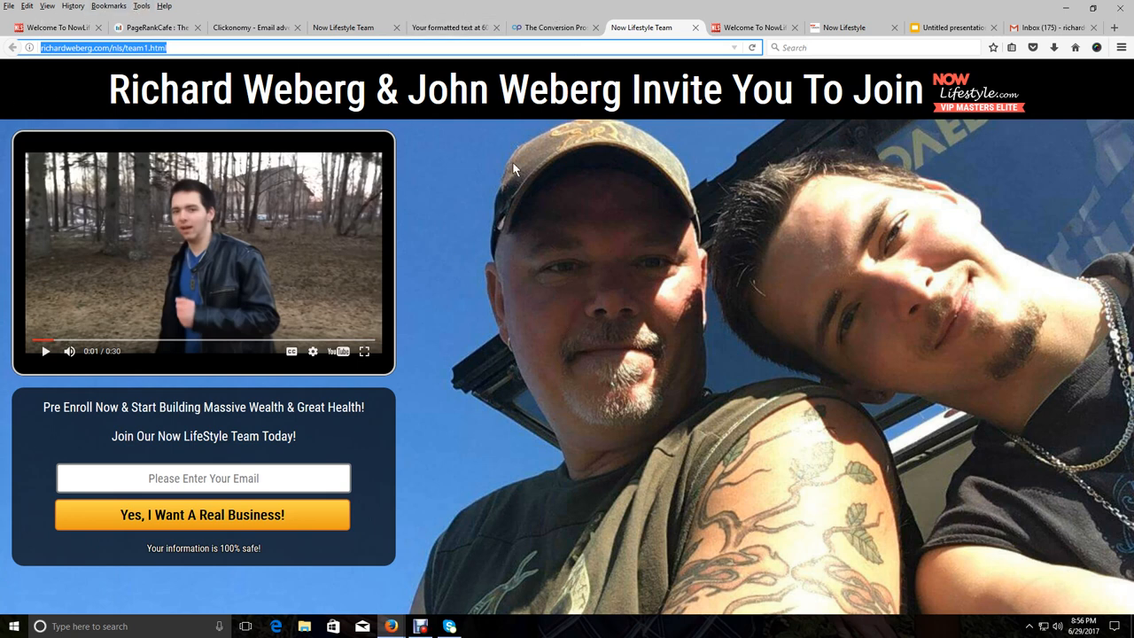
mouse_move(443, 274)
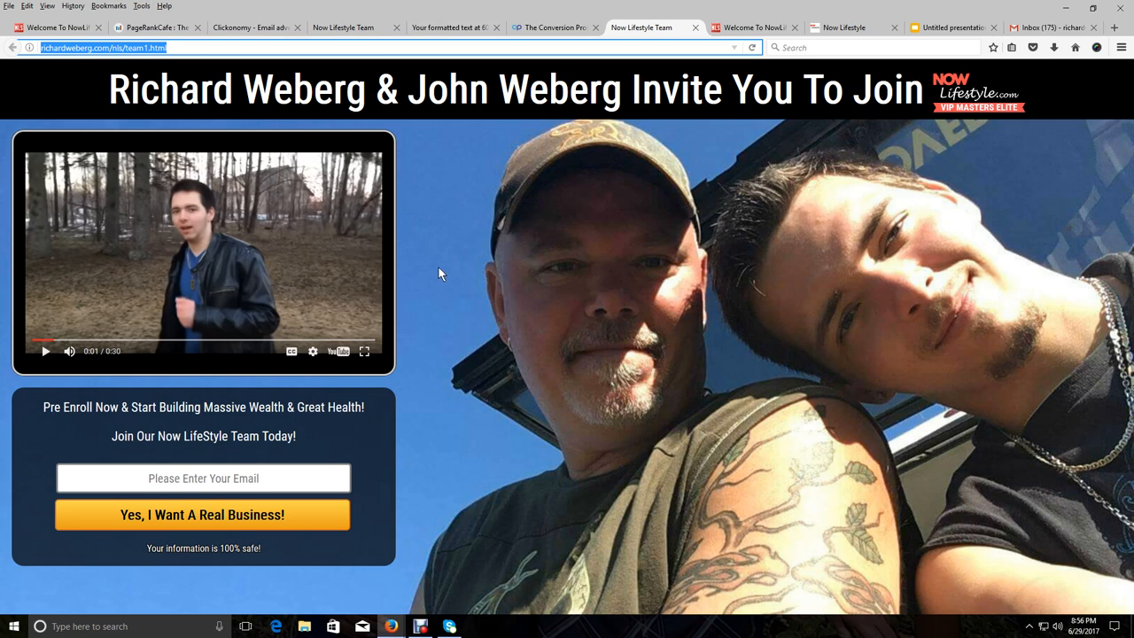
mouse_move(397, 345)
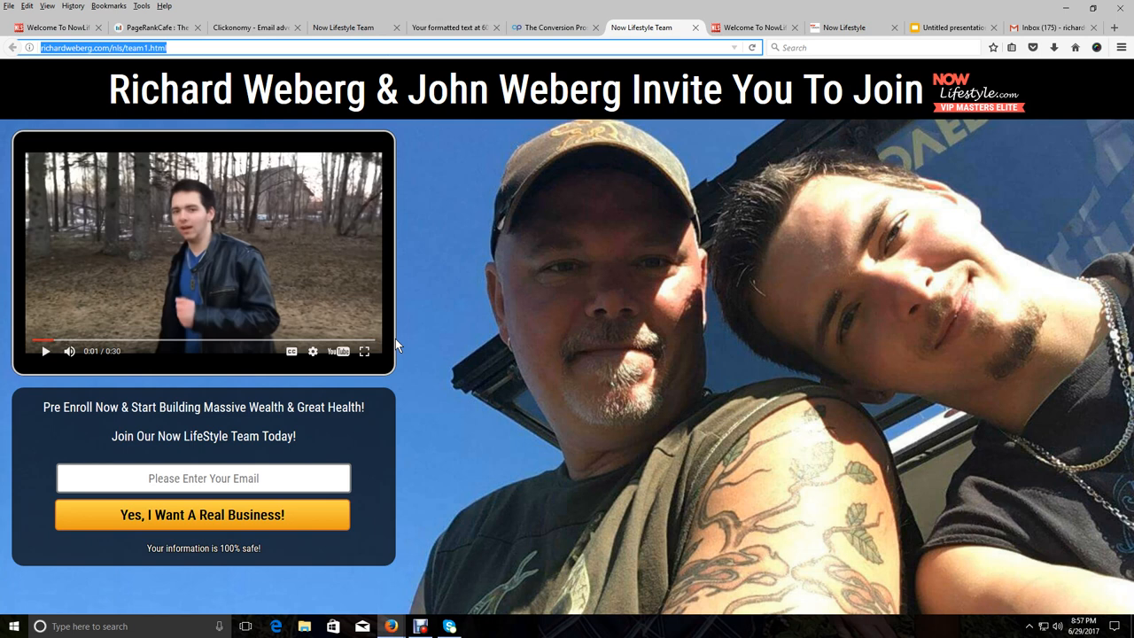
mouse_move(1080, 43)
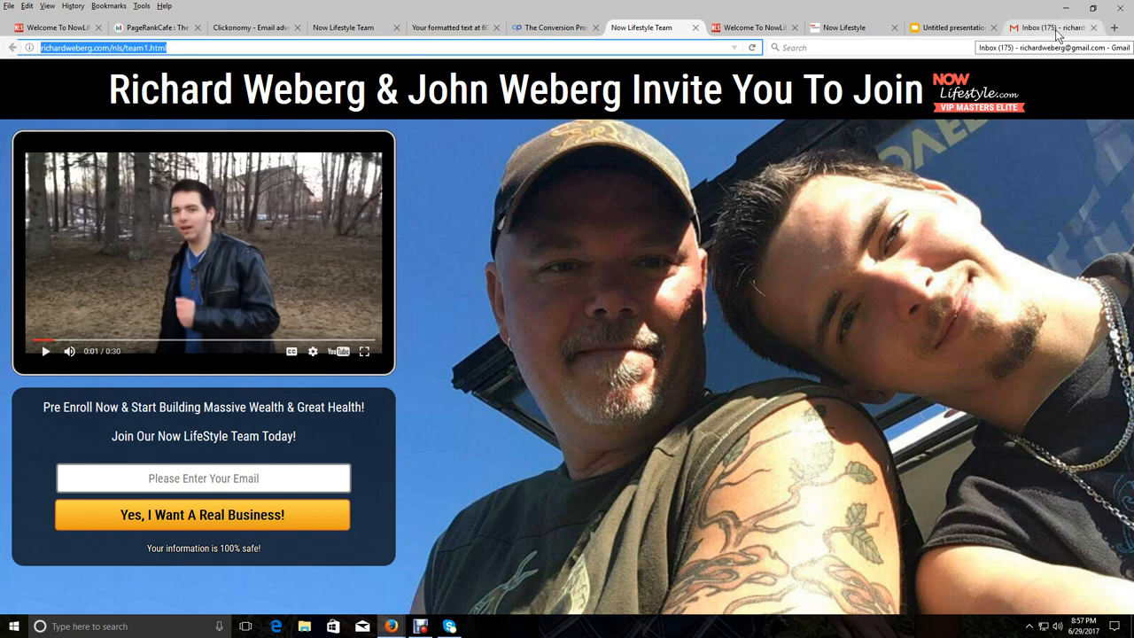
Leave the Now Lifestyle landing page and switch to the Gmail inbox.
left_click(1049, 28)
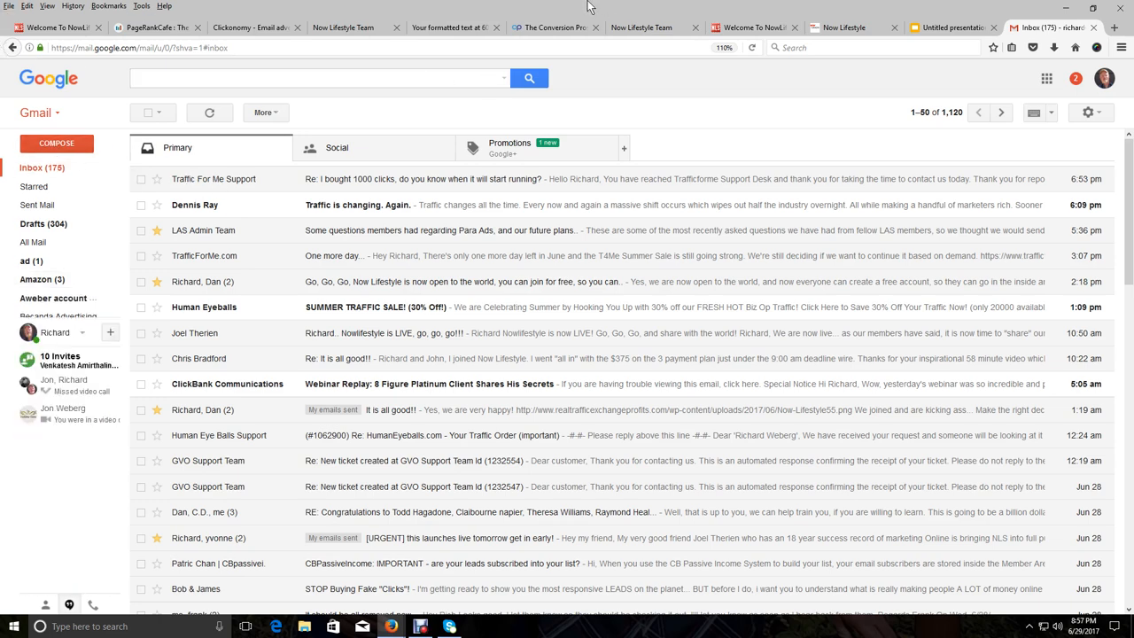
Switch to the untitled Google Slides presentation showing the Weberg contact slide.
left_click(948, 28)
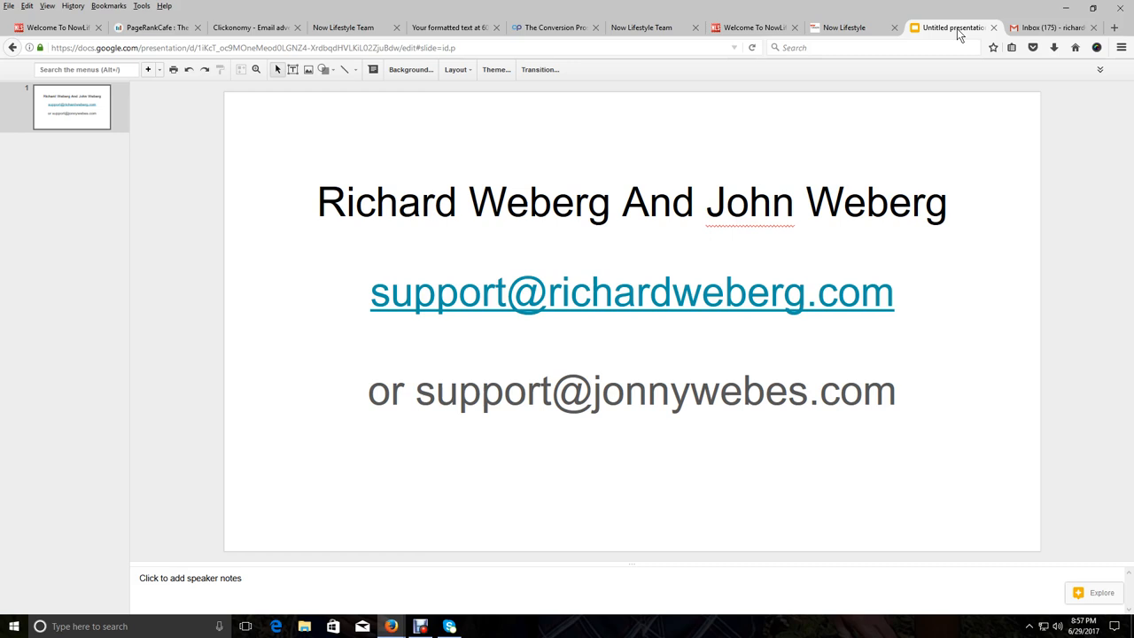
mouse_move(876, 156)
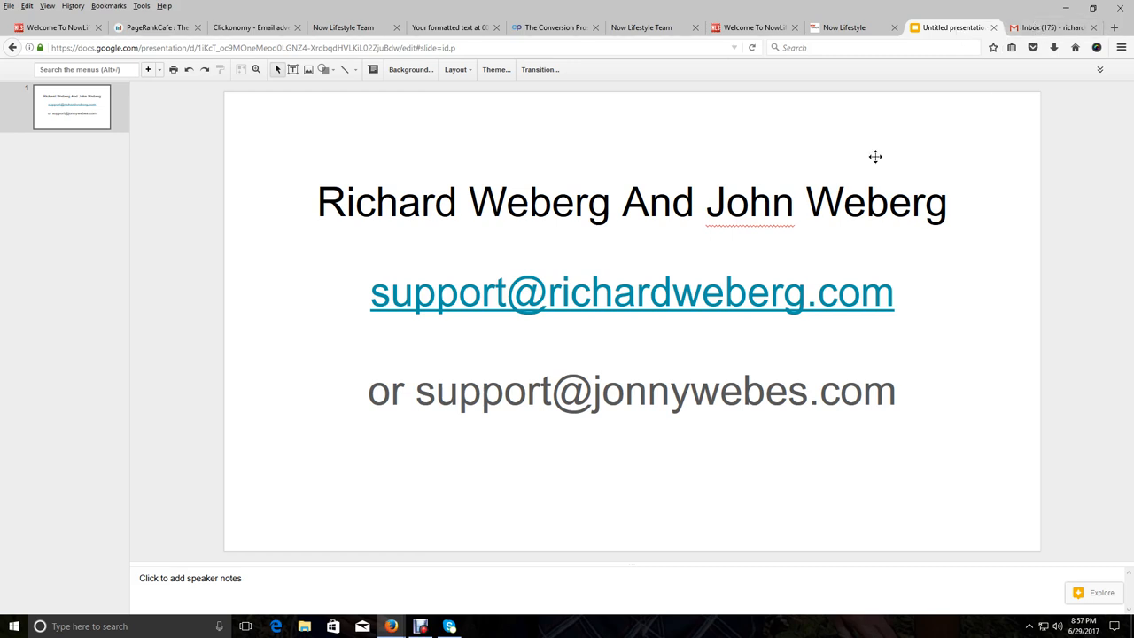
mouse_move(316, 193)
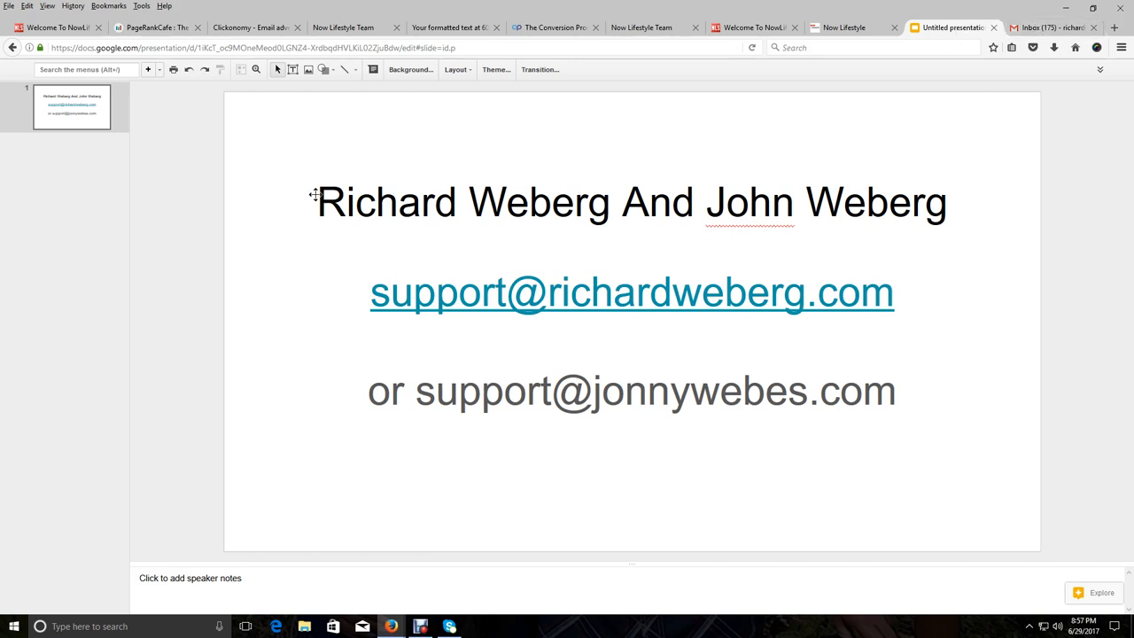
mouse_move(943, 160)
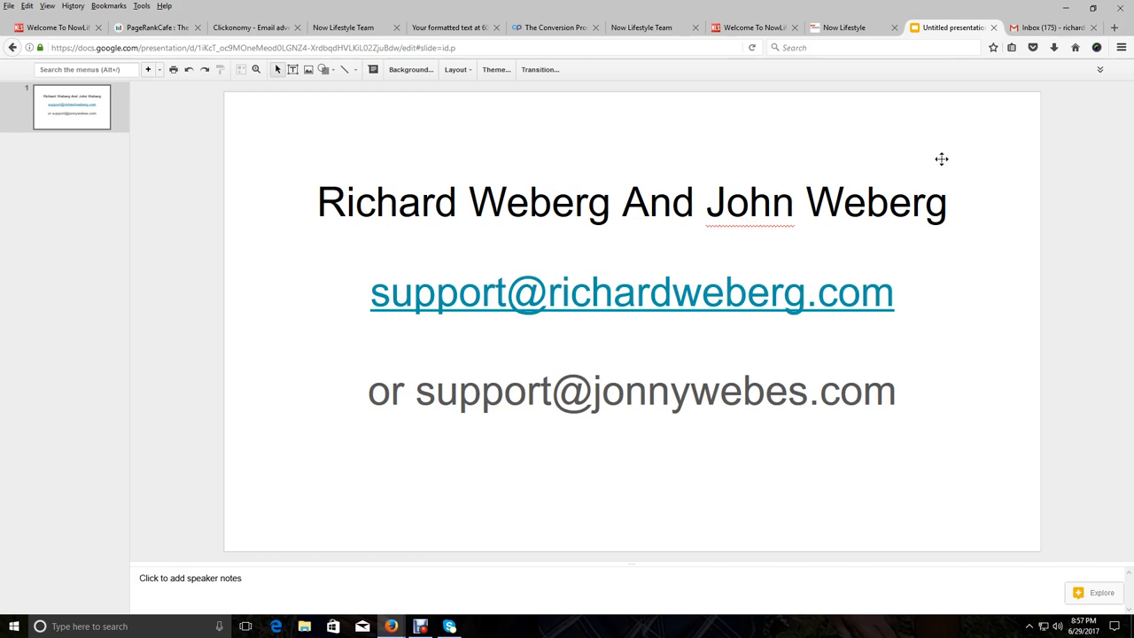
mouse_move(571, 220)
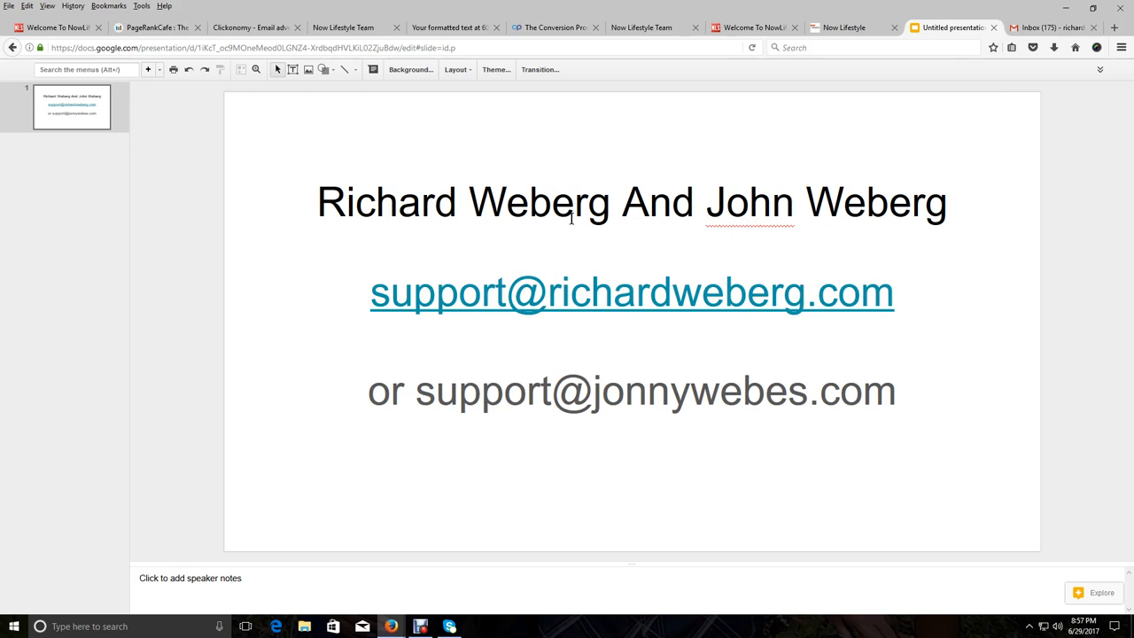
mouse_move(613, 316)
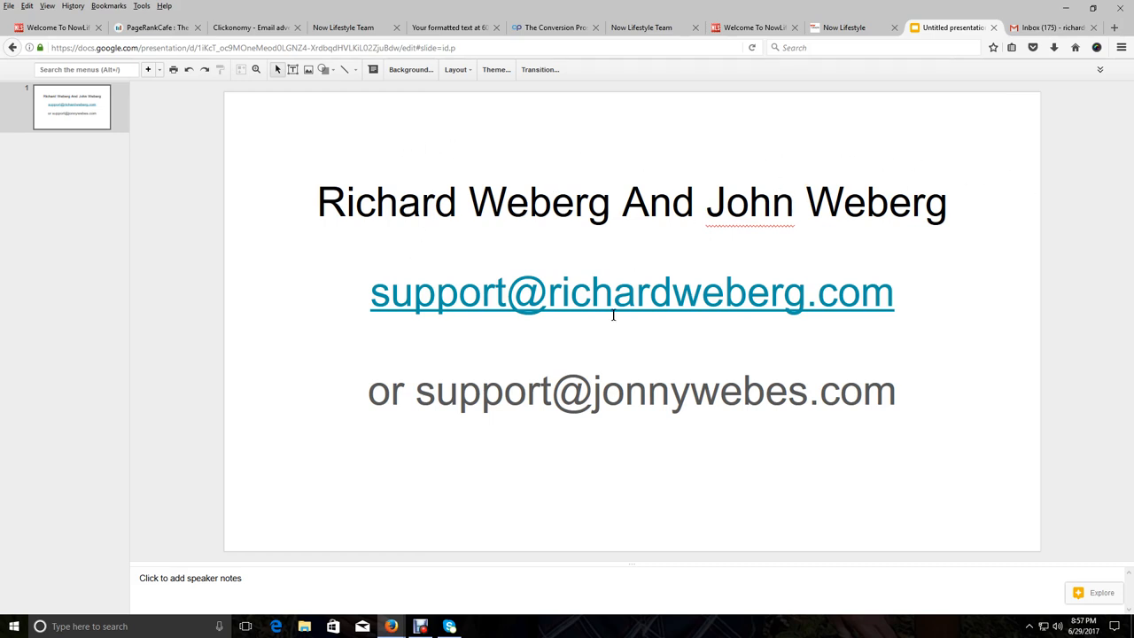
mouse_move(371, 293)
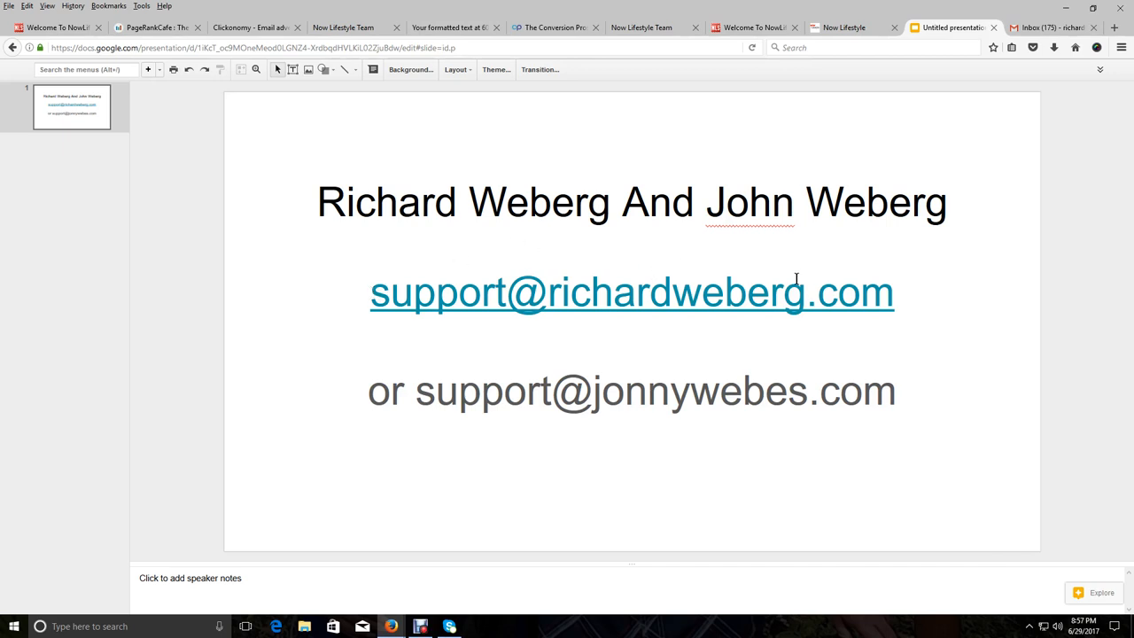
mouse_move(815, 305)
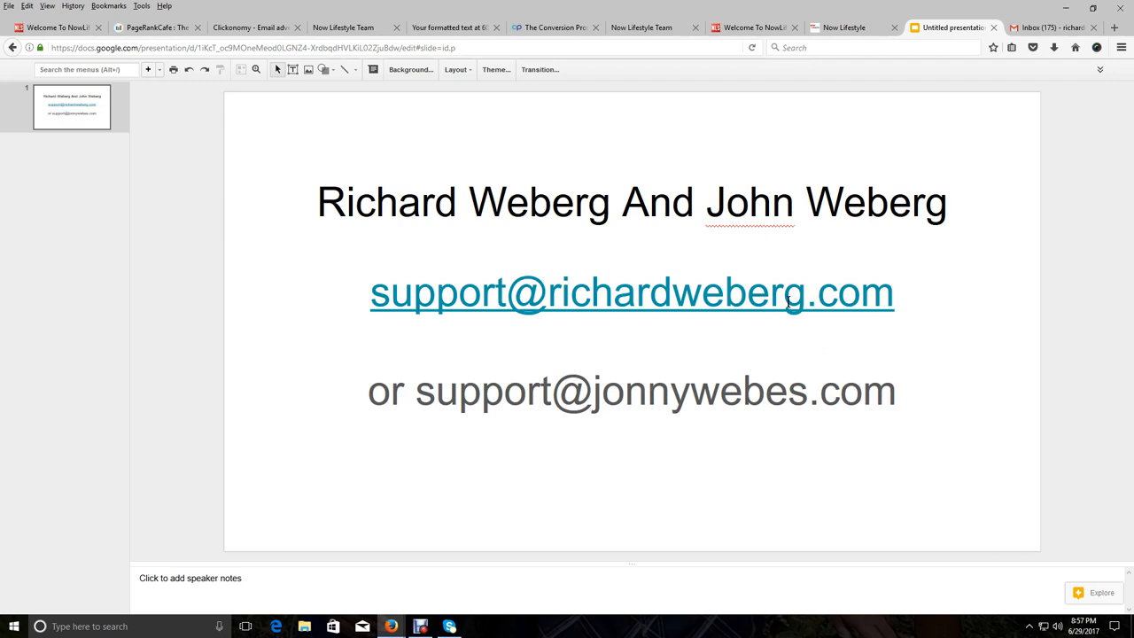
mouse_move(707, 259)
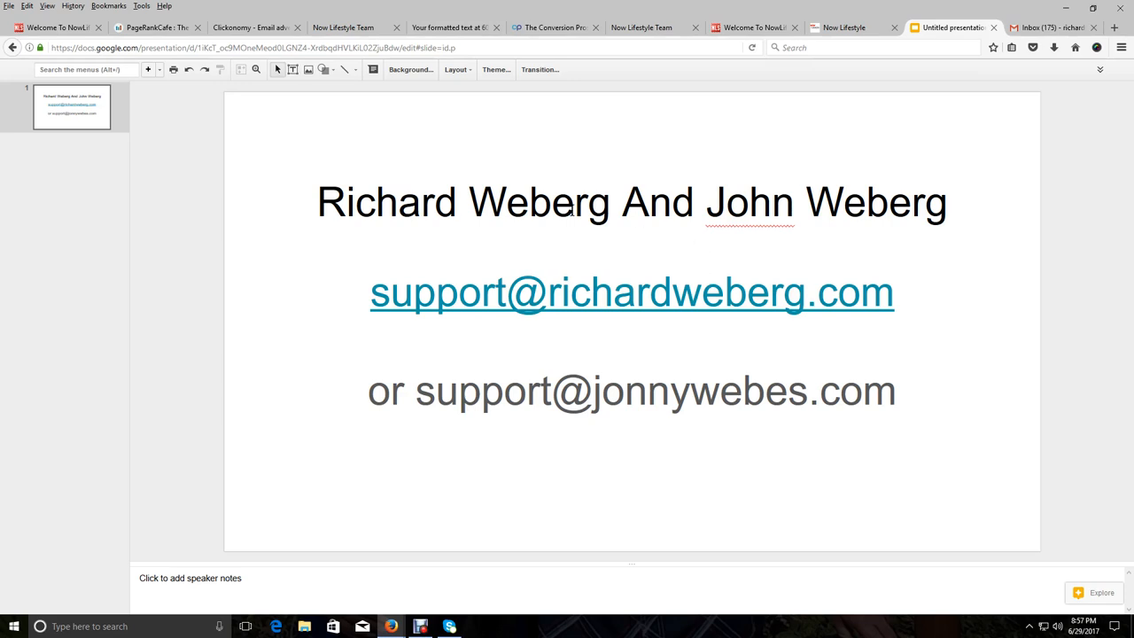
mouse_move(575, 211)
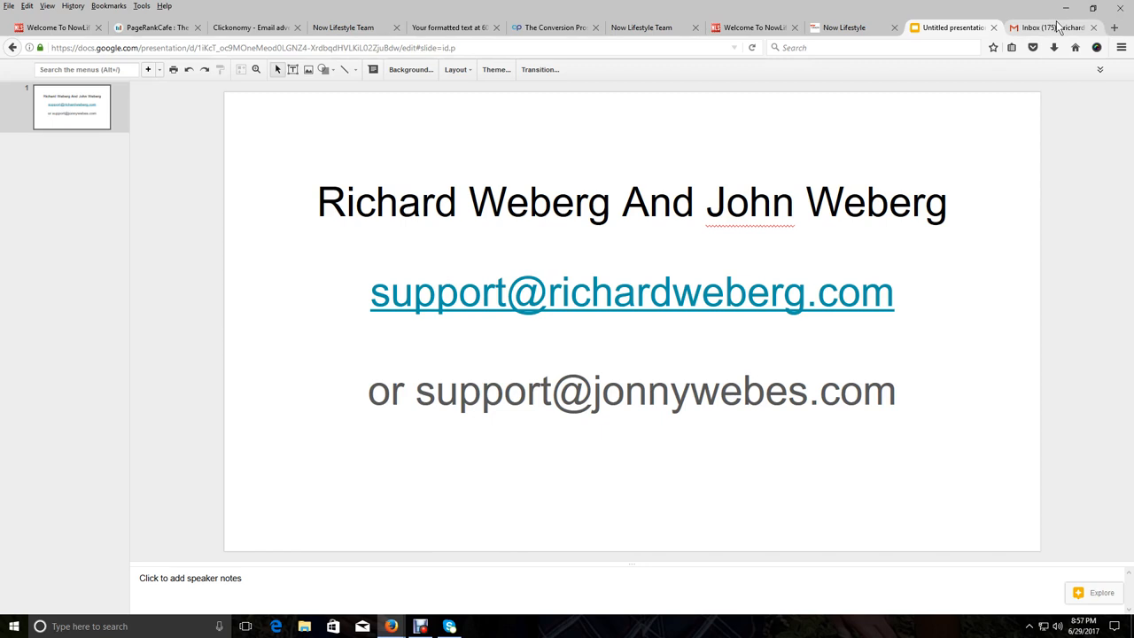
left_click(1049, 29)
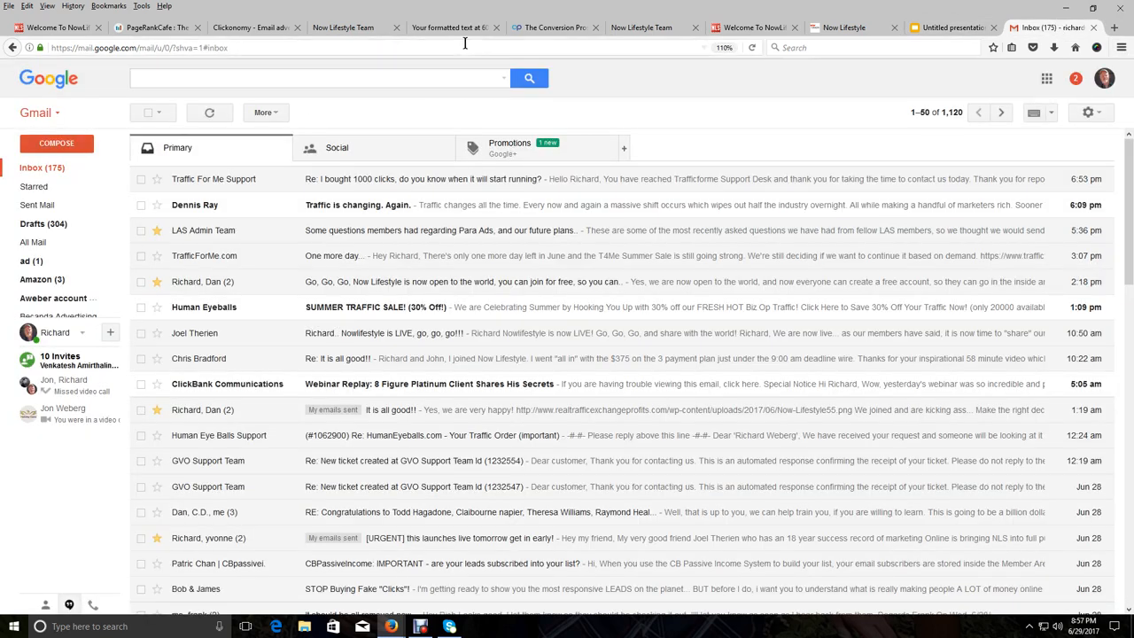
left_click(503, 78)
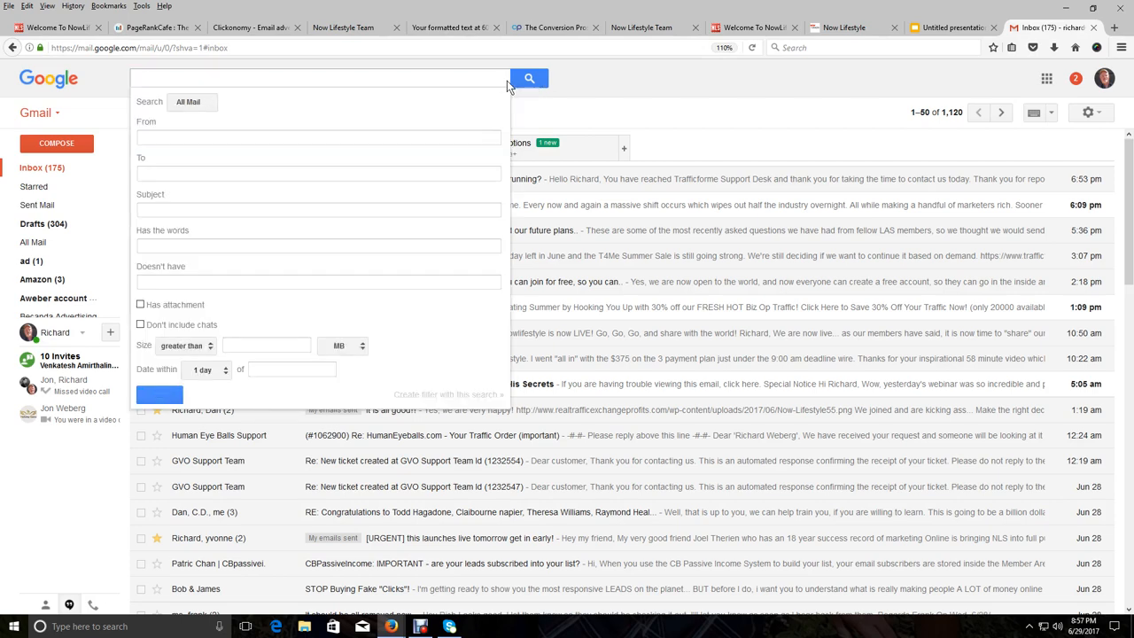
left_click(319, 139)
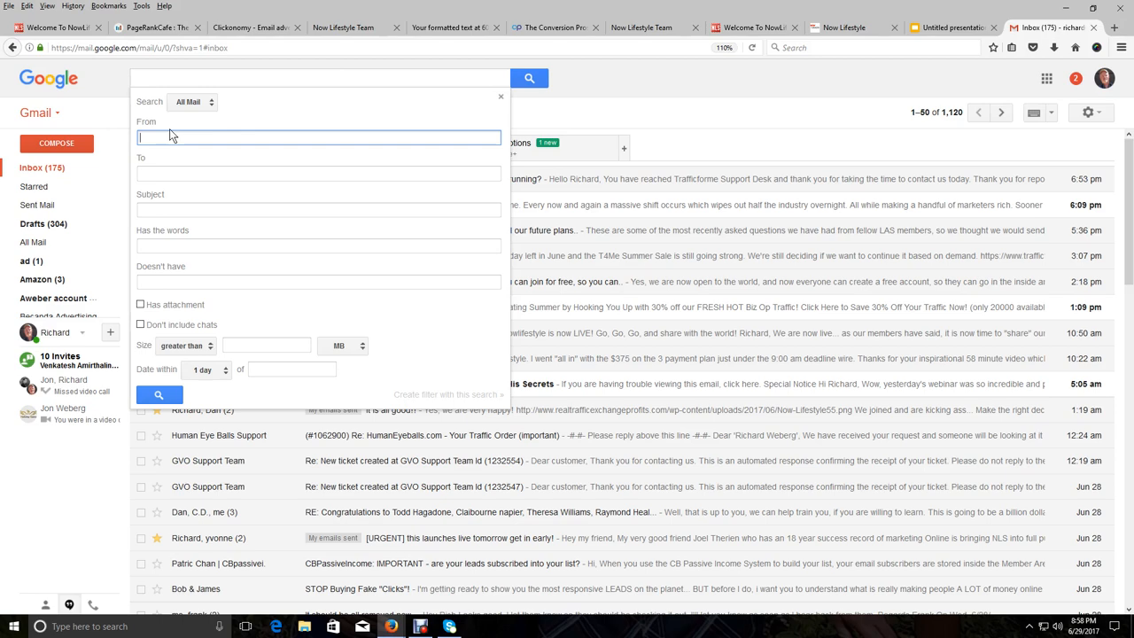
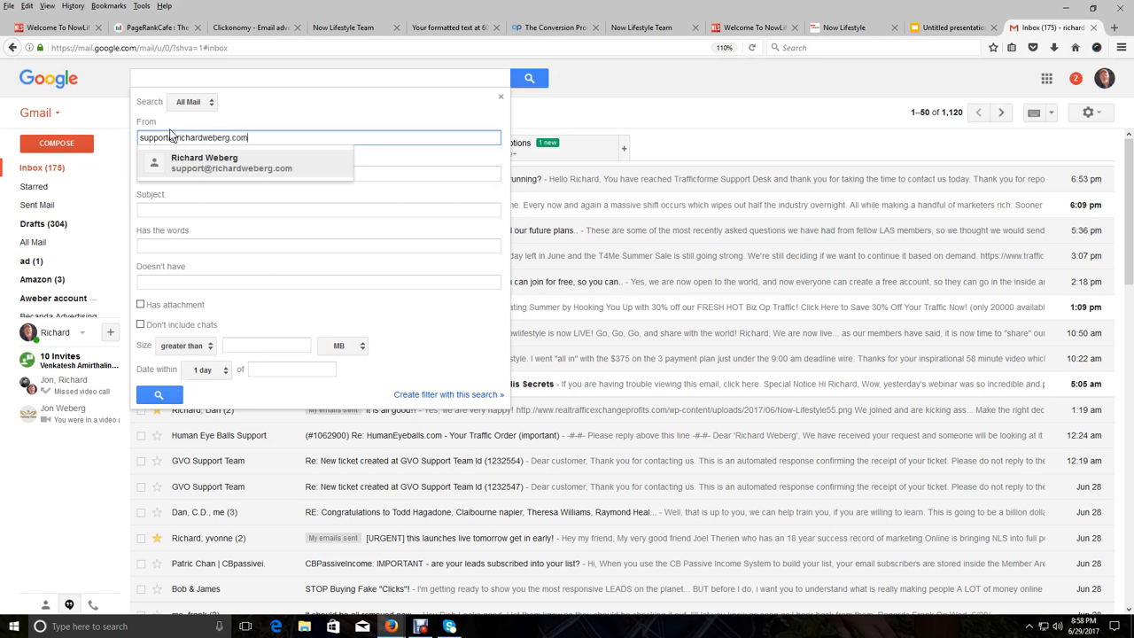
mouse_move(205, 162)
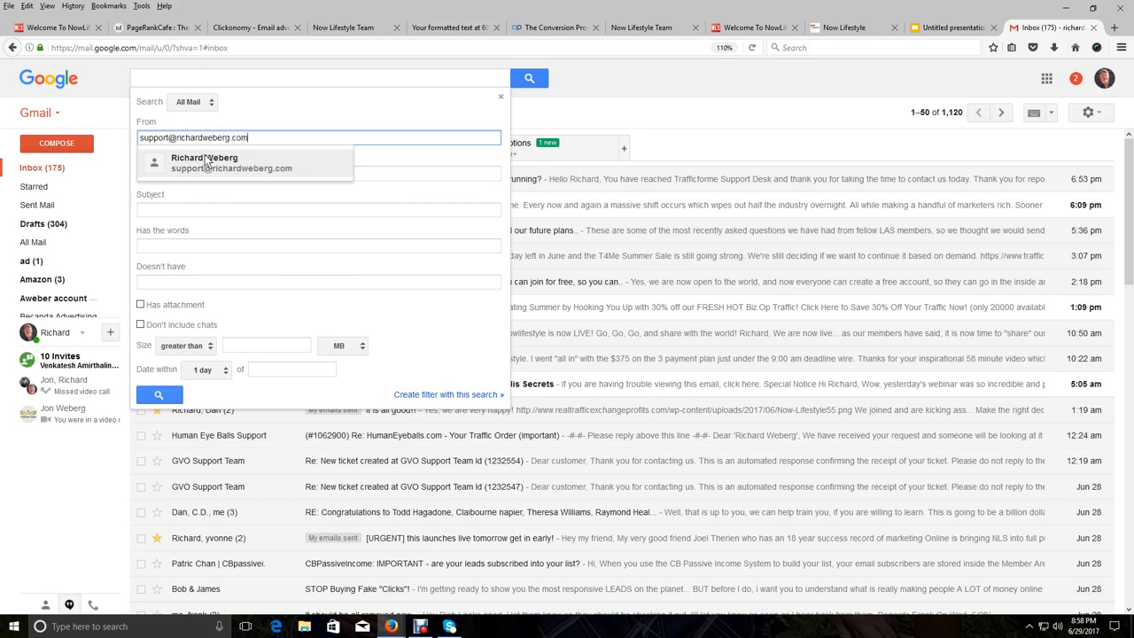
mouse_move(211, 144)
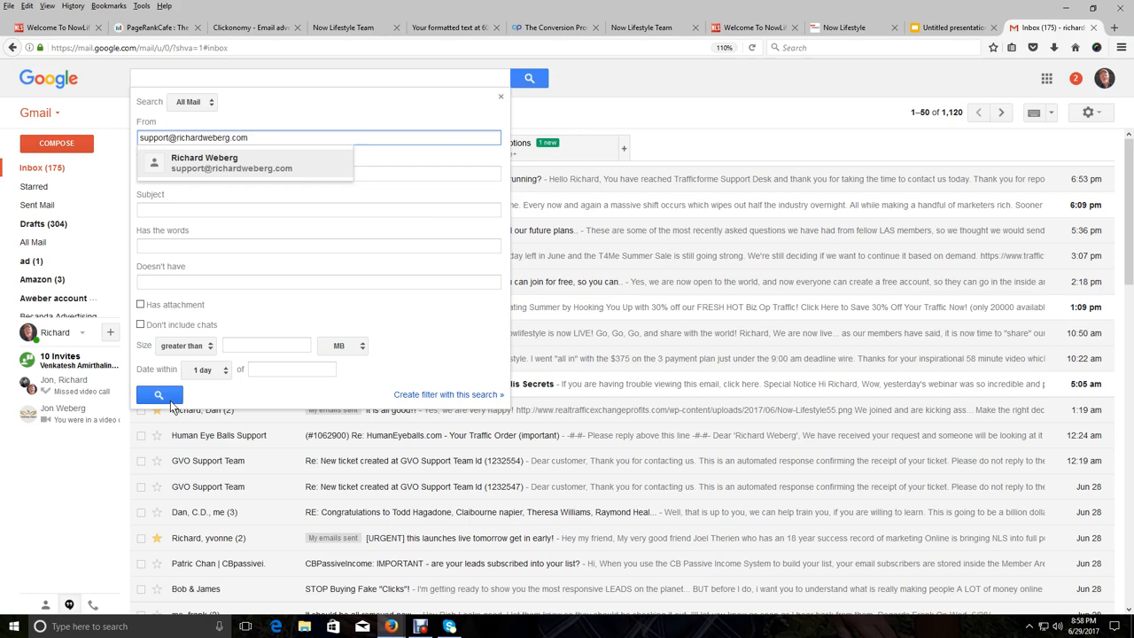
left_click(160, 395)
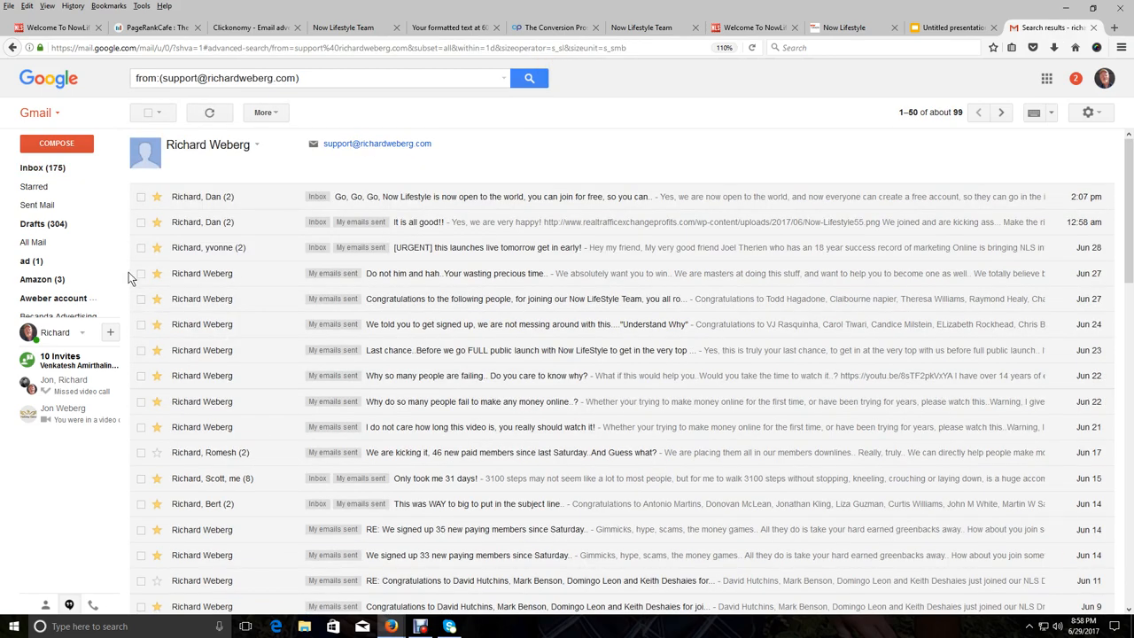
mouse_move(250, 144)
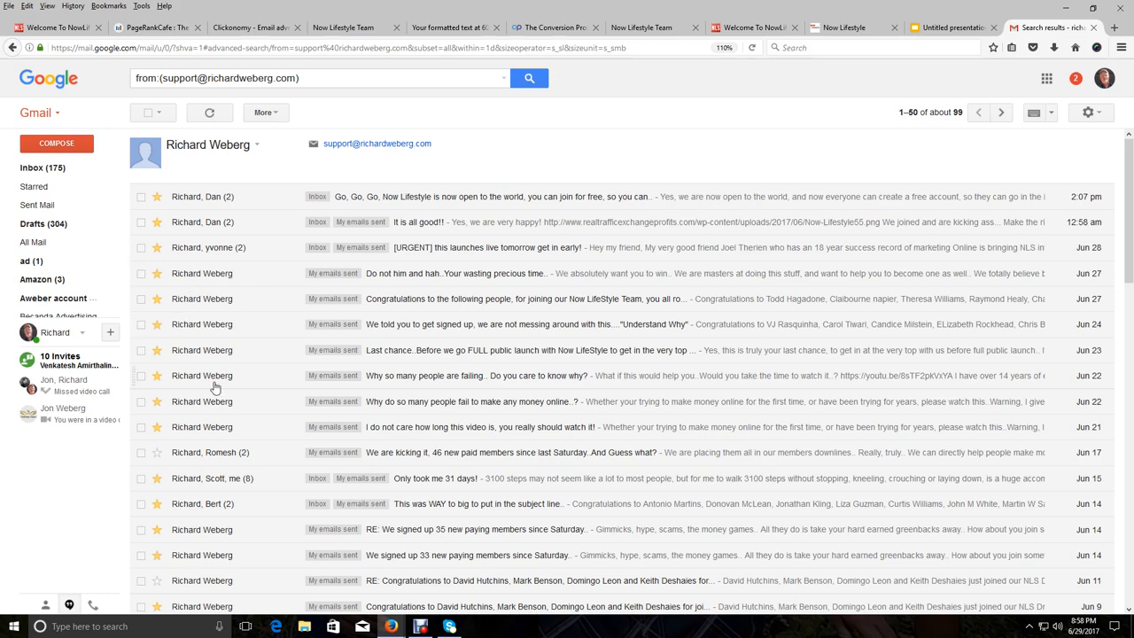
mouse_move(219, 273)
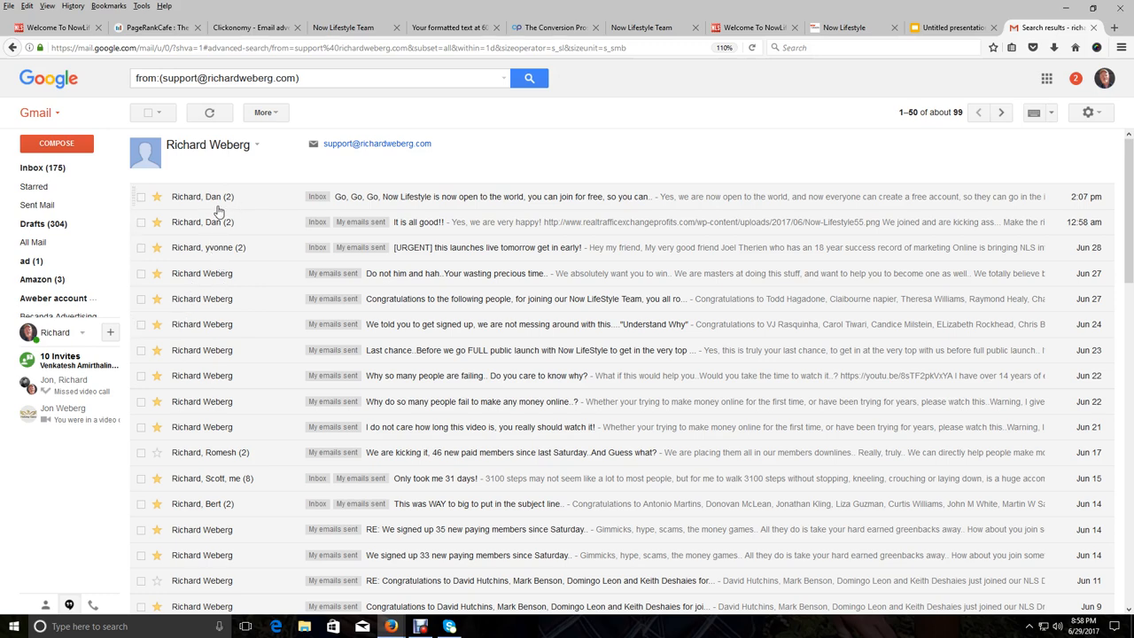
mouse_move(213, 209)
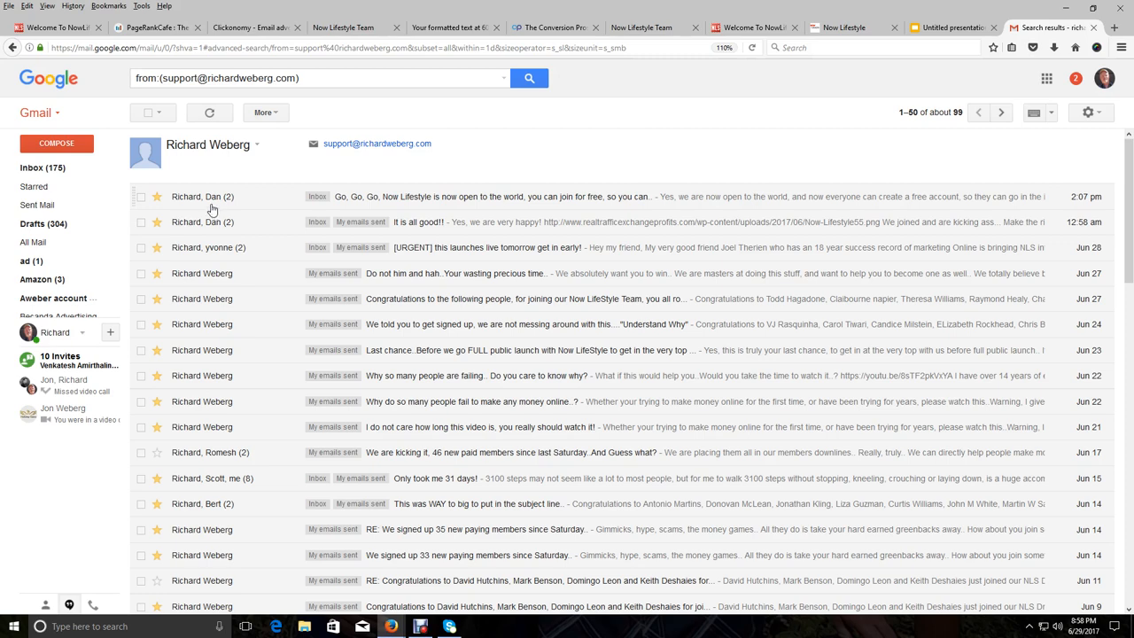
mouse_move(411, 202)
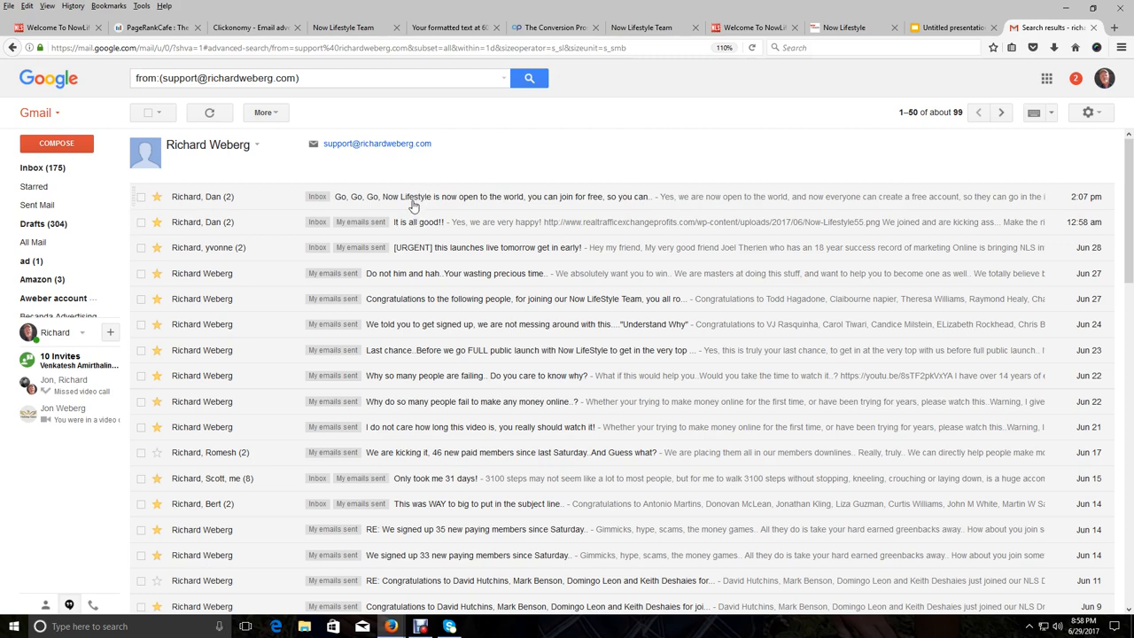
mouse_move(379, 217)
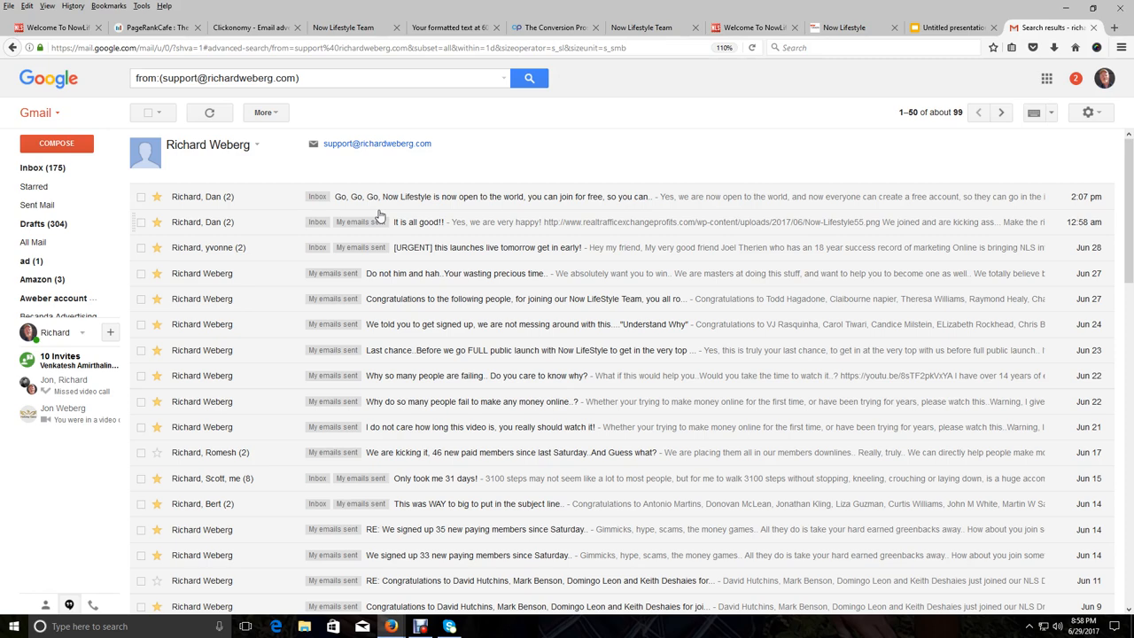
mouse_move(379, 220)
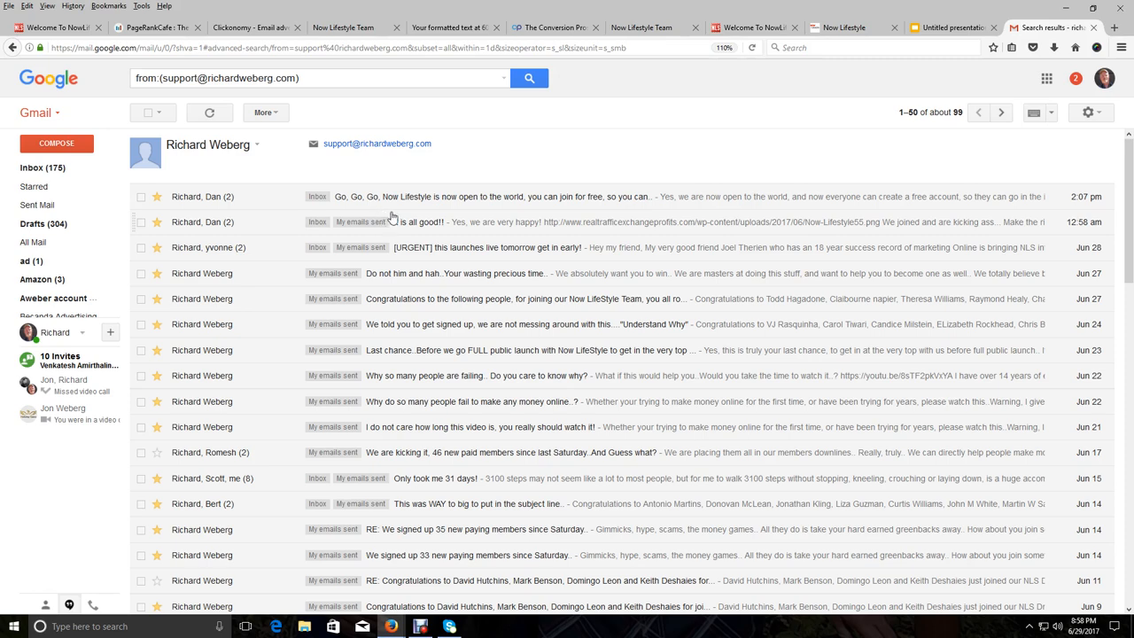
mouse_move(229, 230)
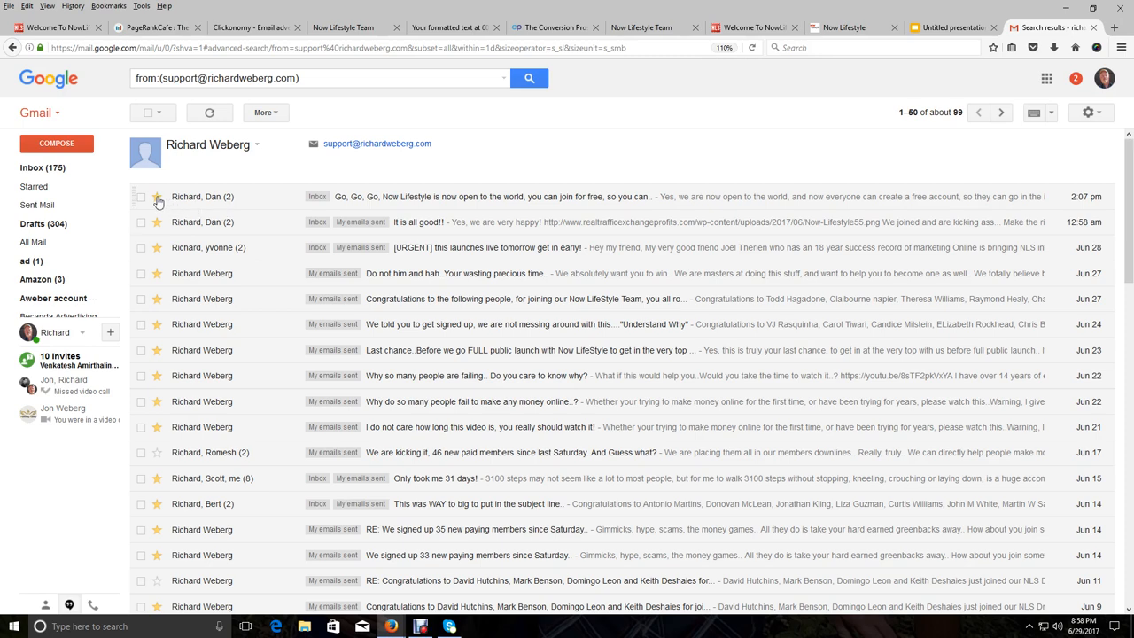
mouse_move(223, 228)
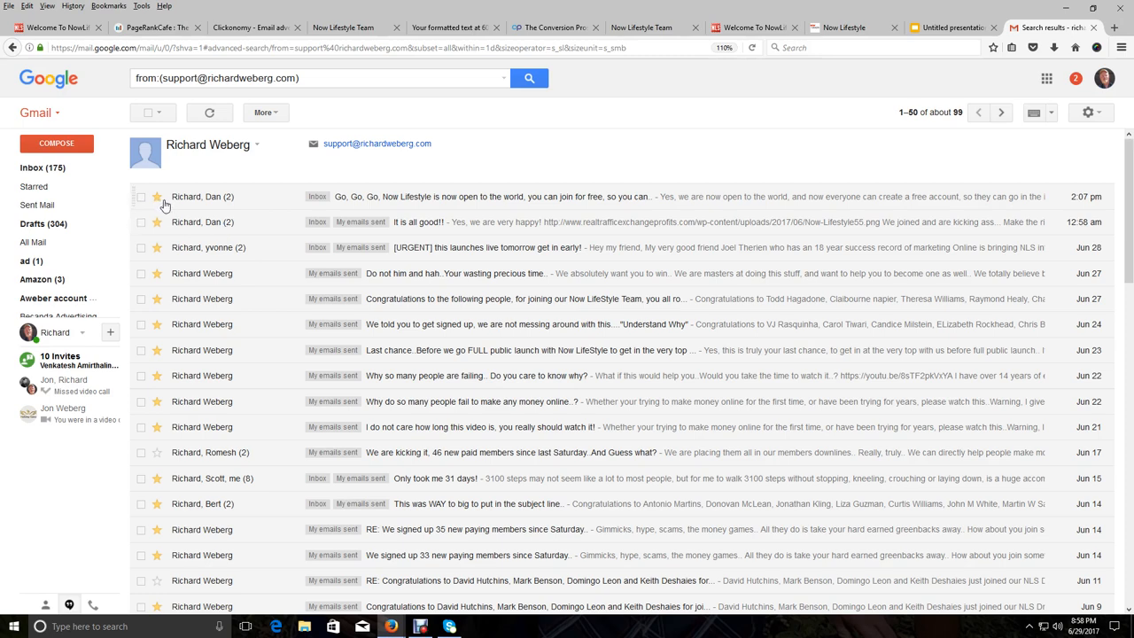
mouse_move(158, 195)
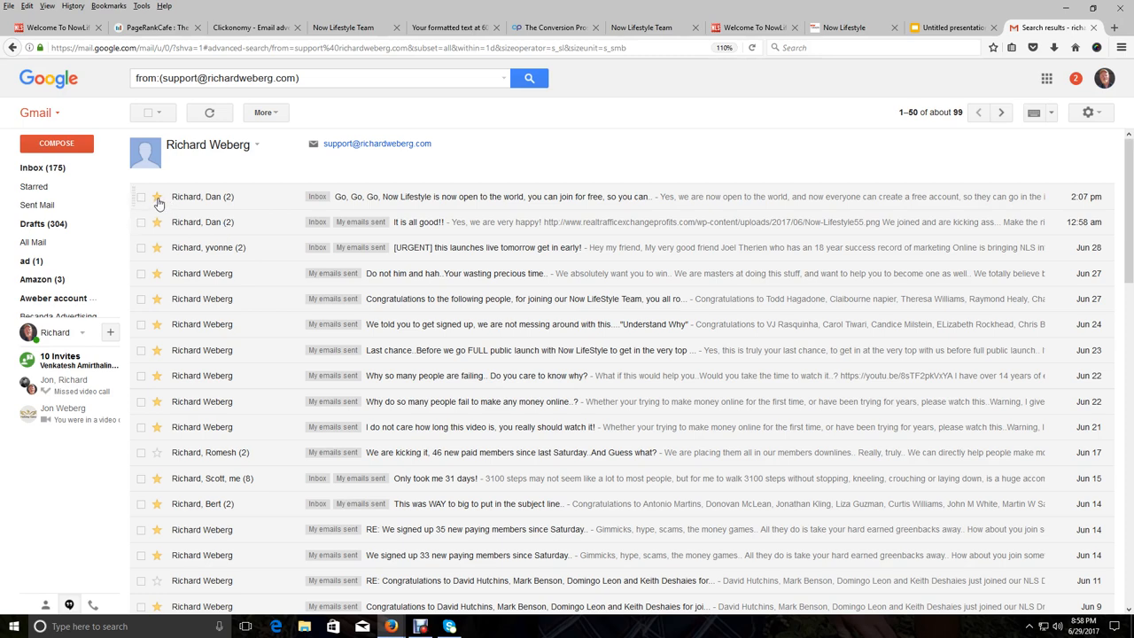
mouse_move(158, 197)
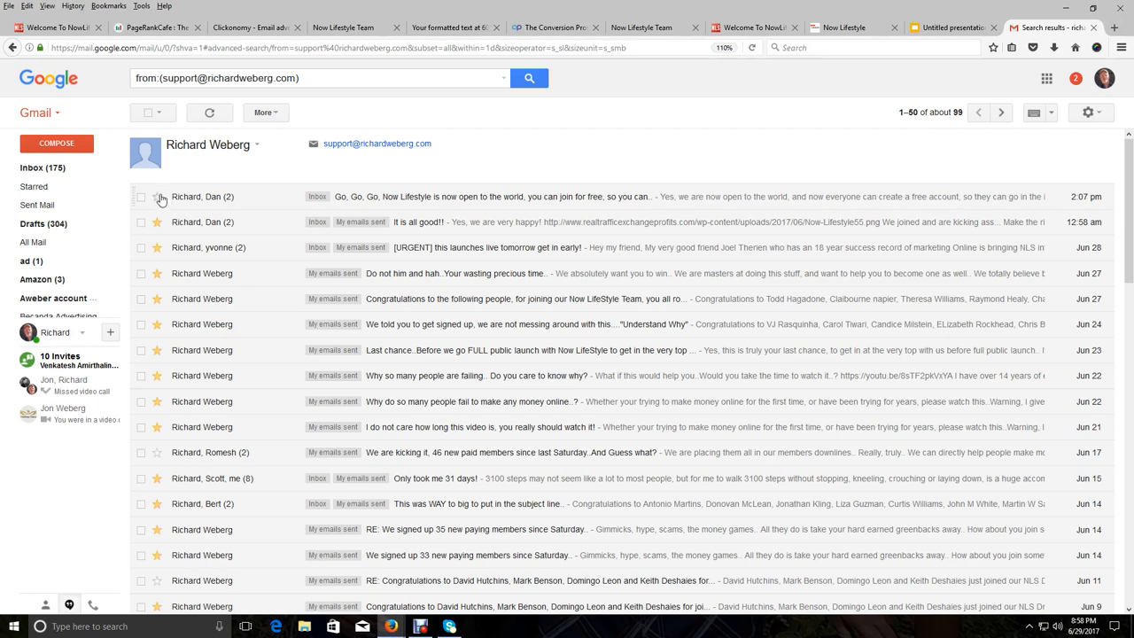
mouse_move(582, 248)
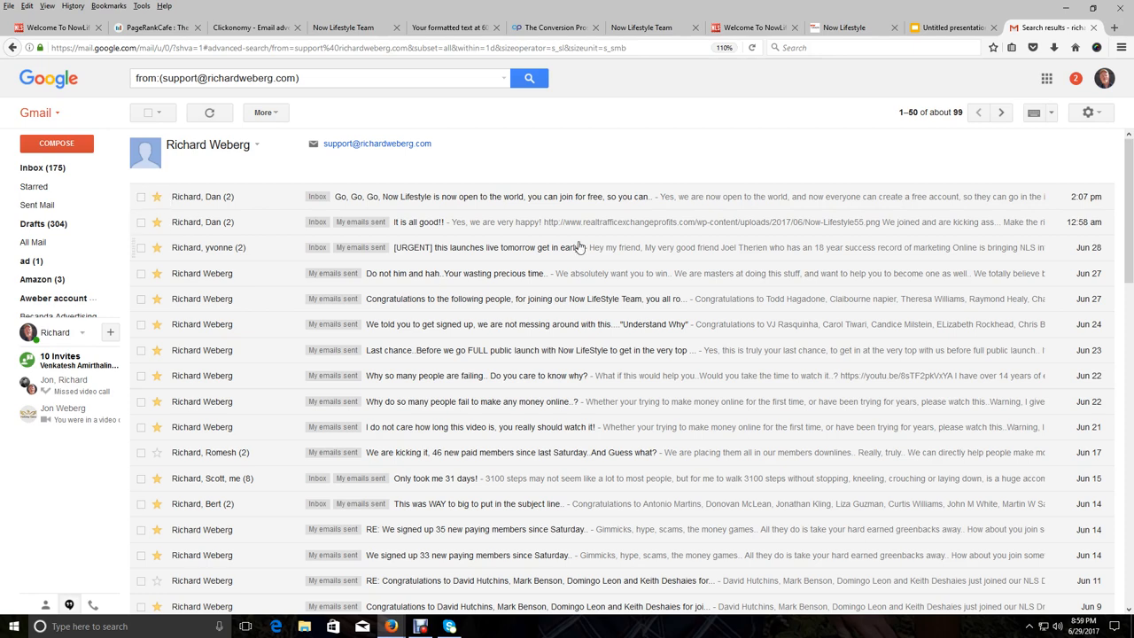
mouse_move(689, 317)
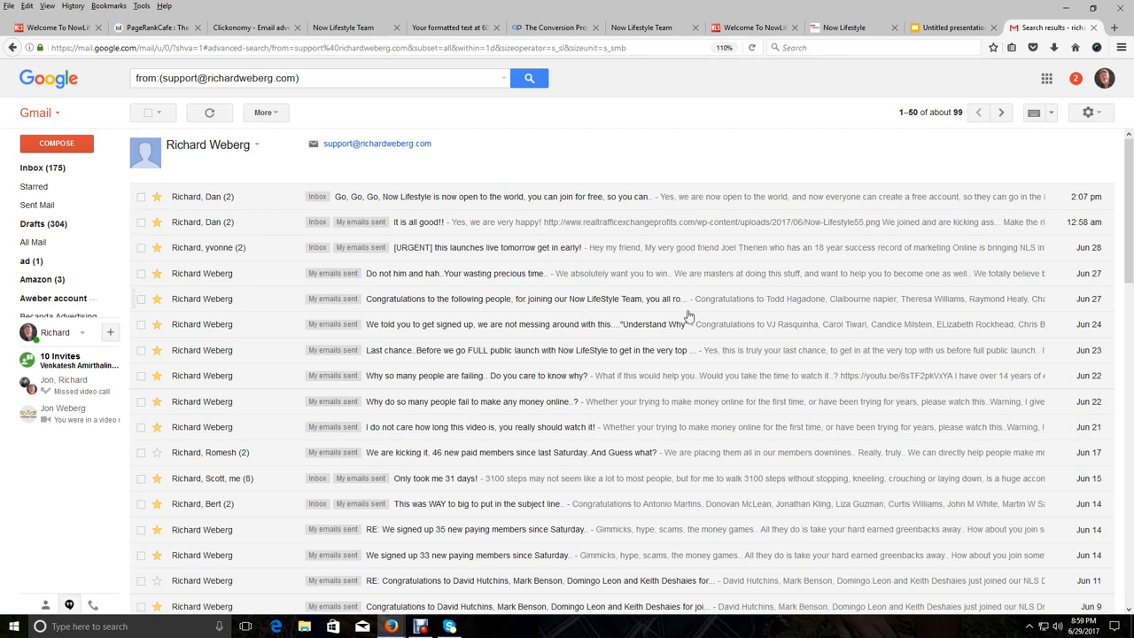
mouse_move(603, 230)
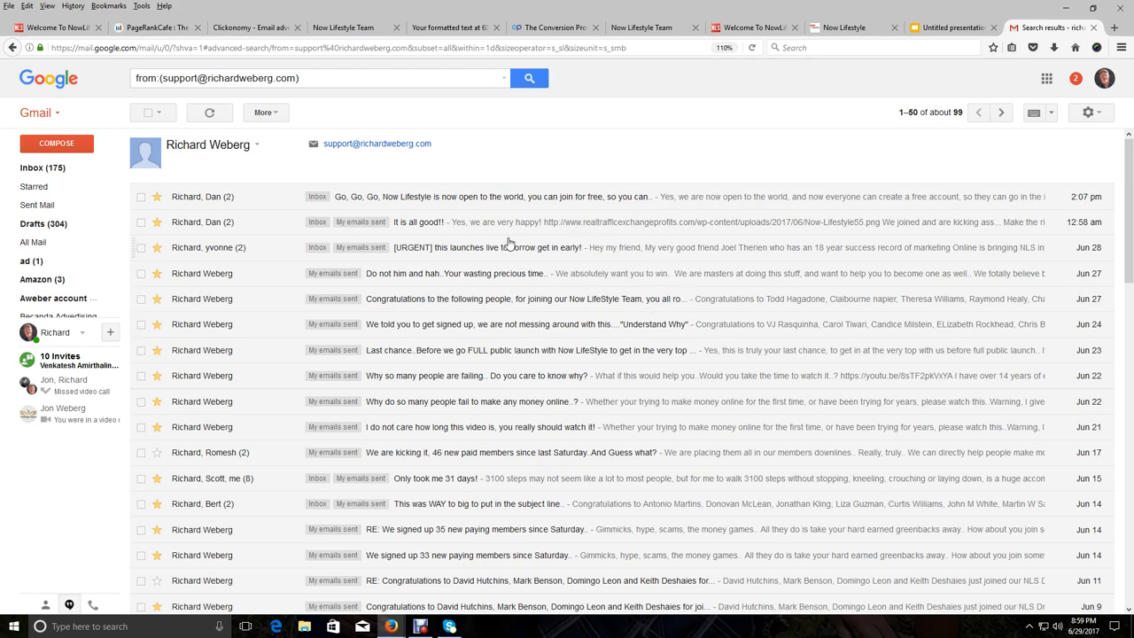
mouse_move(496, 209)
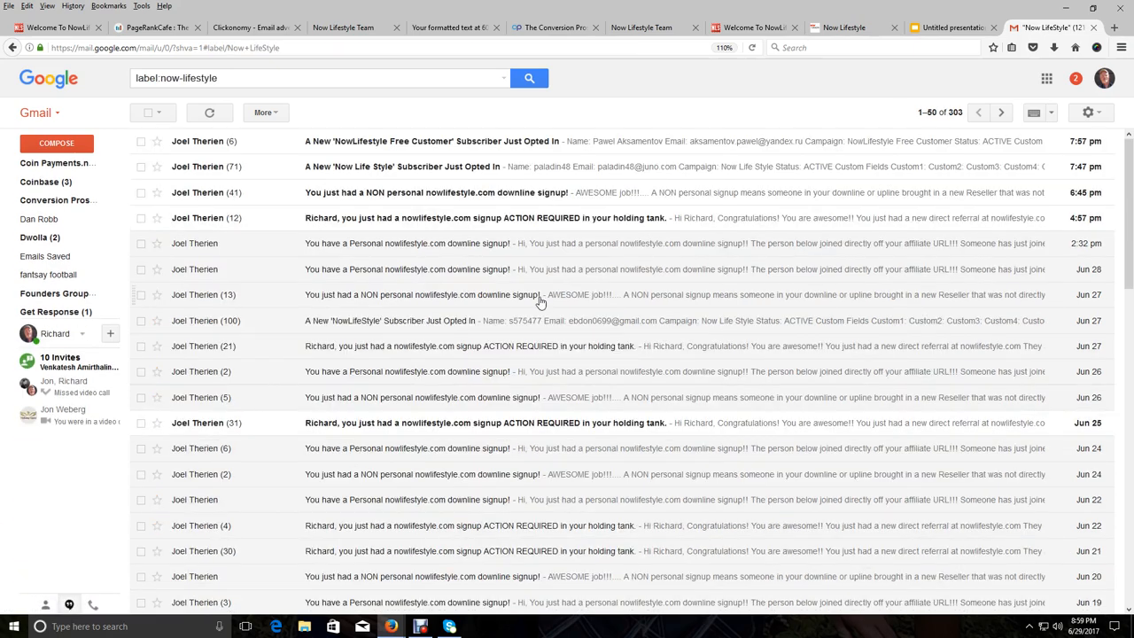
mouse_move(959, 202)
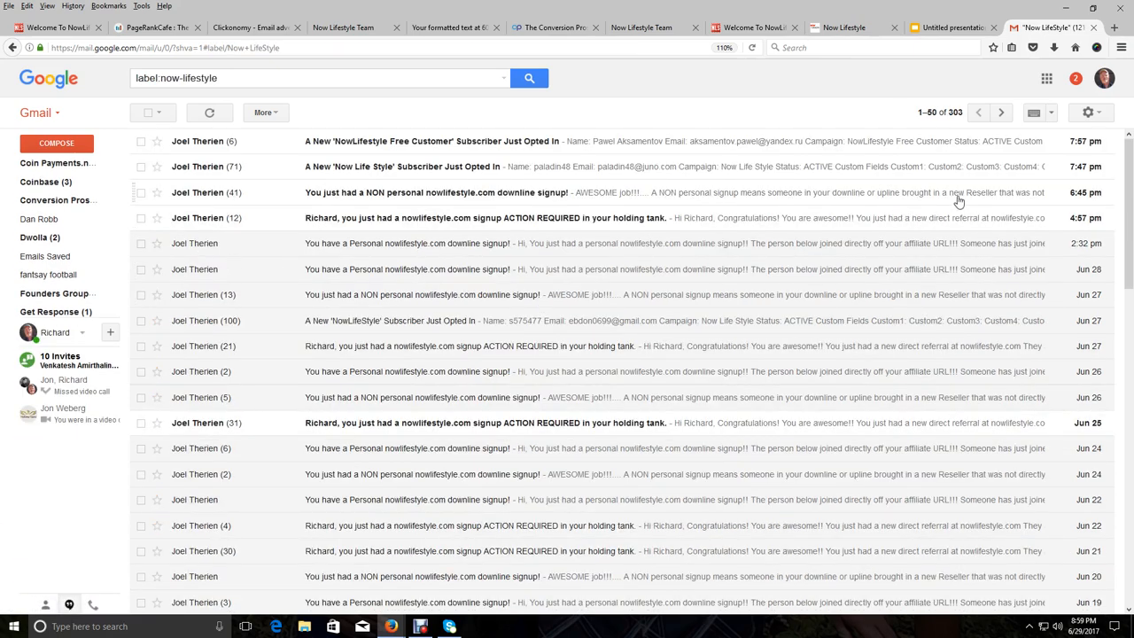
mouse_move(567, 115)
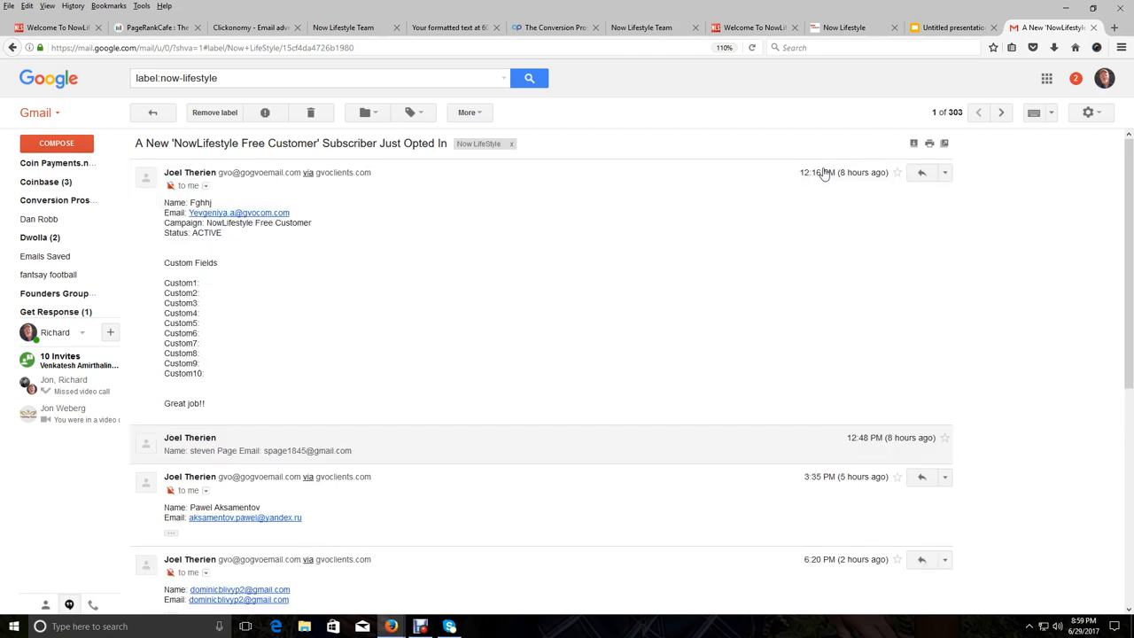
mouse_move(624, 262)
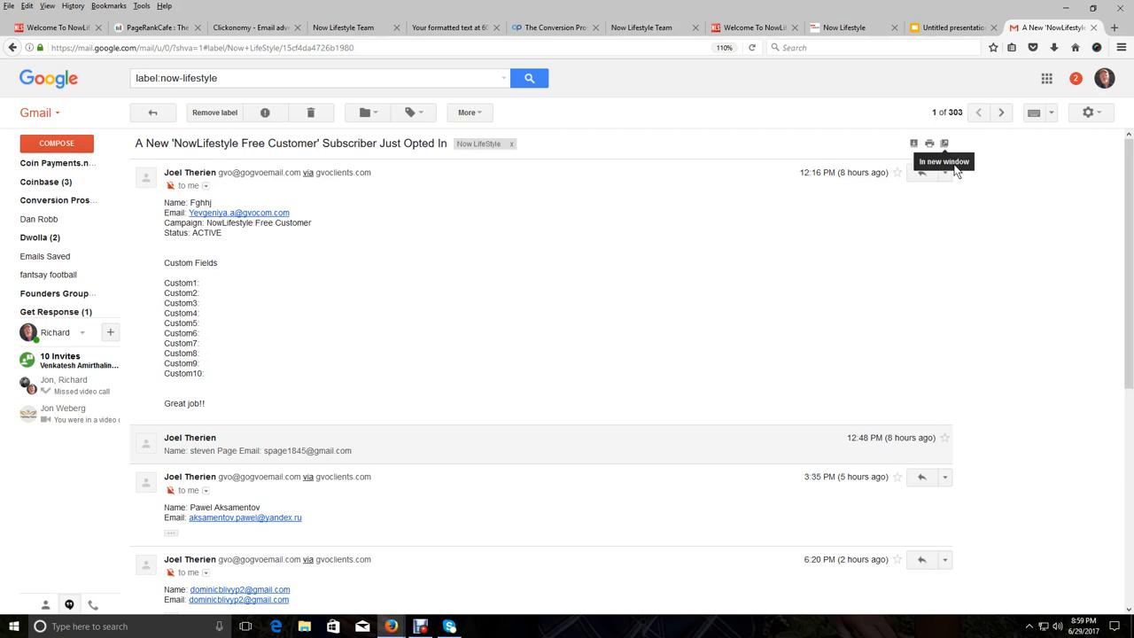
mouse_move(945, 173)
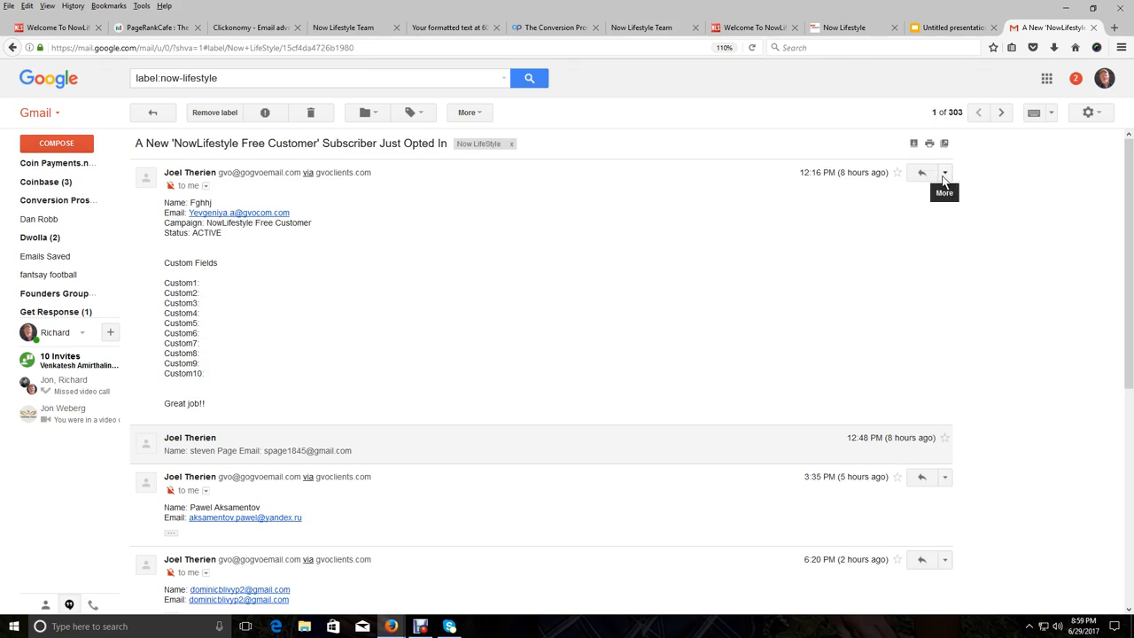
Add the opt-in message's sender Joel Therien to the Gmail contacts list.
left_click(945, 172)
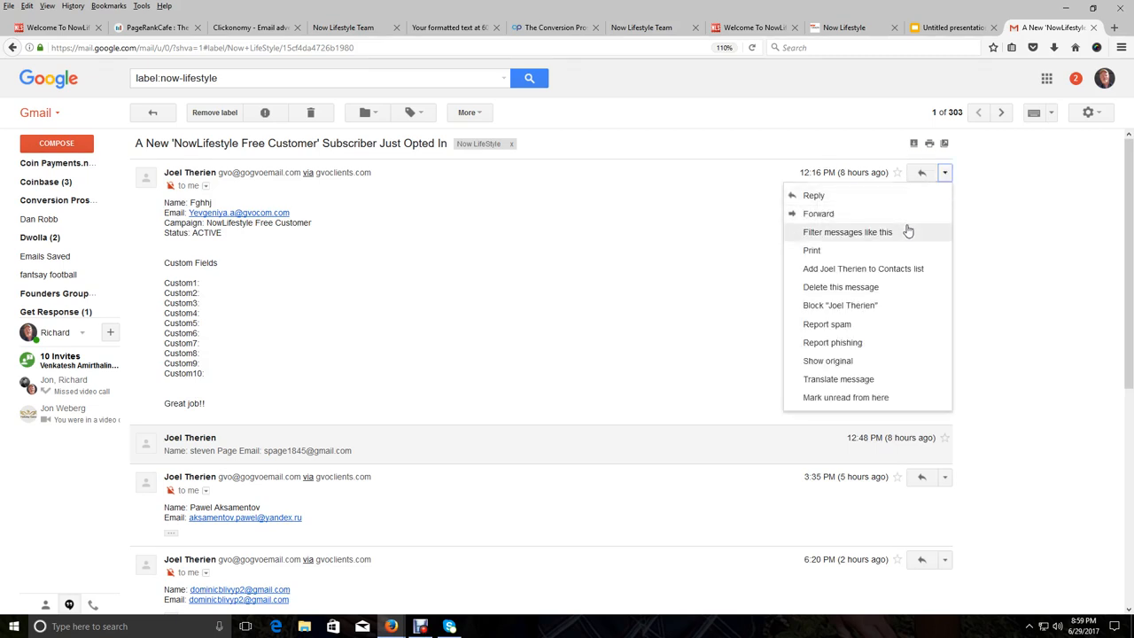
mouse_move(863, 269)
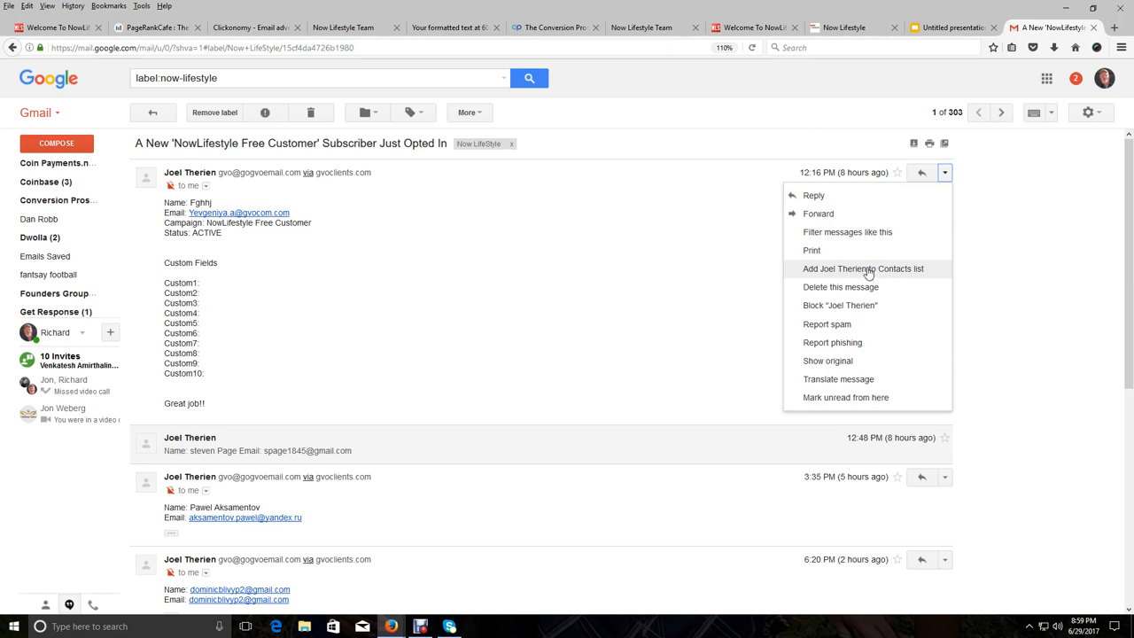
left_click(863, 270)
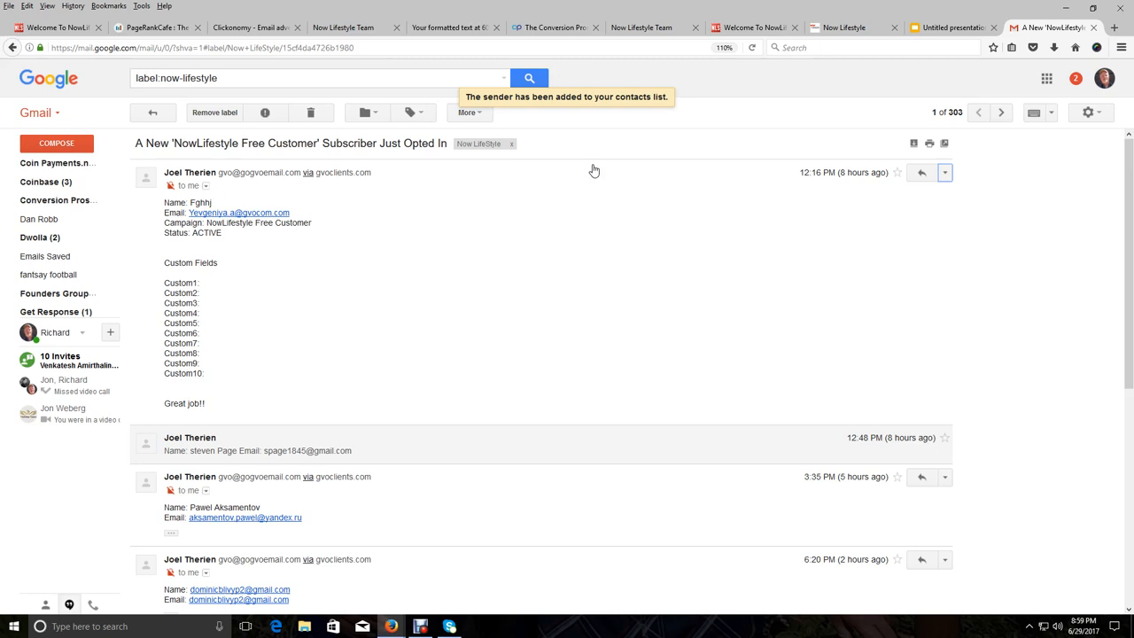
mouse_move(360, 195)
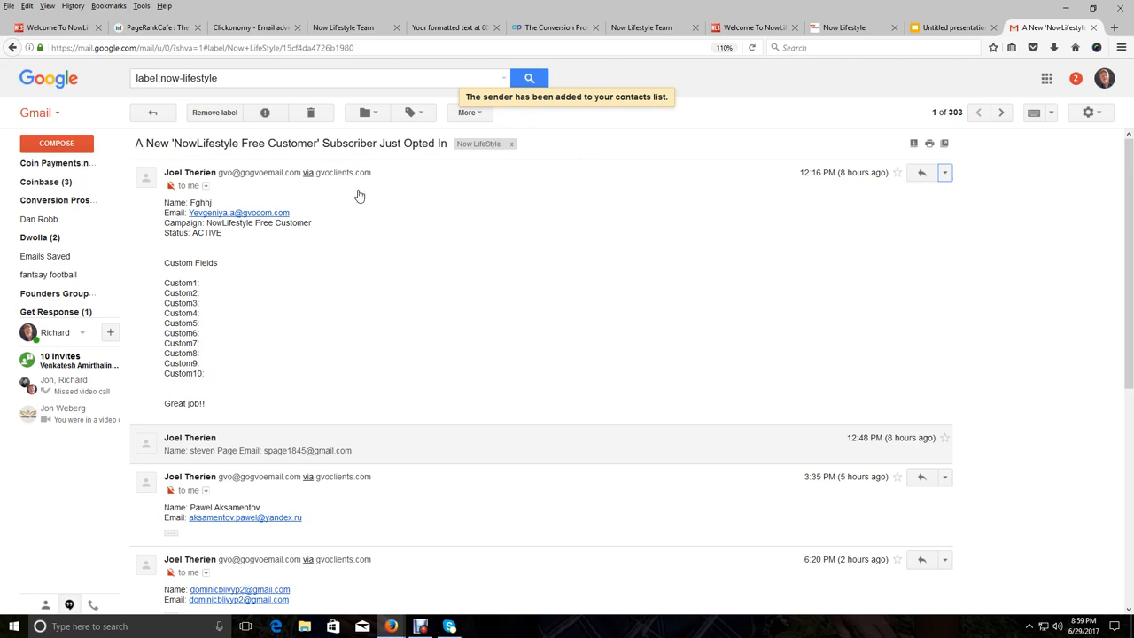
mouse_move(492, 239)
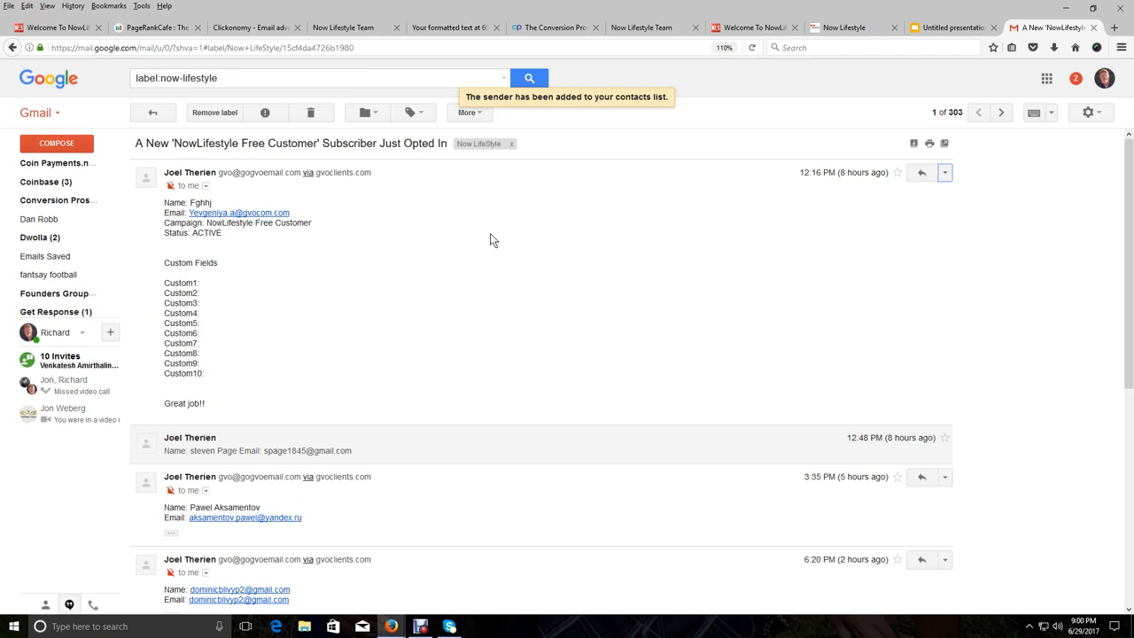
mouse_move(434, 97)
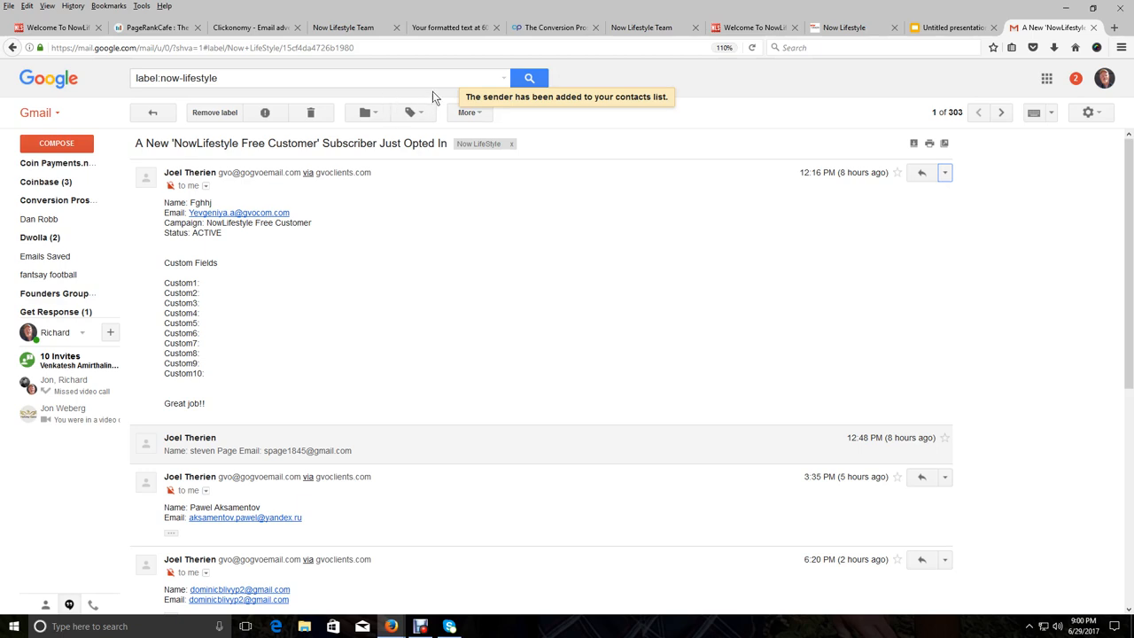
mouse_move(251, 43)
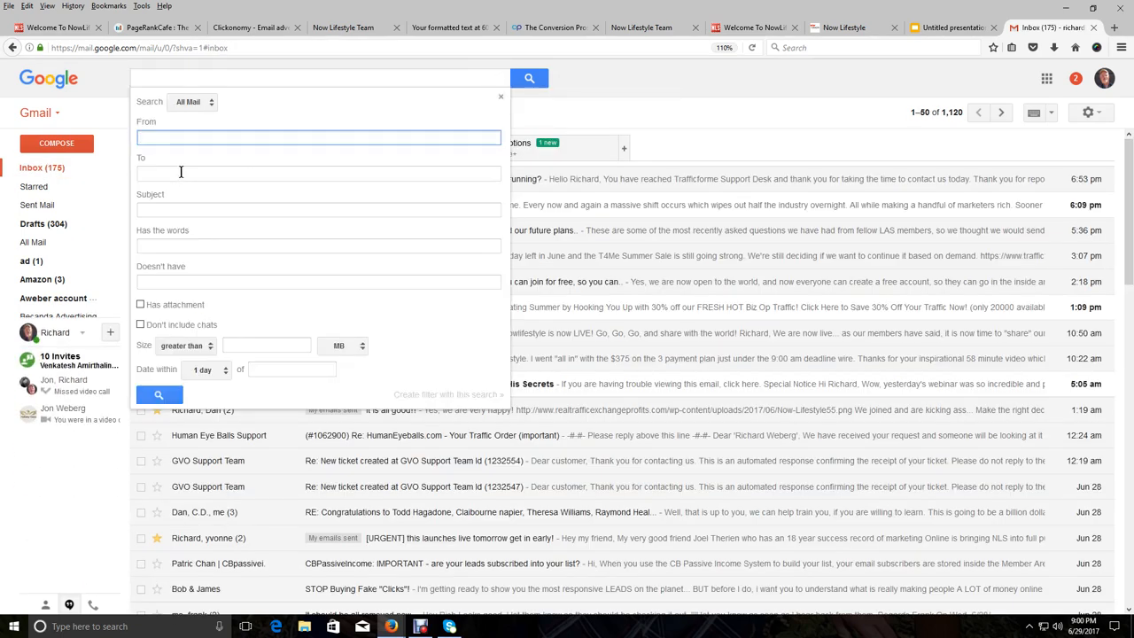
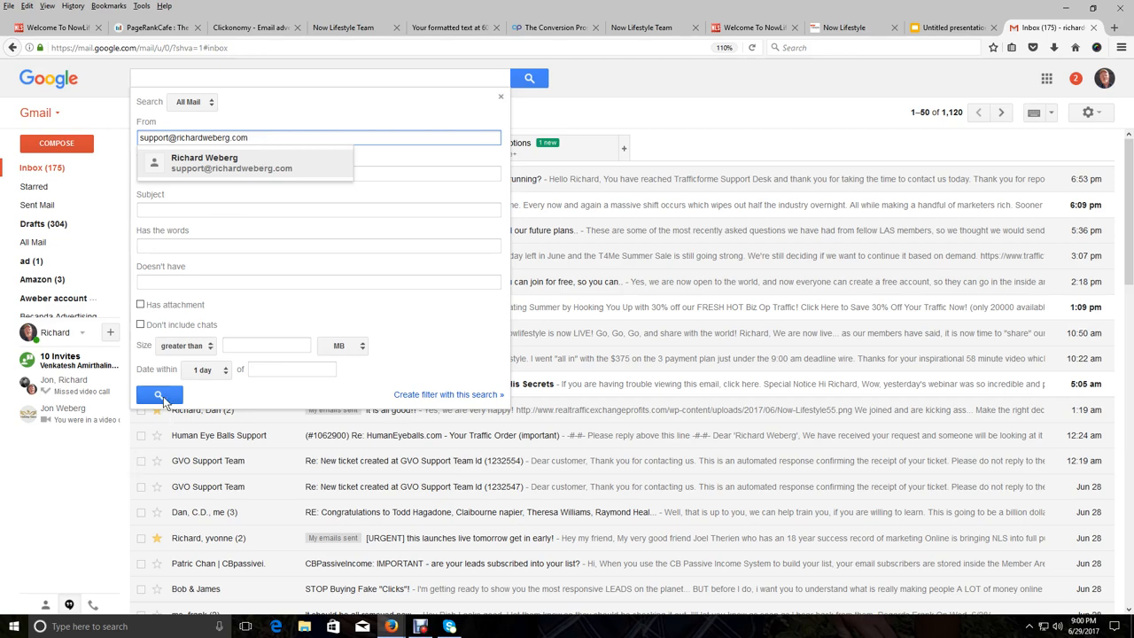
left_click(159, 395)
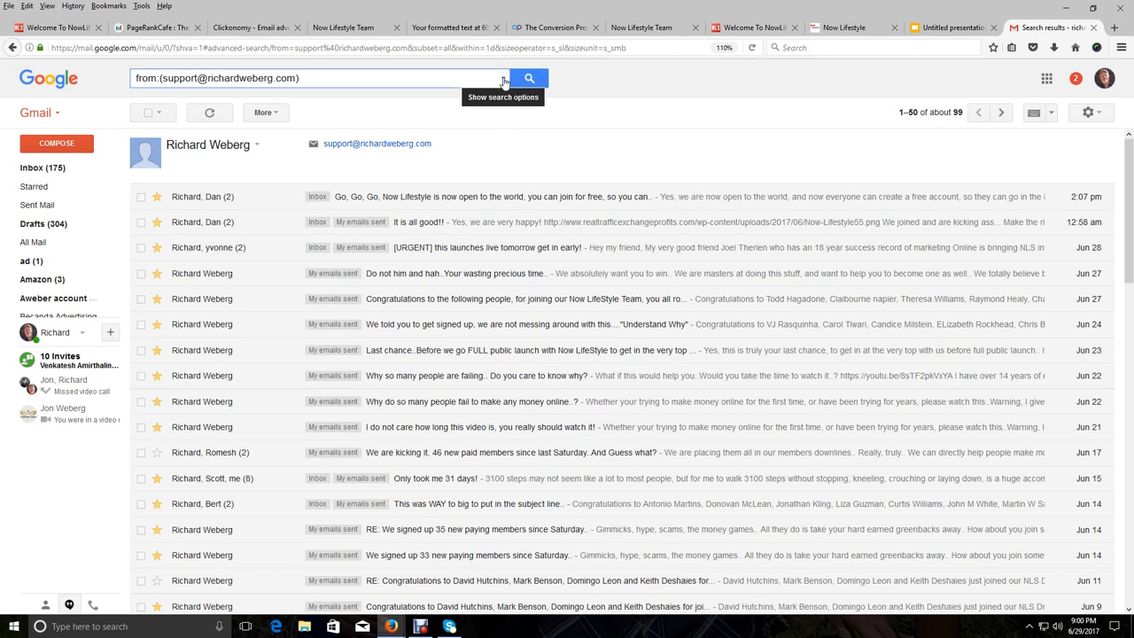
left_click(504, 78)
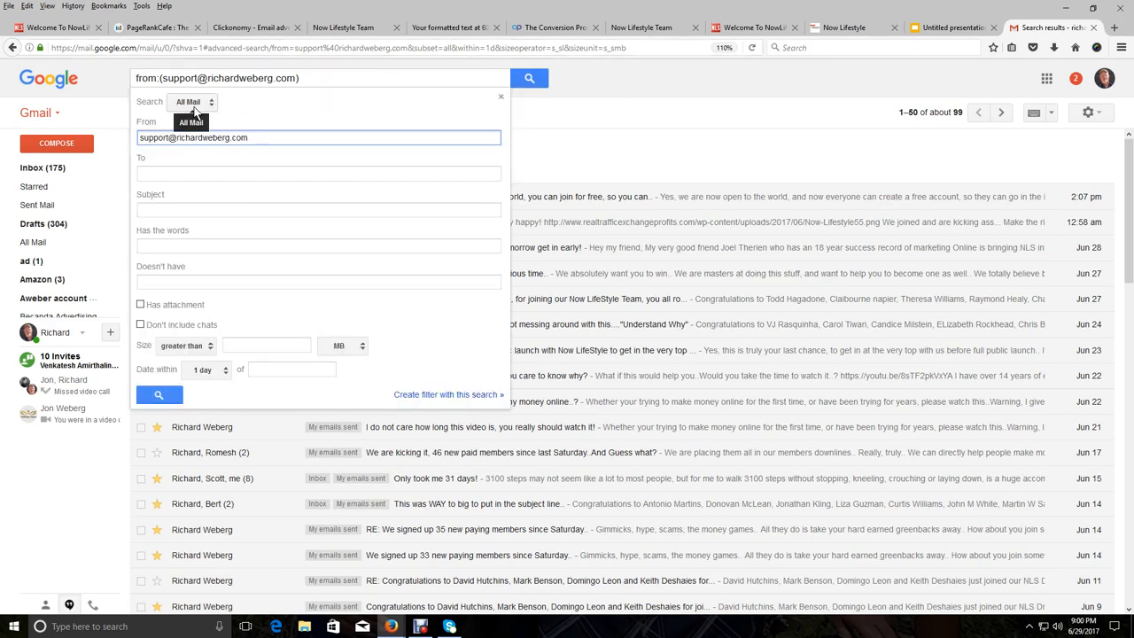
left_click(191, 101)
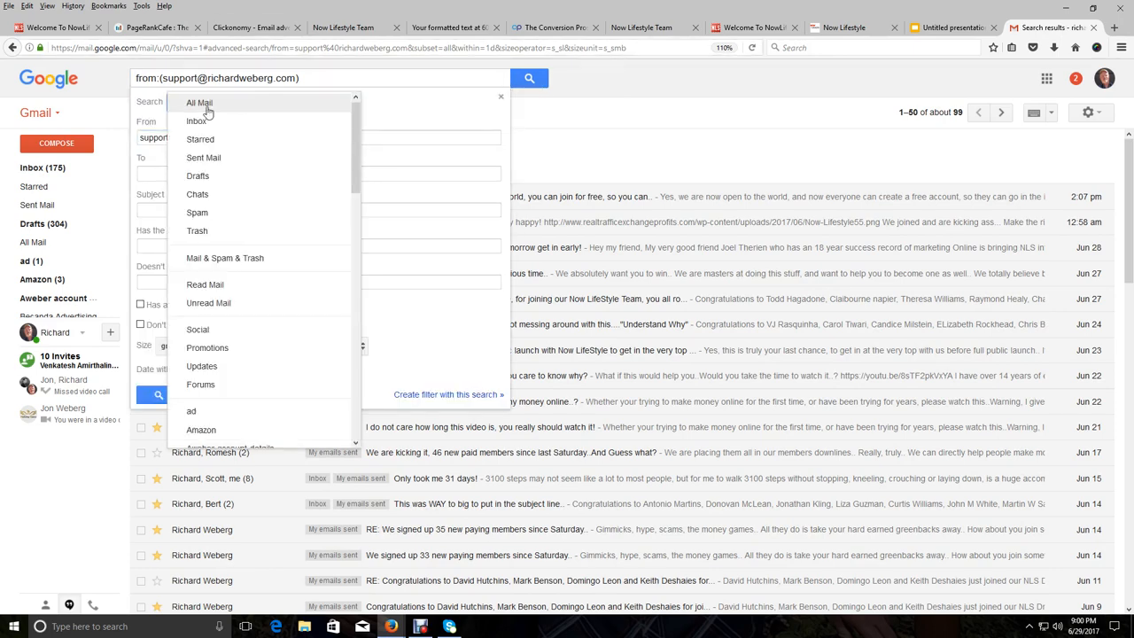
left_click(197, 212)
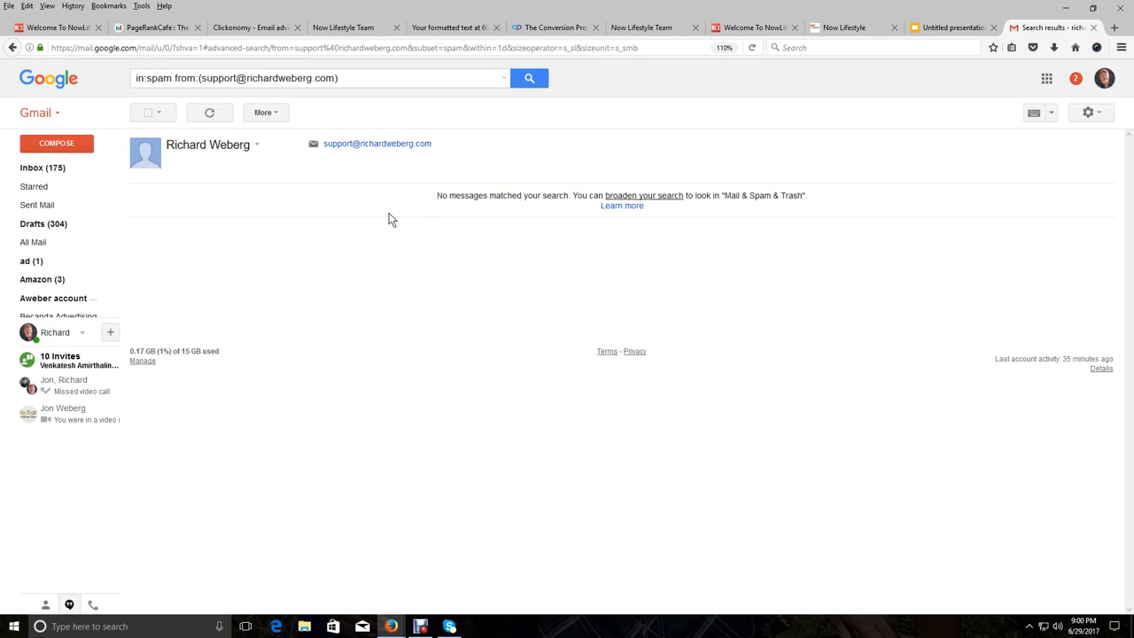
mouse_move(354, 223)
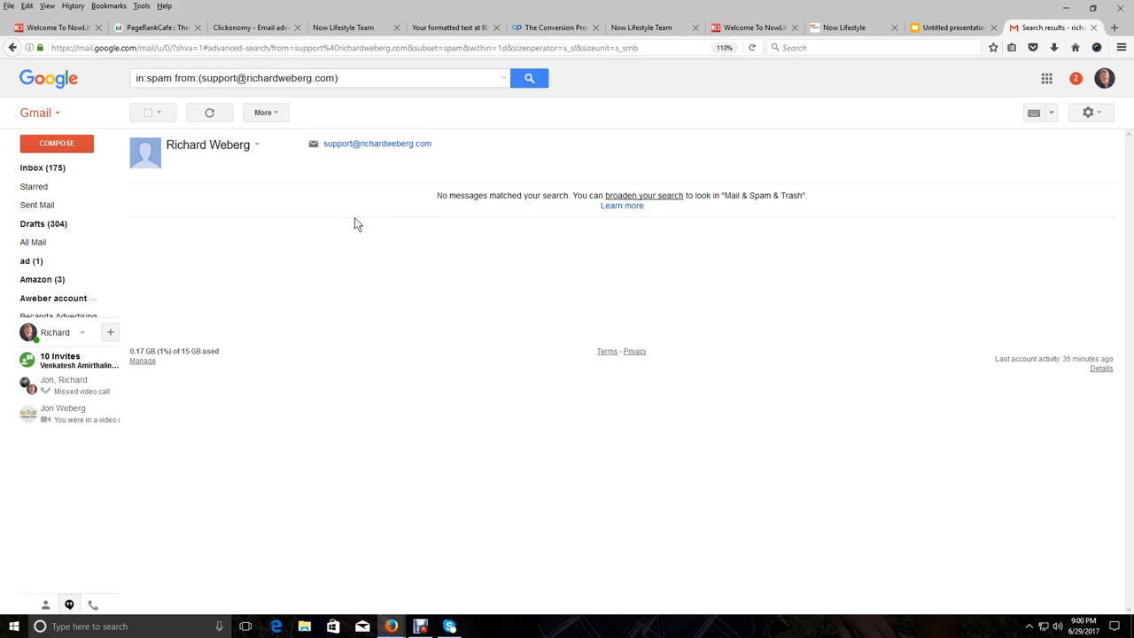
mouse_move(365, 220)
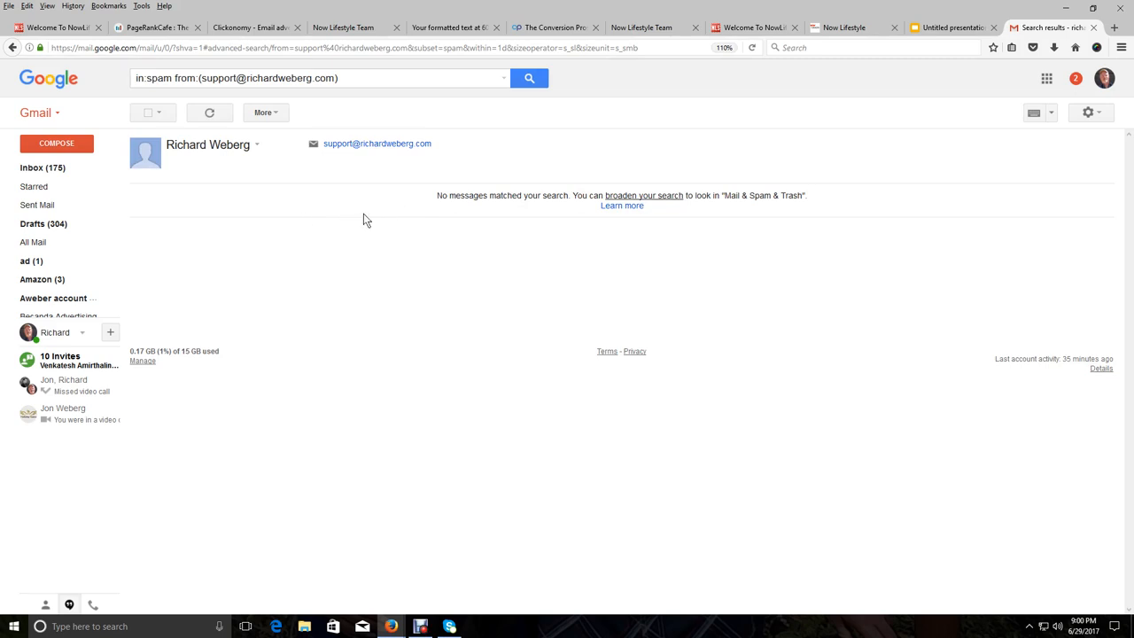
mouse_move(675, 321)
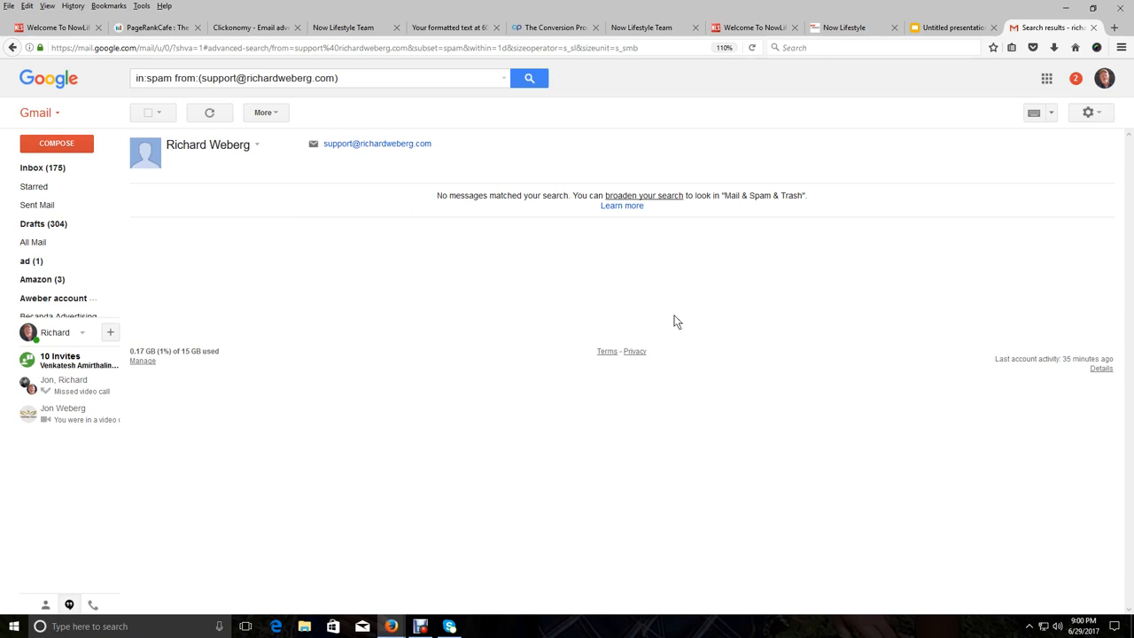
mouse_move(720, 333)
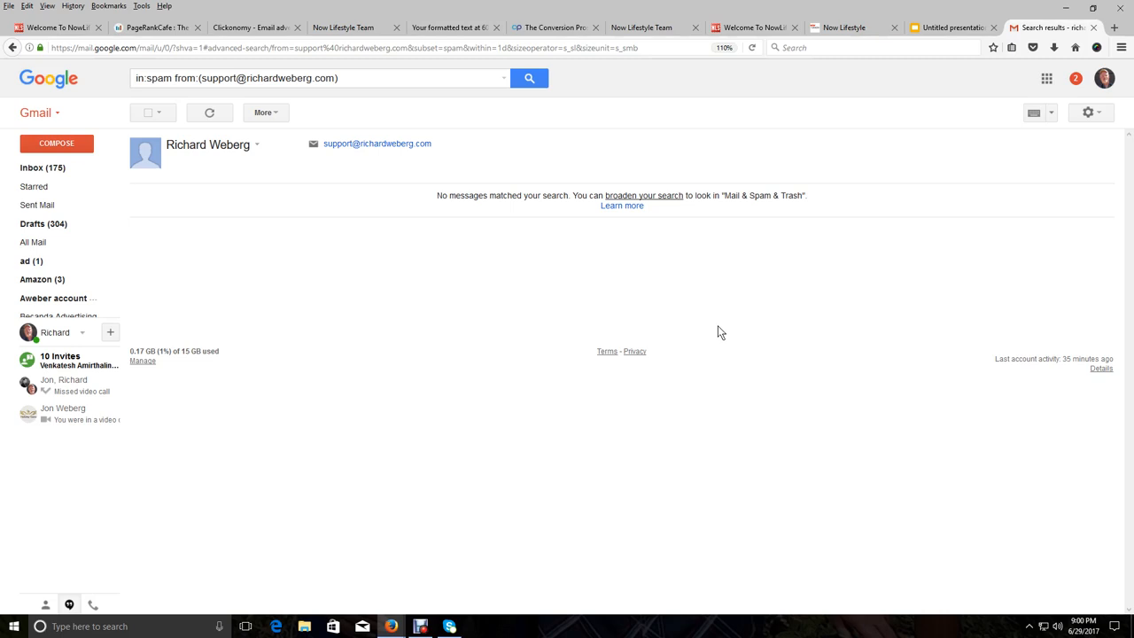
mouse_move(656, 241)
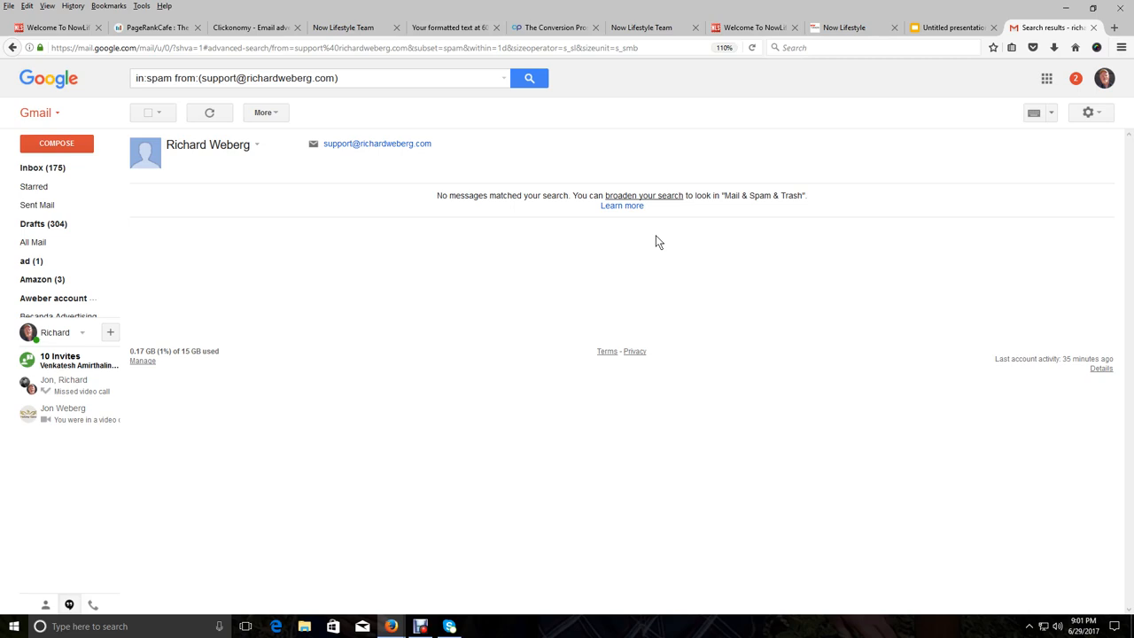
mouse_move(603, 260)
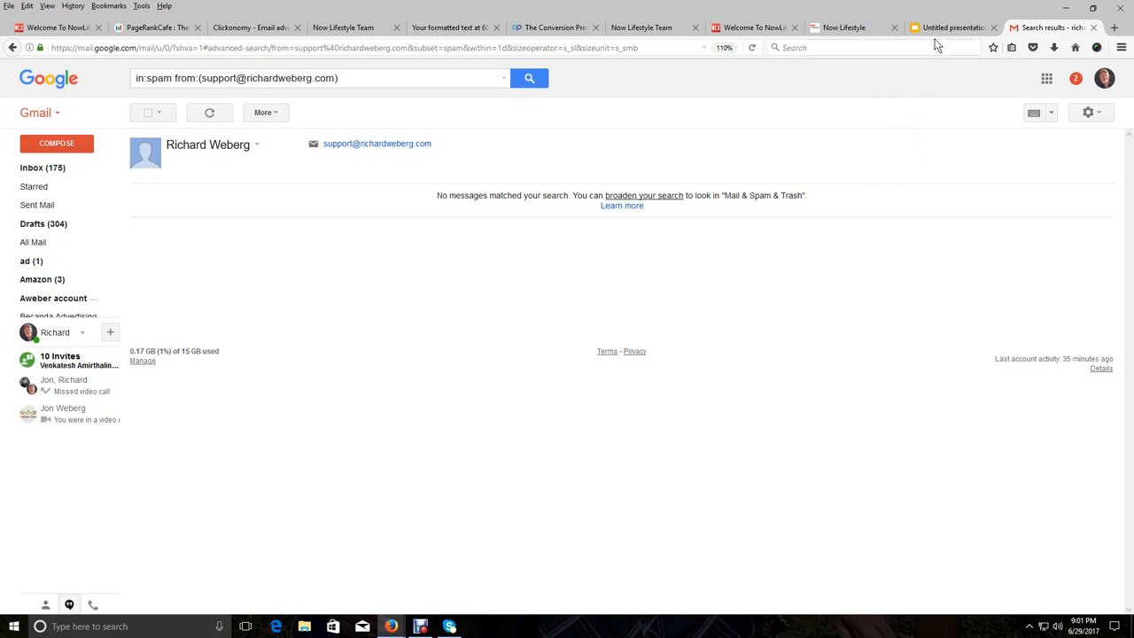
Switch from the Gmail results to the Google Slides contact slide.
left_click(948, 29)
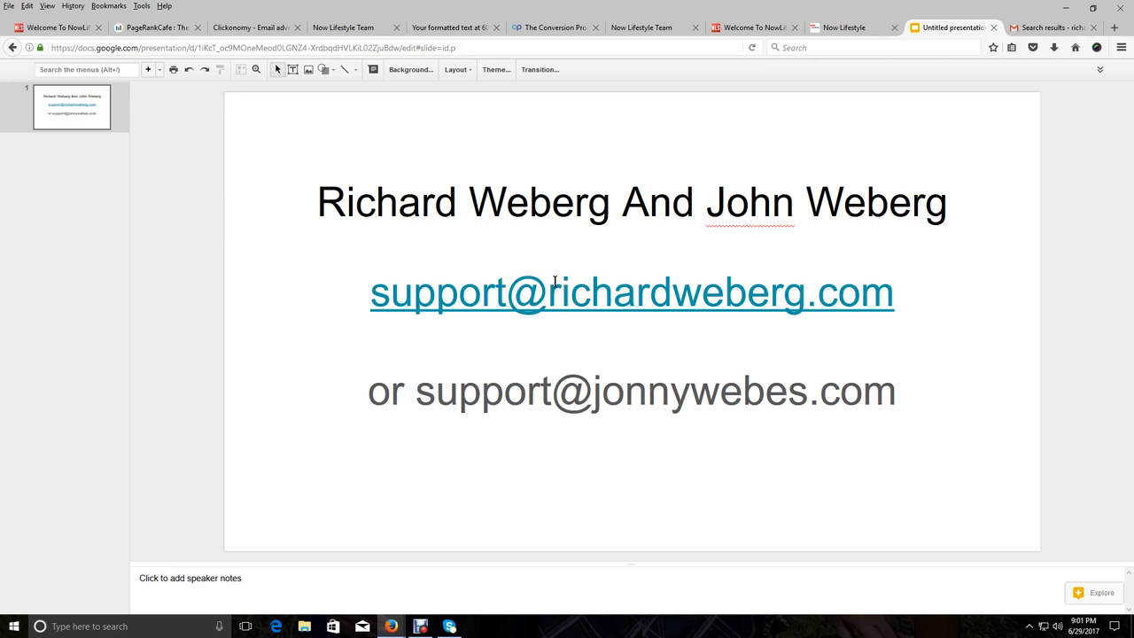
mouse_move(635, 181)
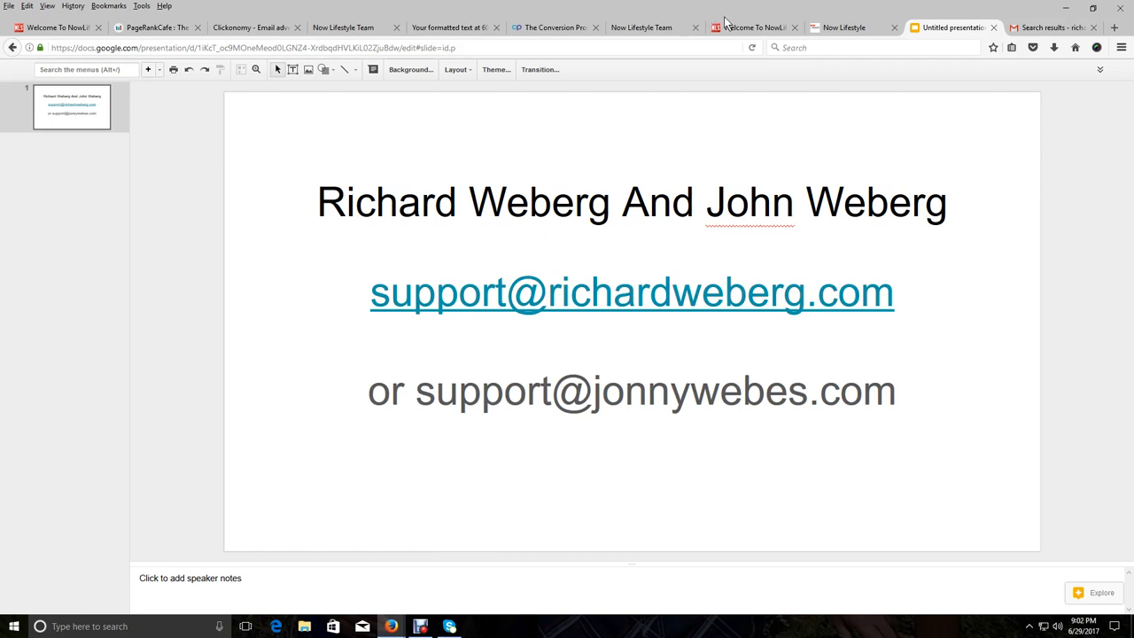
Switch to the Now Lifestyle back office tab showing the commissions page.
left_click(753, 28)
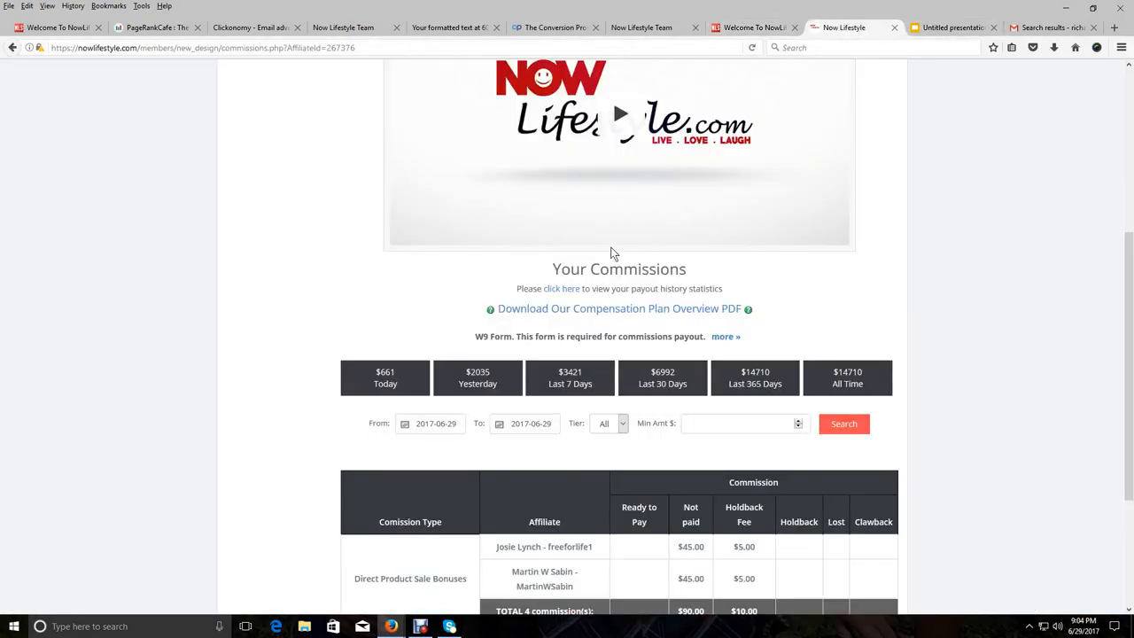
Show the back office Overview dashboard and scroll to the 2017 Affiliate Program Summary.
scroll("up", 3)
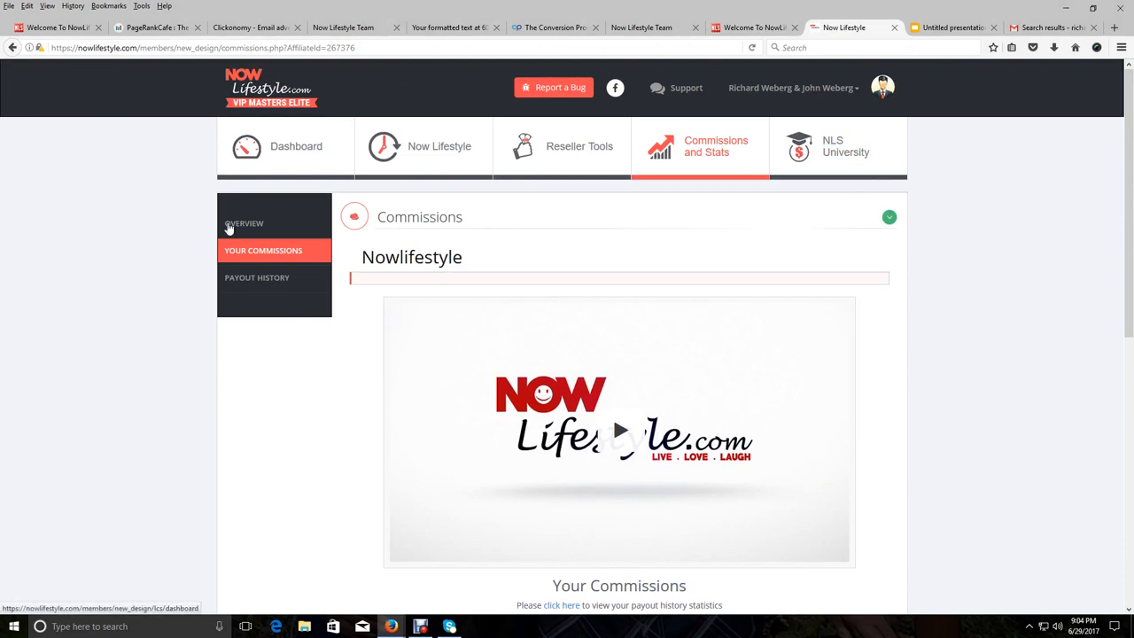
left_click(716, 145)
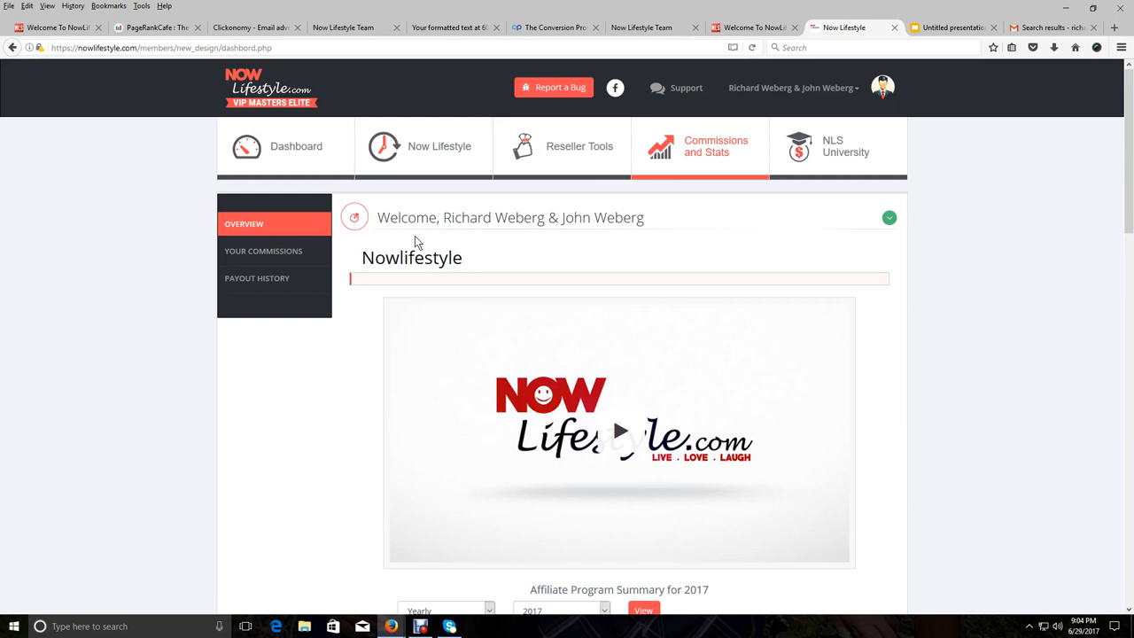
mouse_move(634, 213)
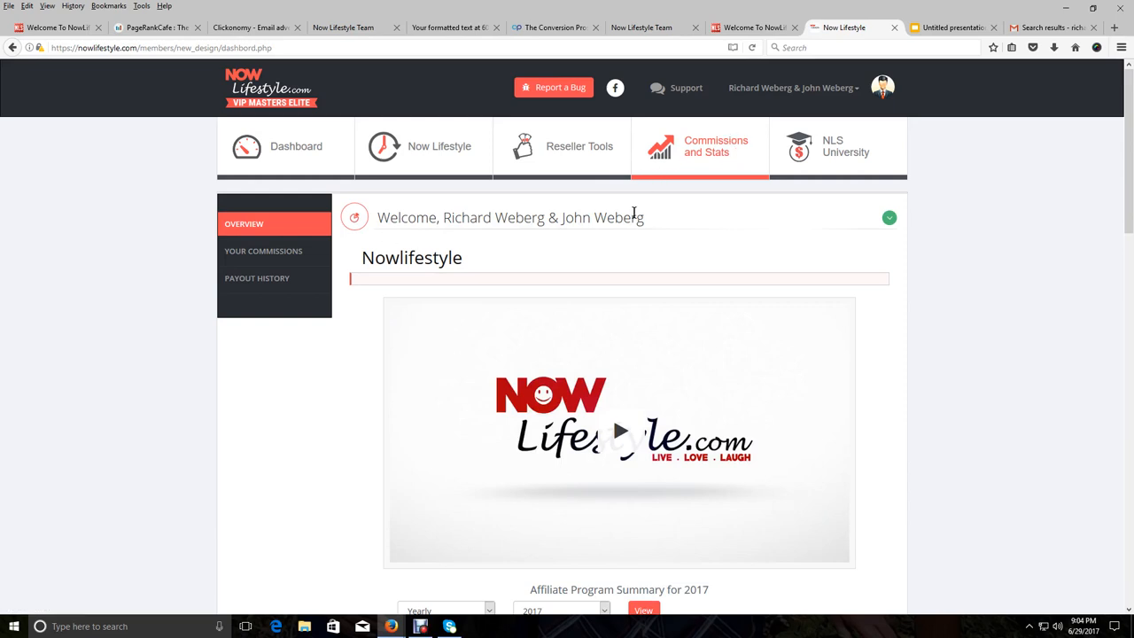
scroll("down", 3)
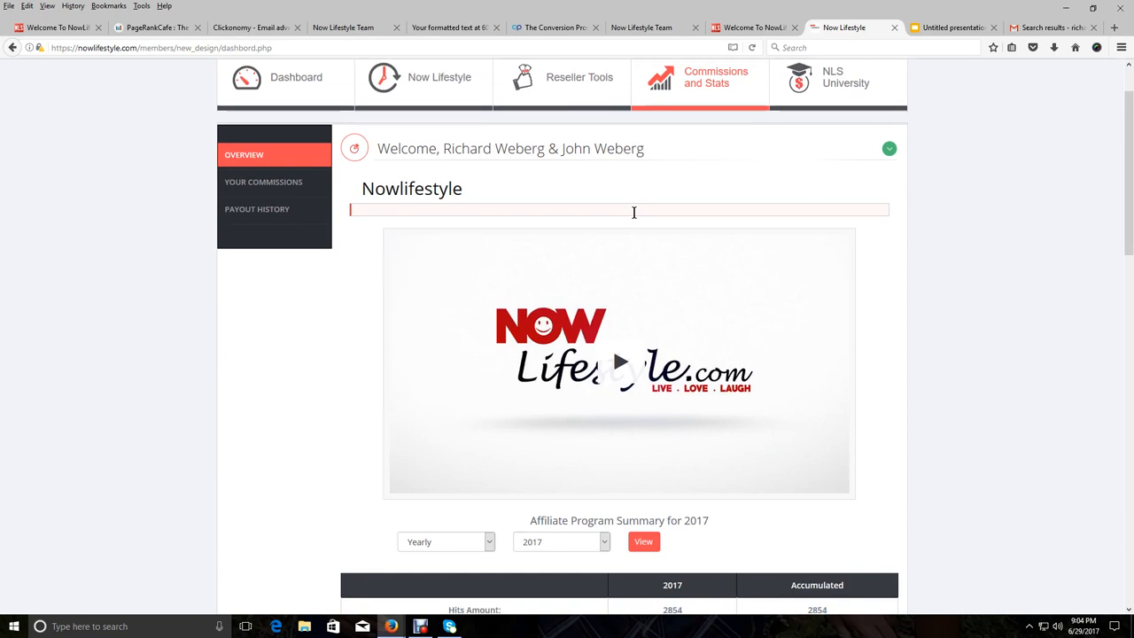
scroll("down", 3)
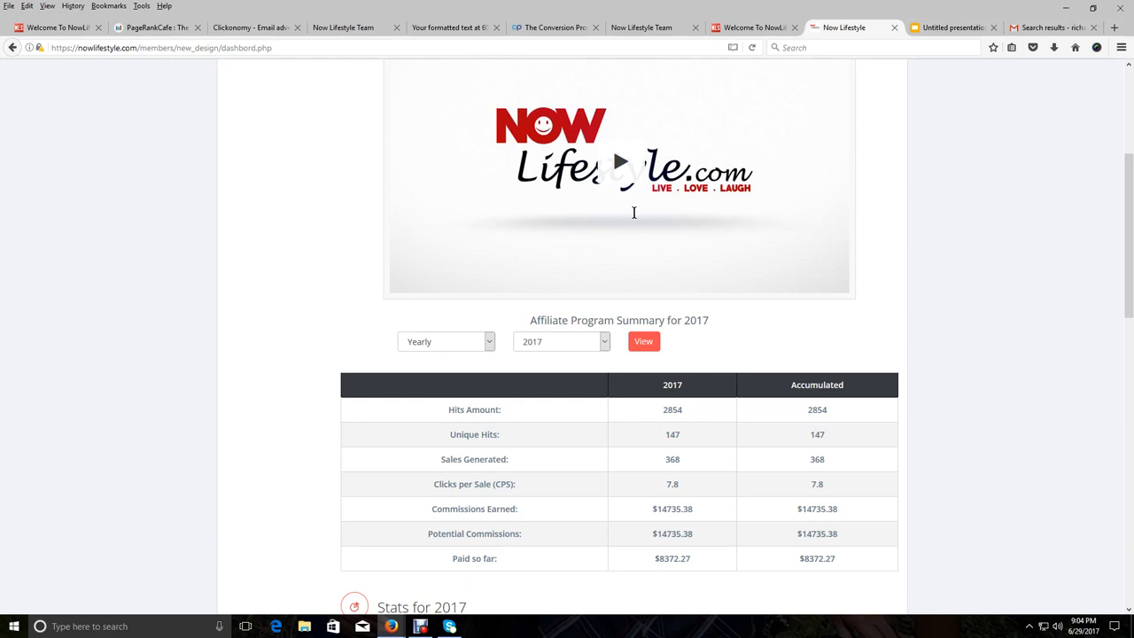
scroll("down", 3)
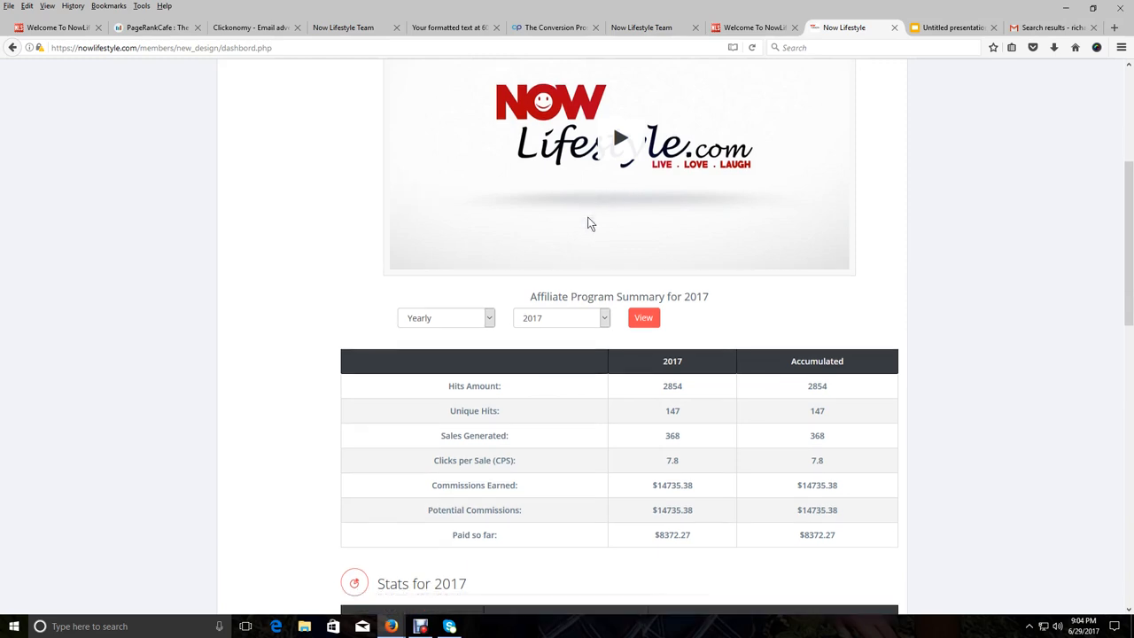
scroll("down", 3)
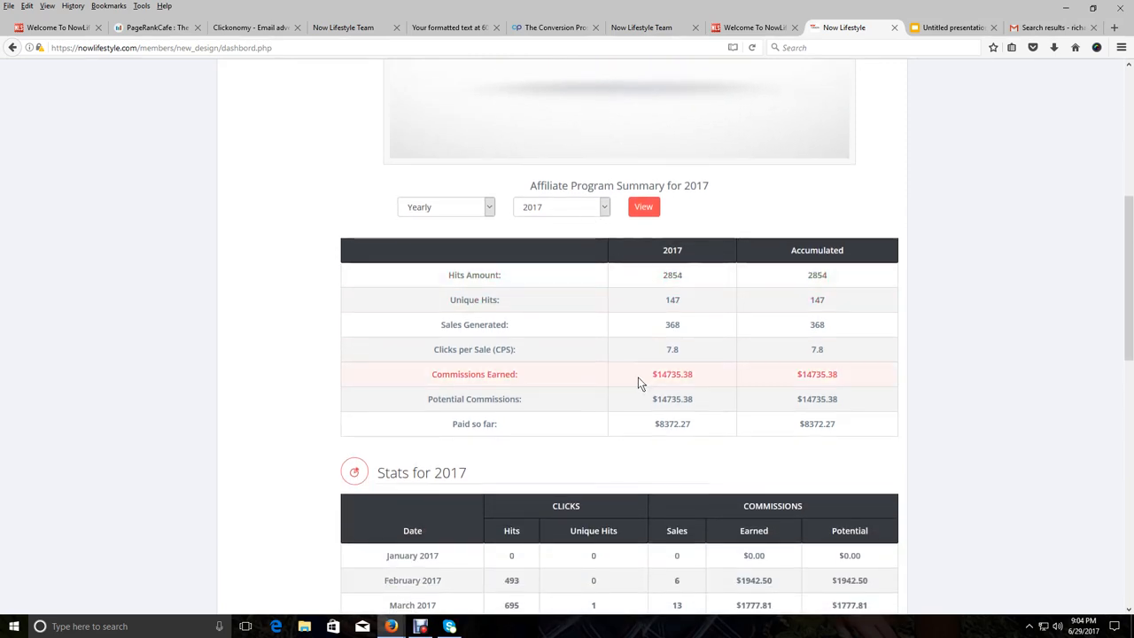
scroll("down", 3)
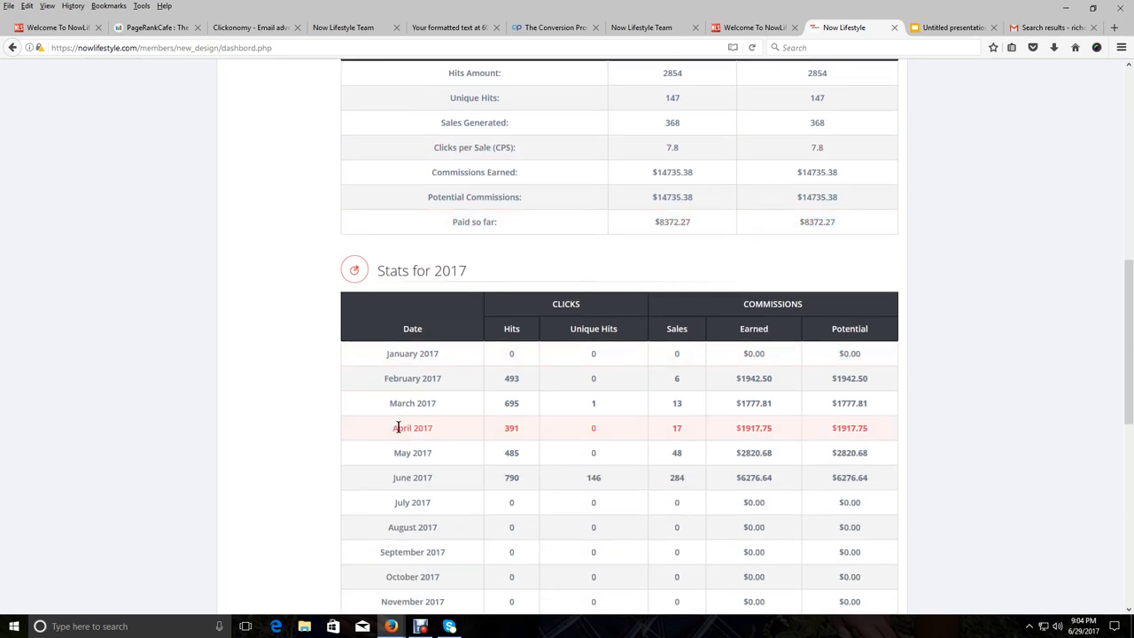
mouse_move(446, 472)
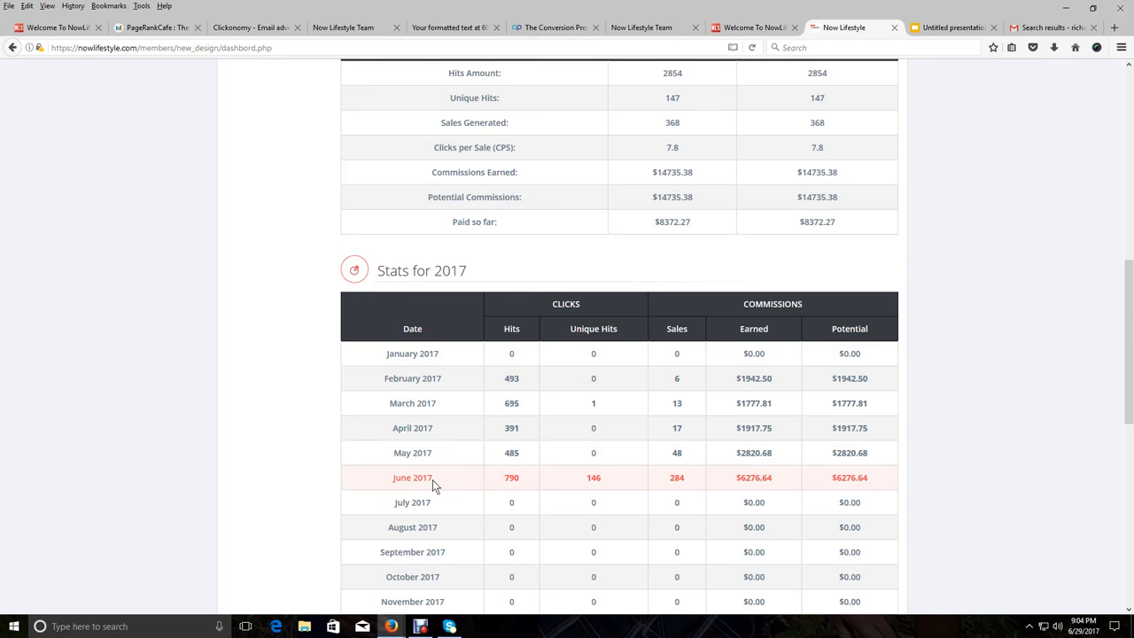
scroll("down", 3)
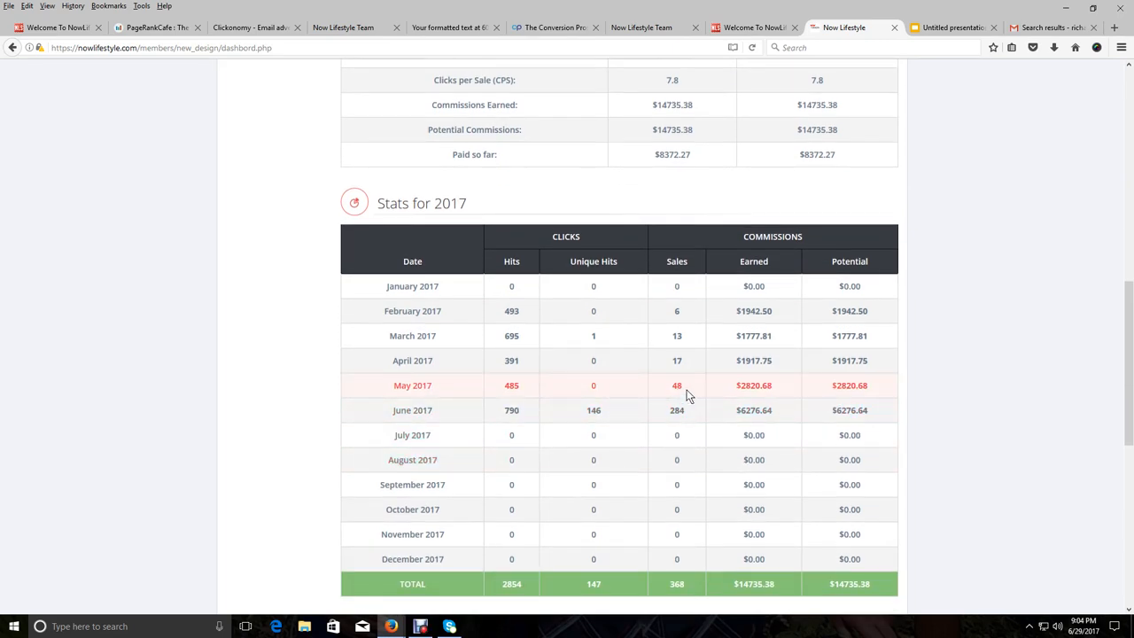
mouse_move(198, 234)
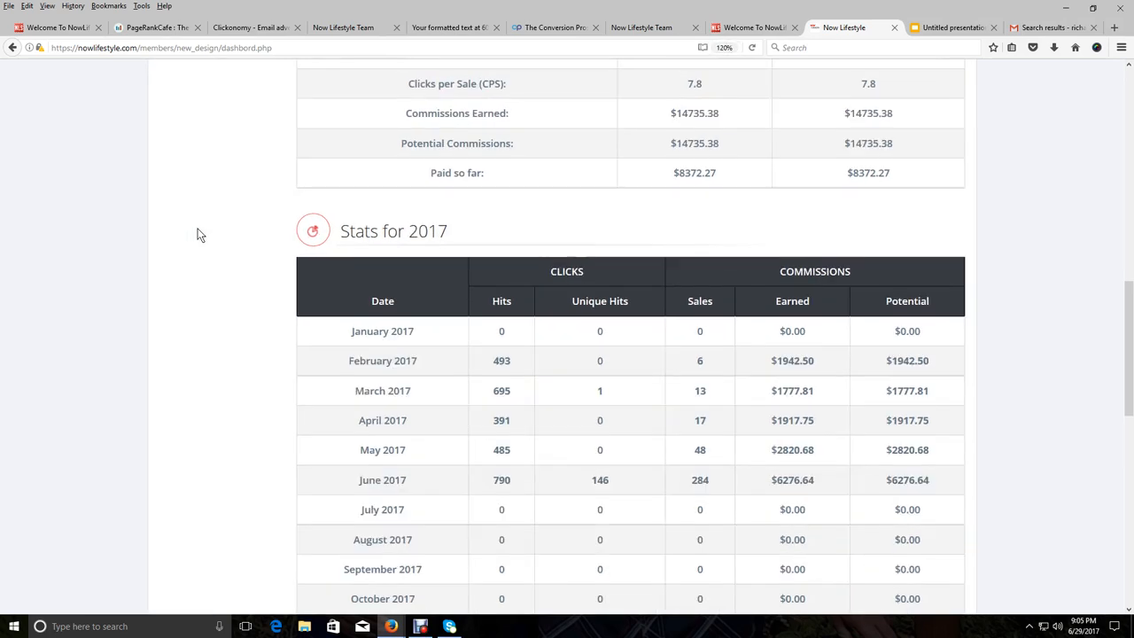
mouse_move(152, 239)
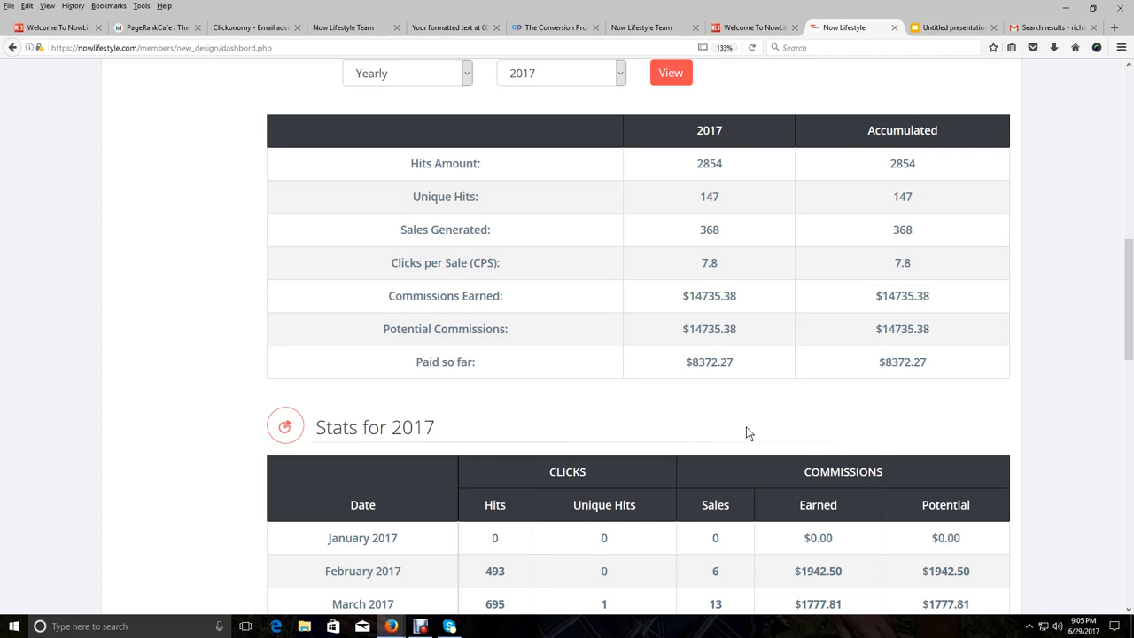
scroll("down", 3)
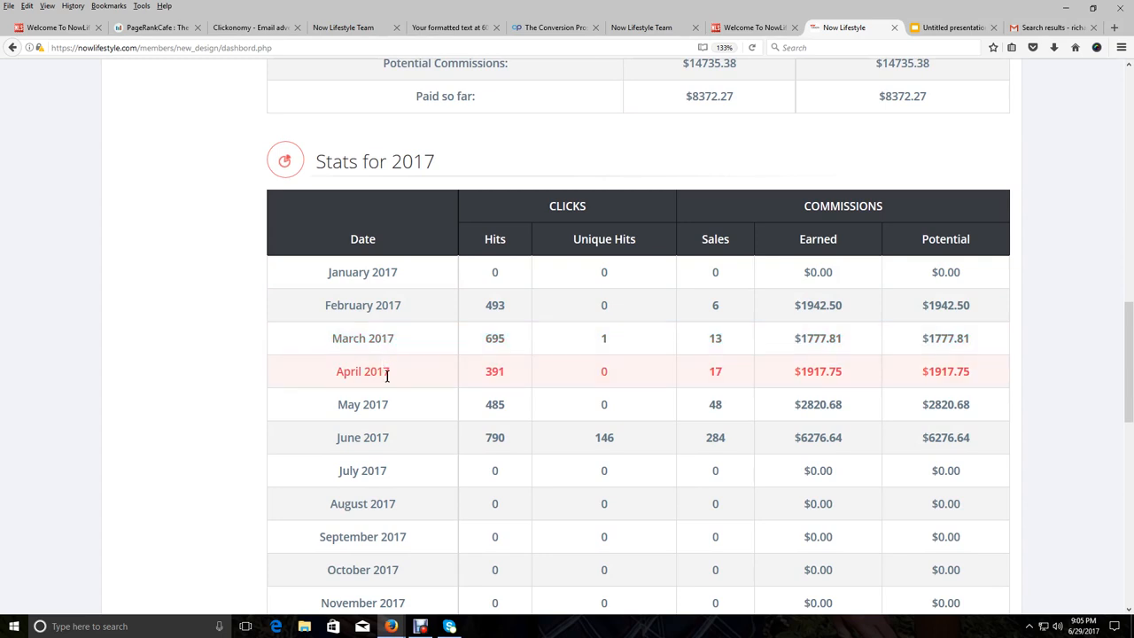
mouse_move(404, 436)
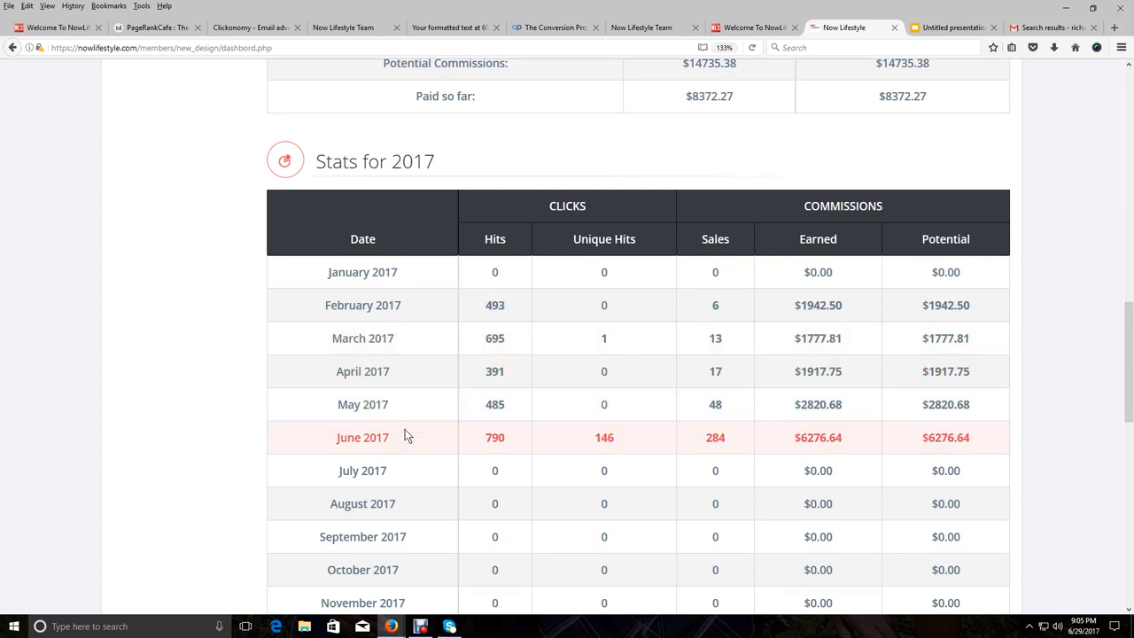
mouse_move(942, 337)
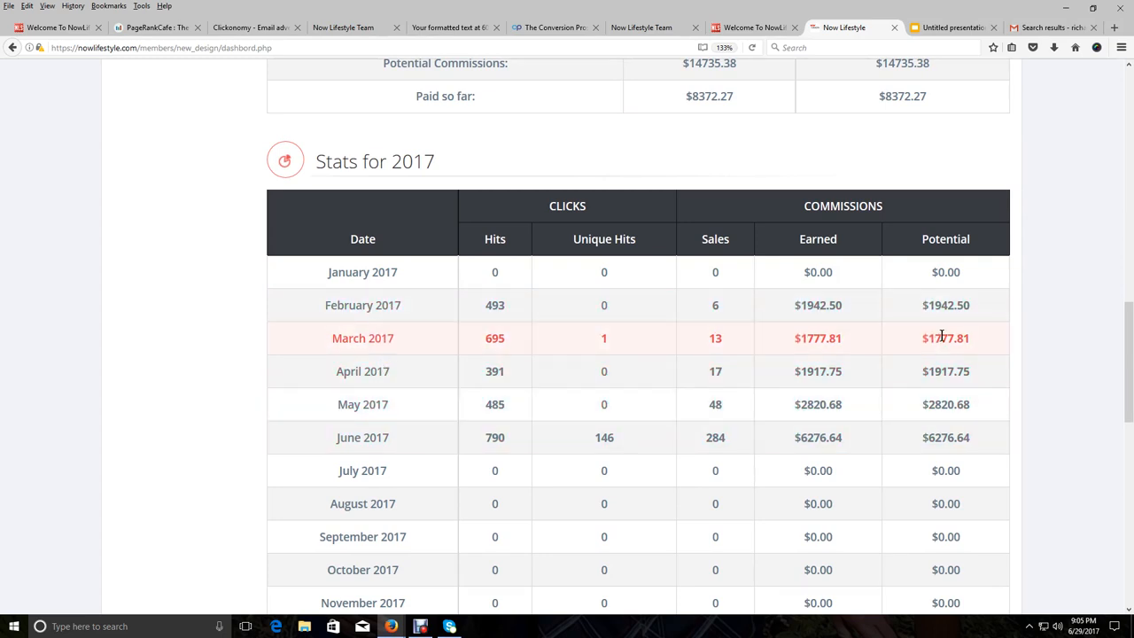
mouse_move(964, 323)
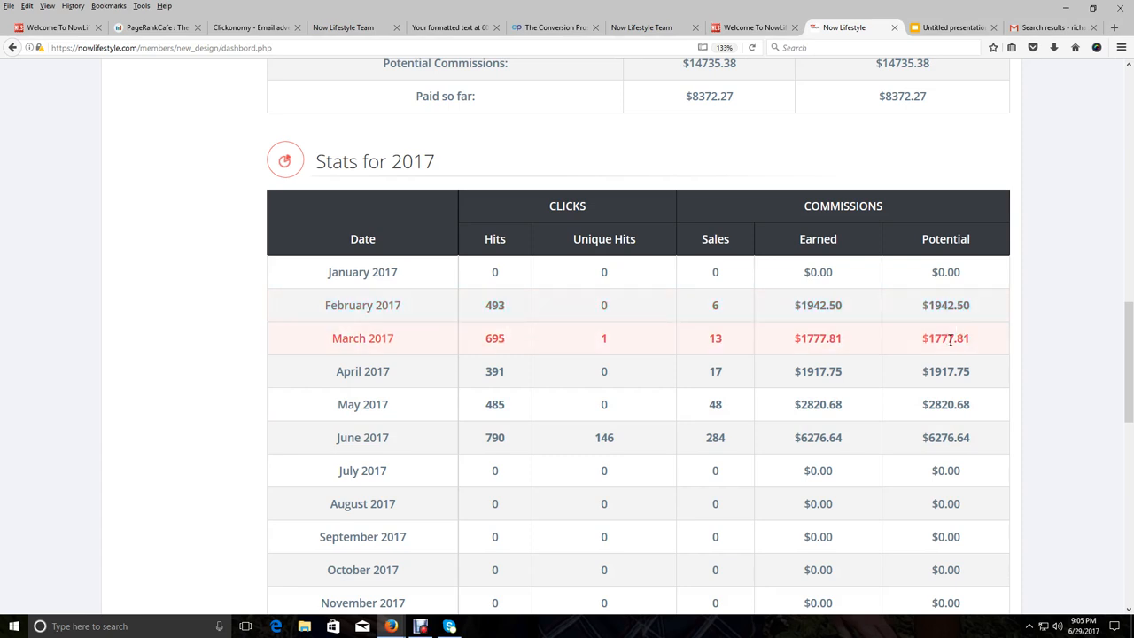
mouse_move(946, 372)
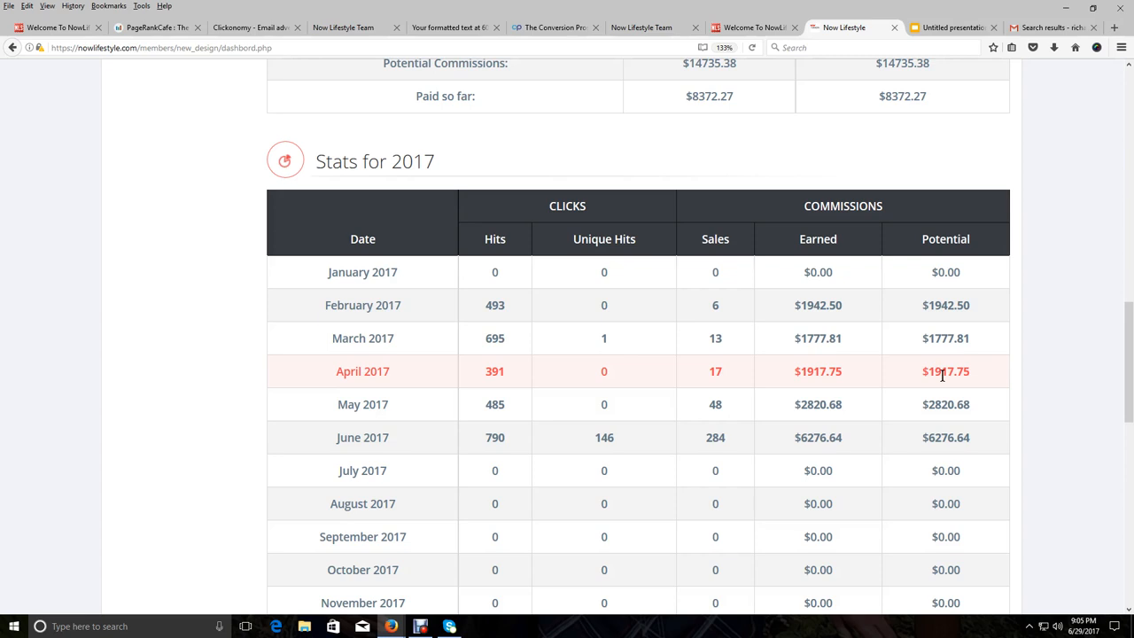
mouse_move(939, 404)
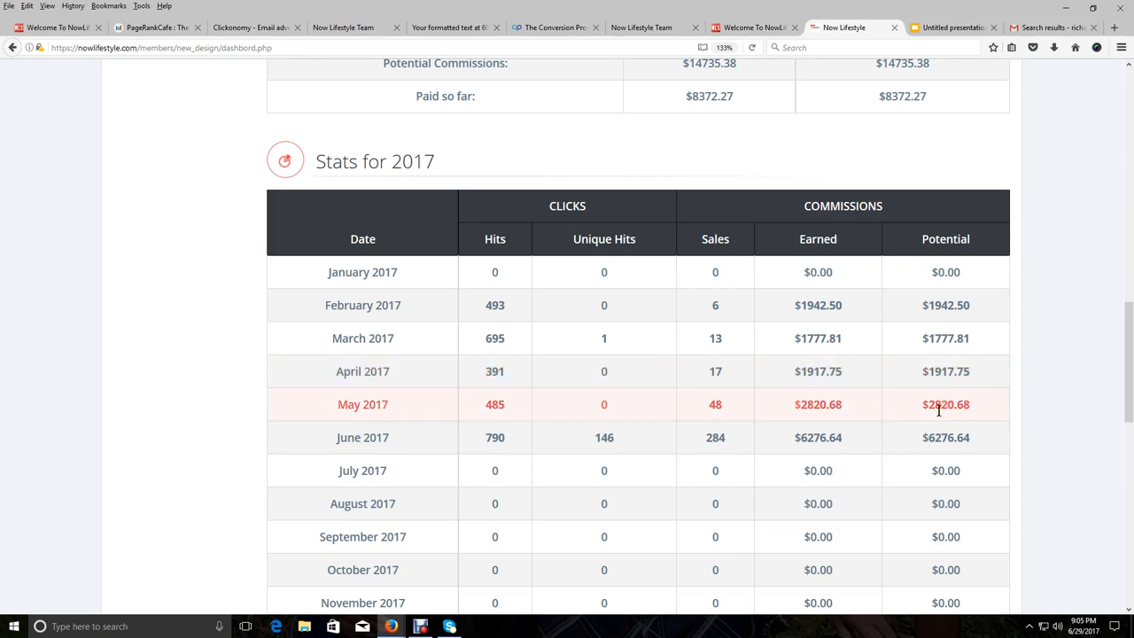
mouse_move(874, 441)
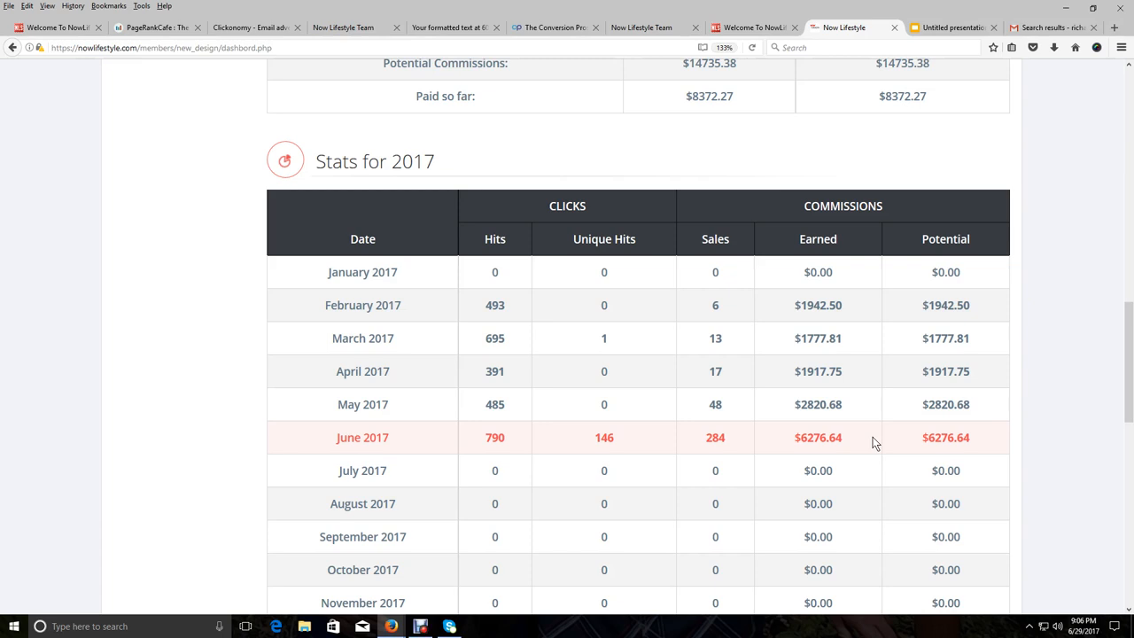
scroll("down", 3)
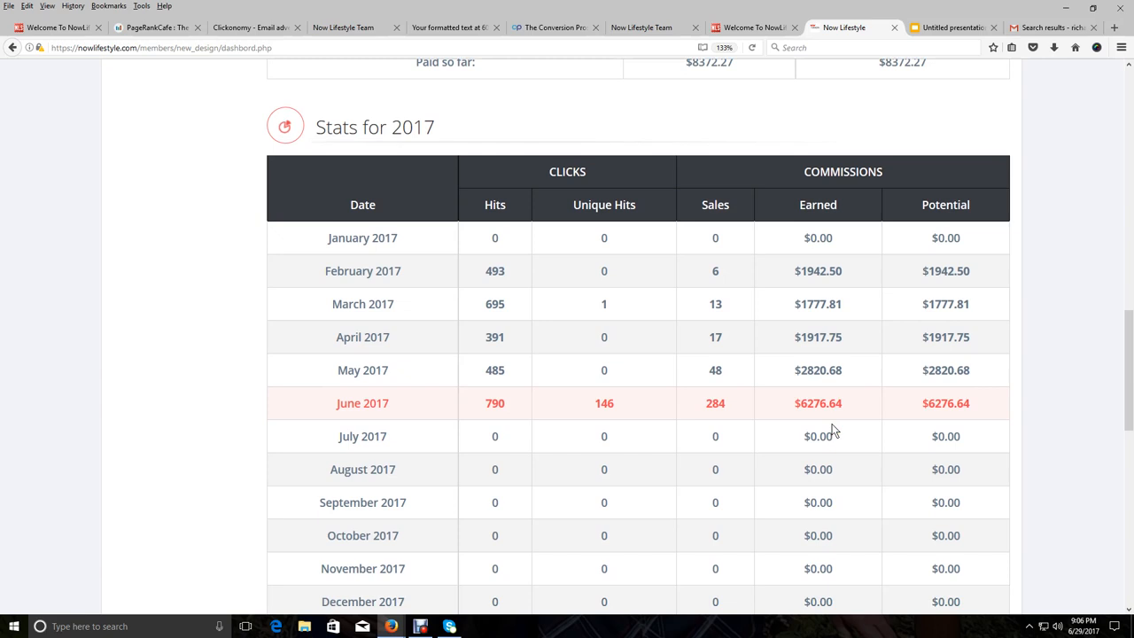
scroll("down", 3)
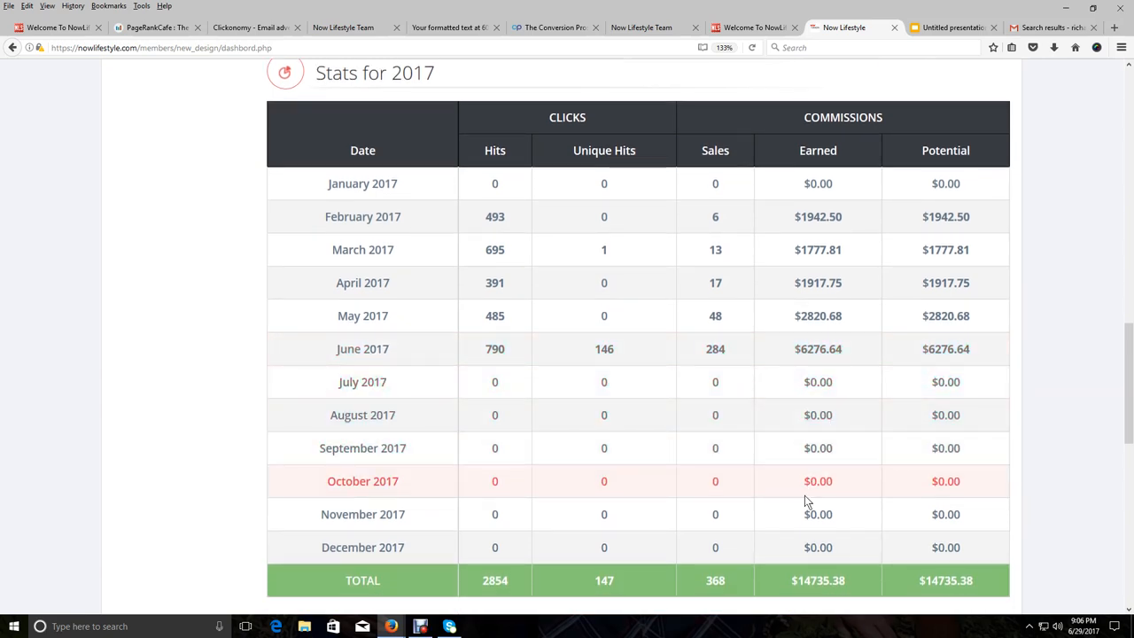
scroll("down", 3)
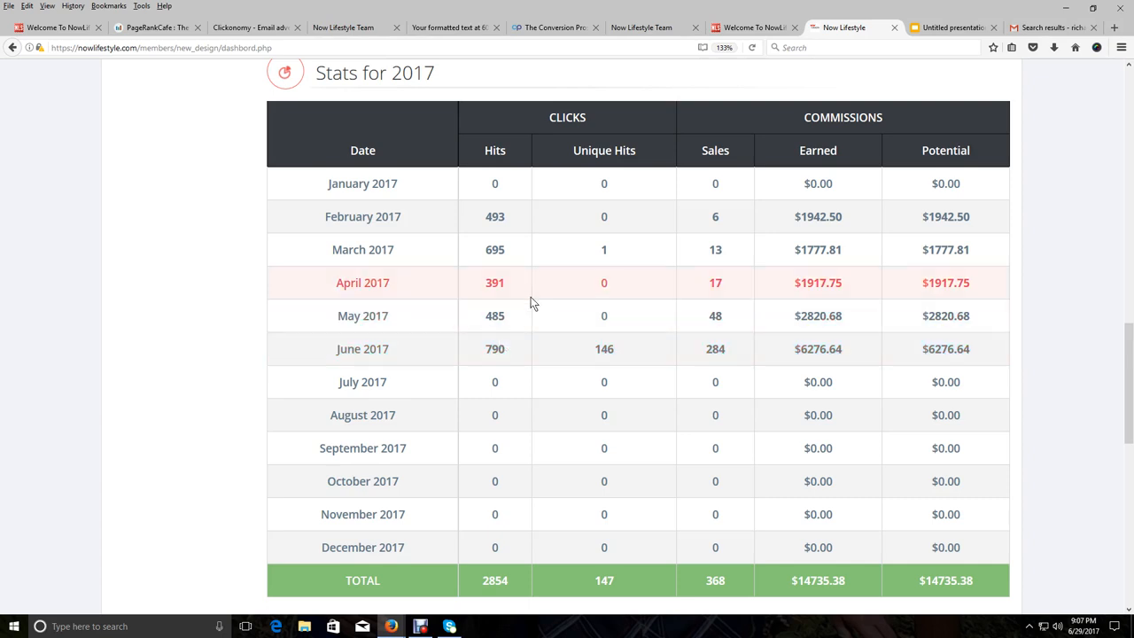
mouse_move(525, 303)
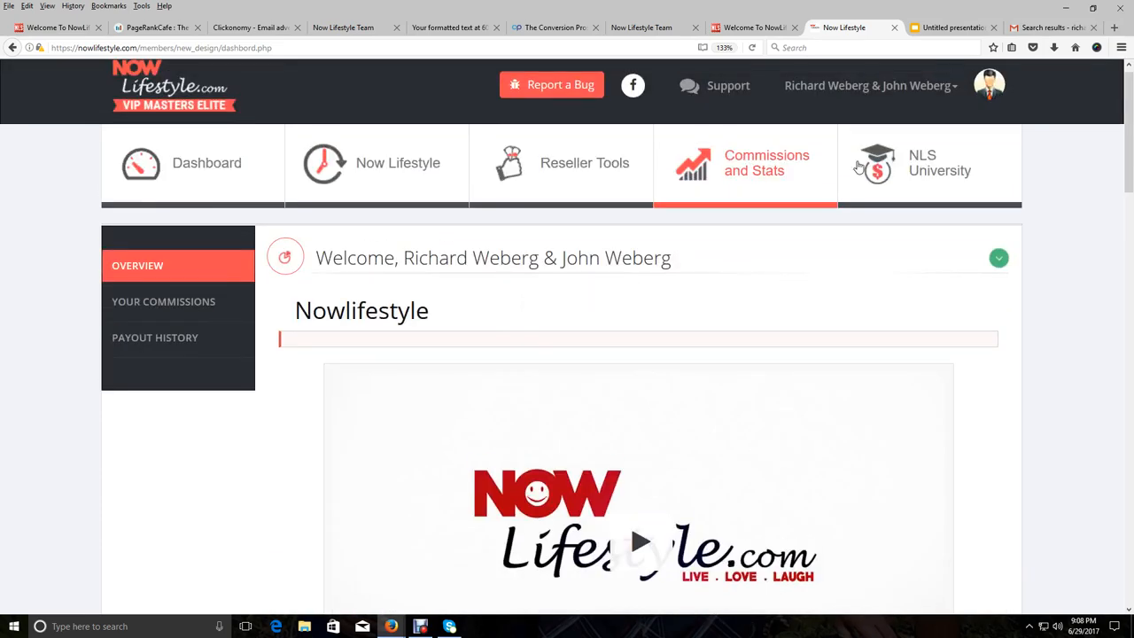
mouse_move(744, 181)
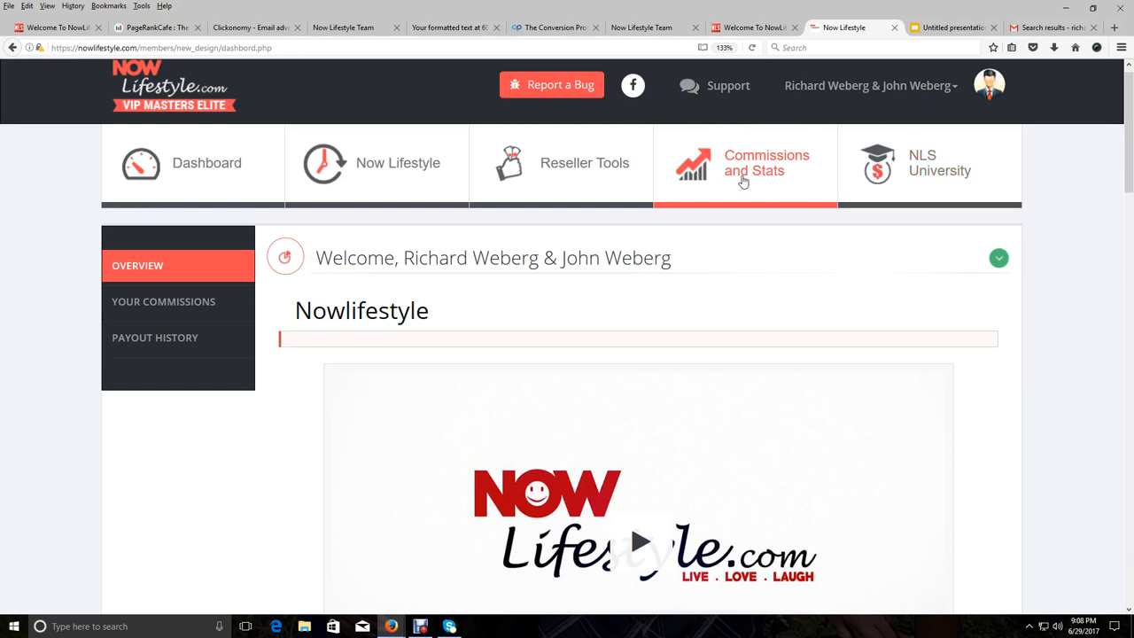
mouse_move(372, 202)
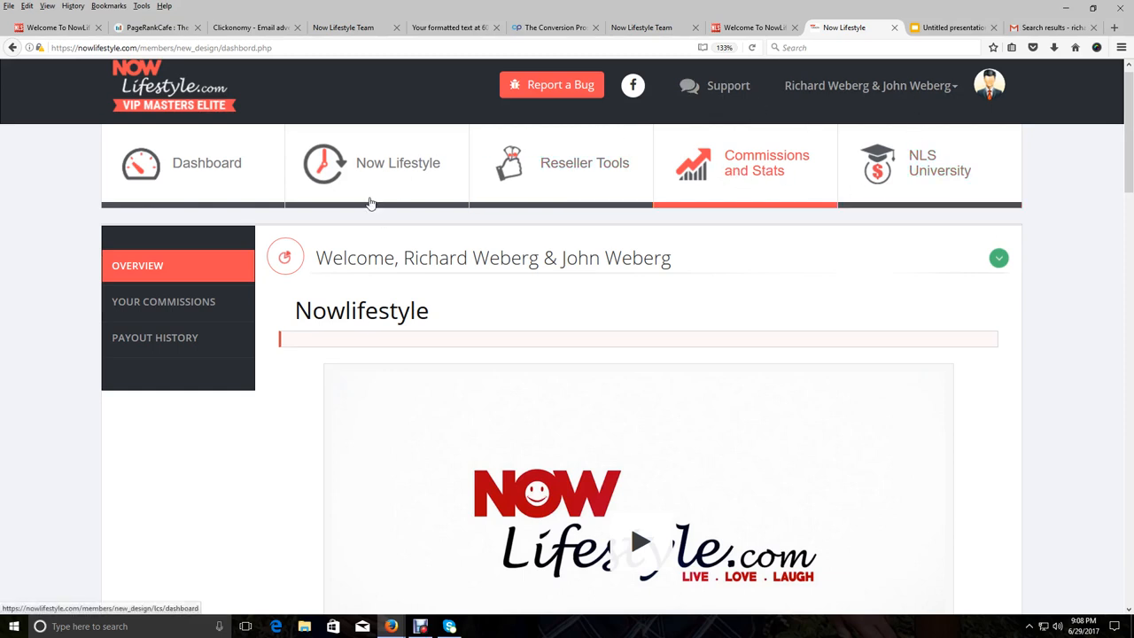
mouse_move(584, 170)
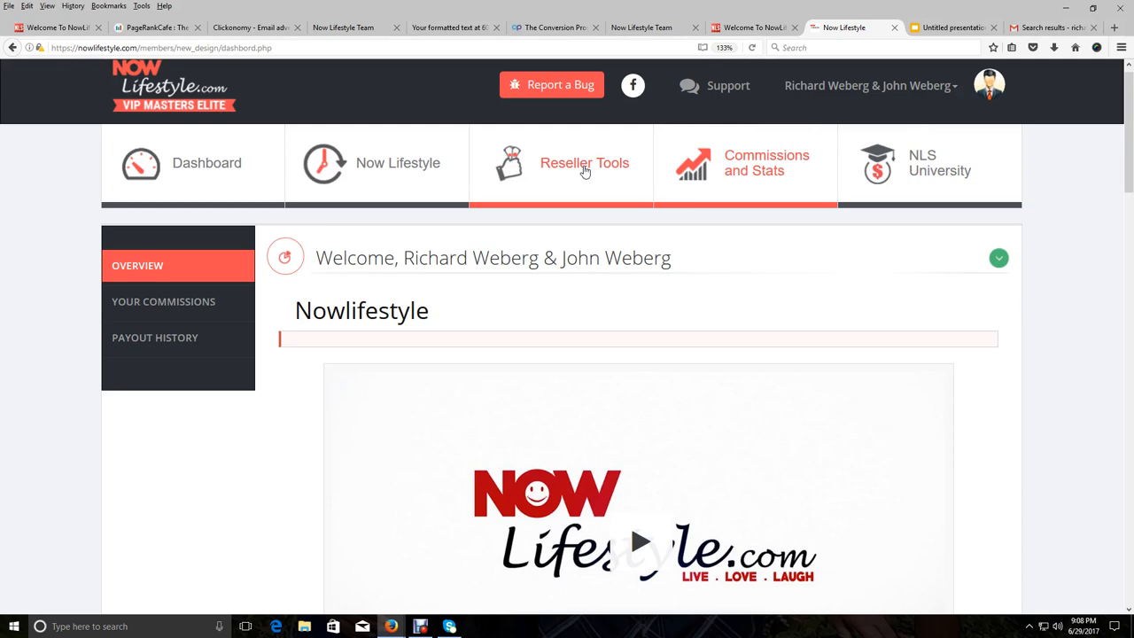
Go to Reseller Tools and show the Business Downline (Affiliates Family Tree) page.
left_click(585, 163)
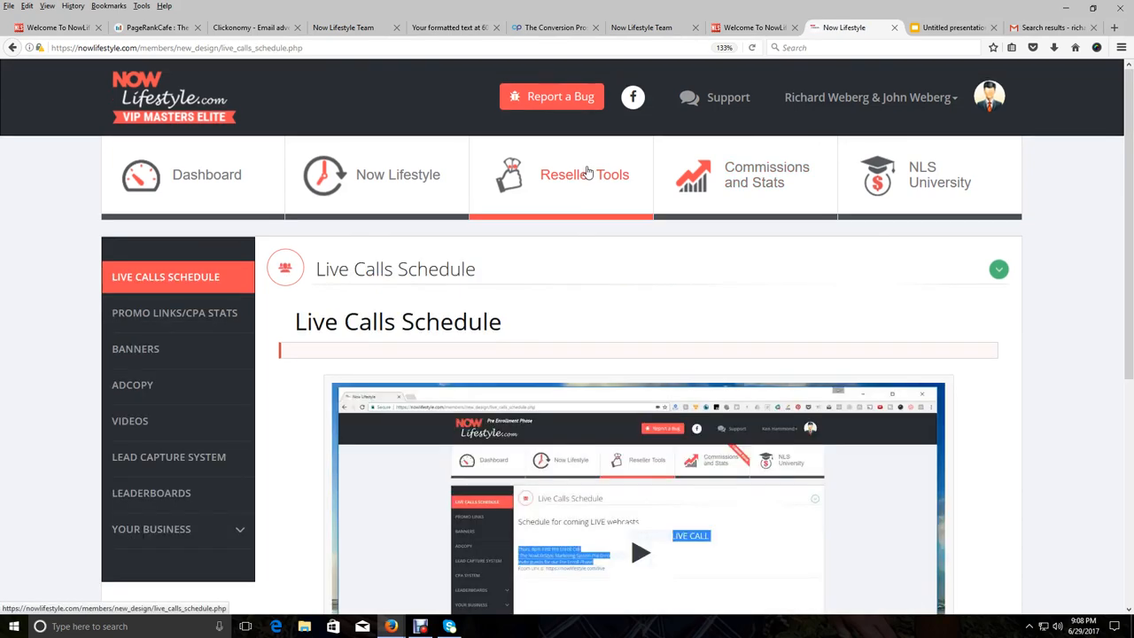
mouse_move(528, 186)
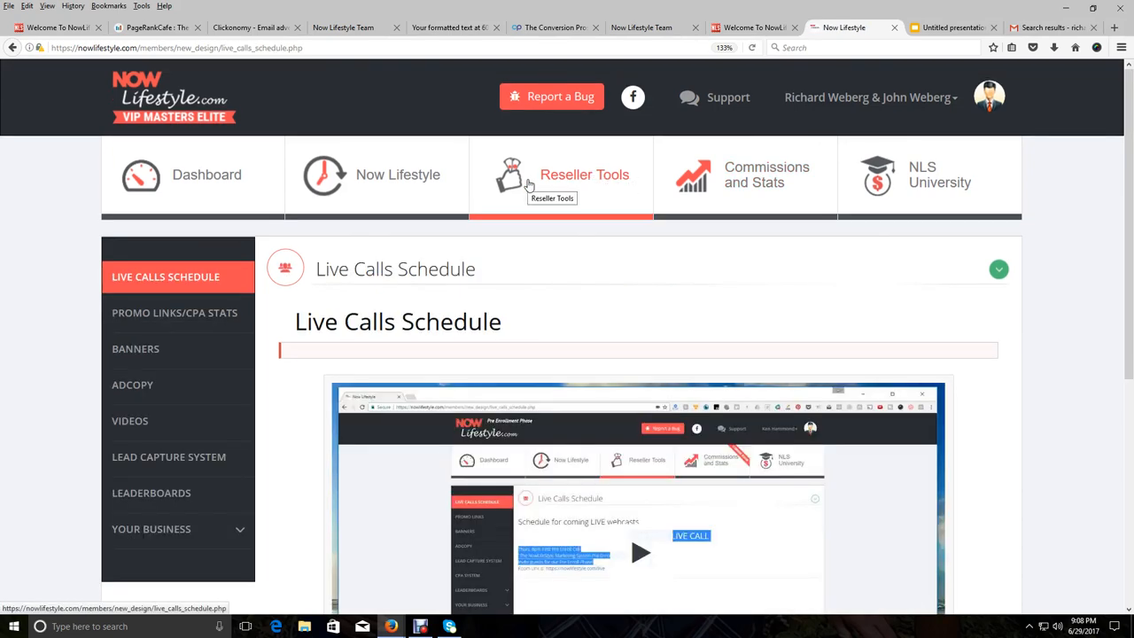
scroll("down", 3)
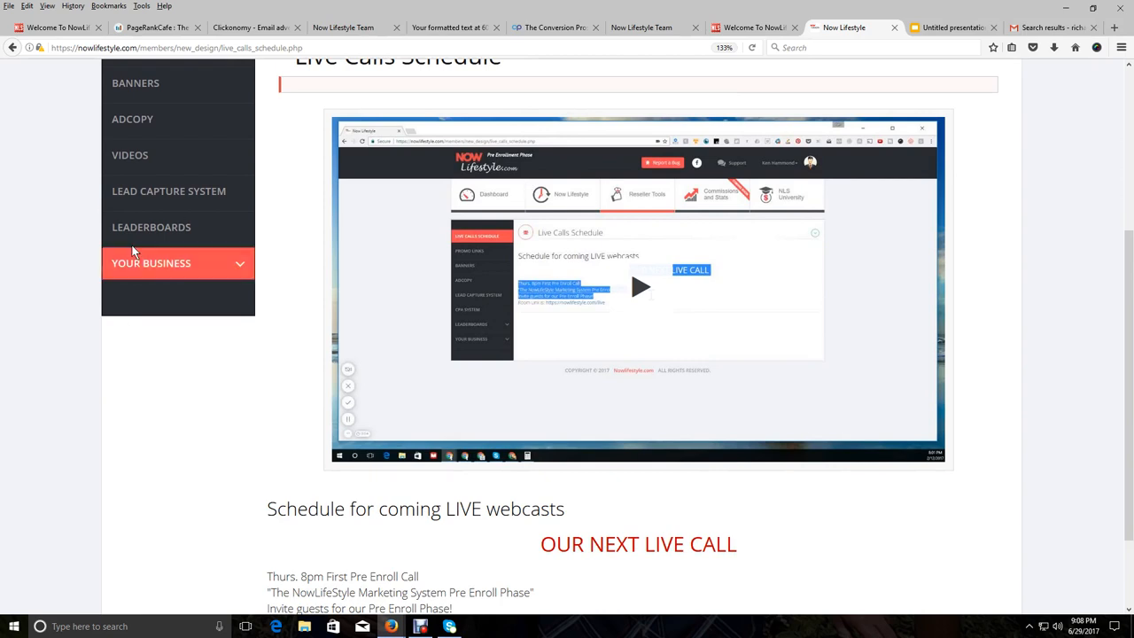
left_click(151, 262)
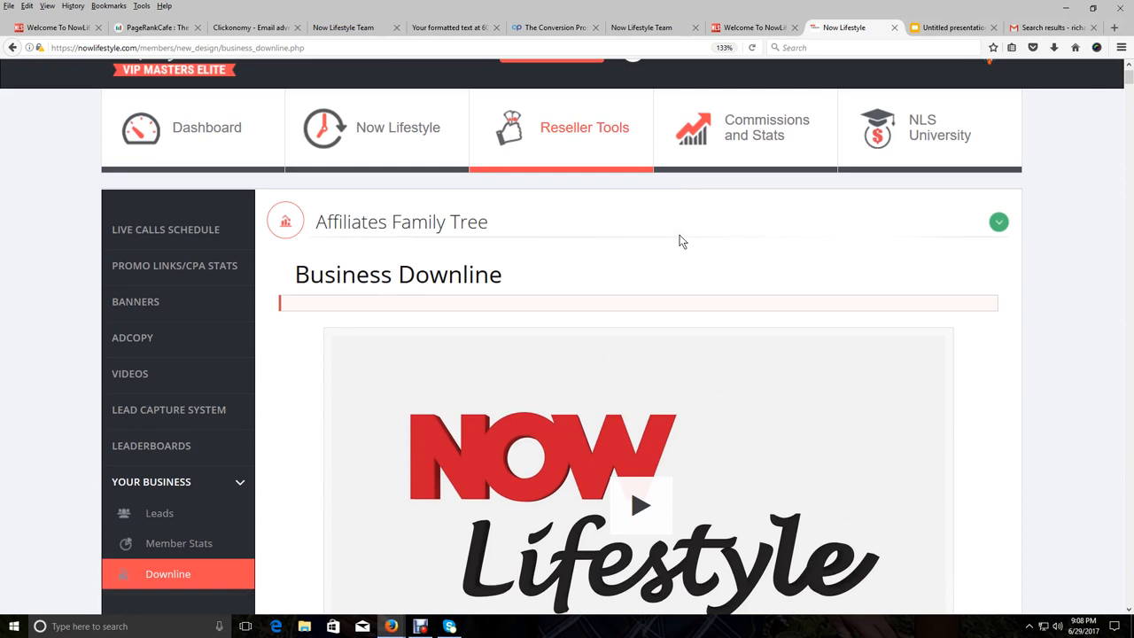
scroll("down", 3)
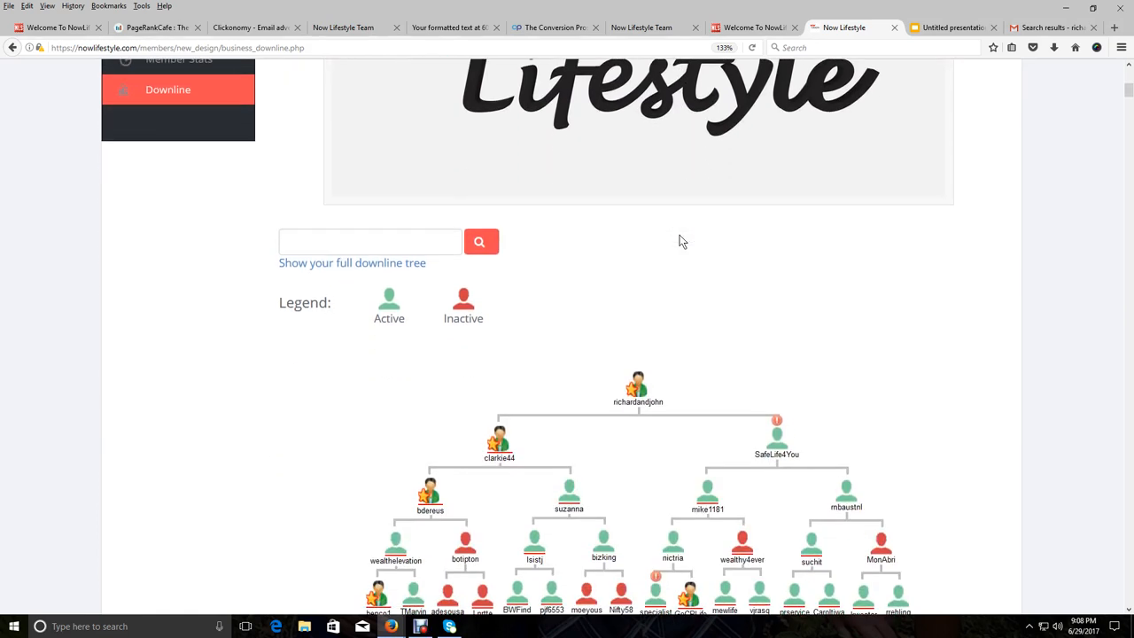
scroll("down", 3)
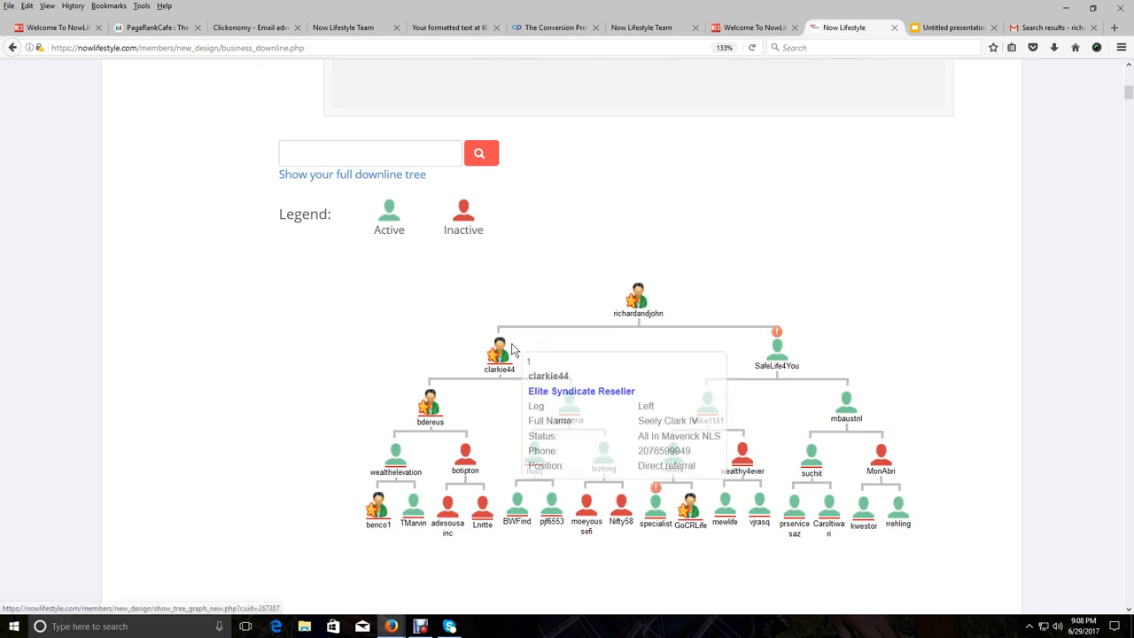
mouse_move(824, 397)
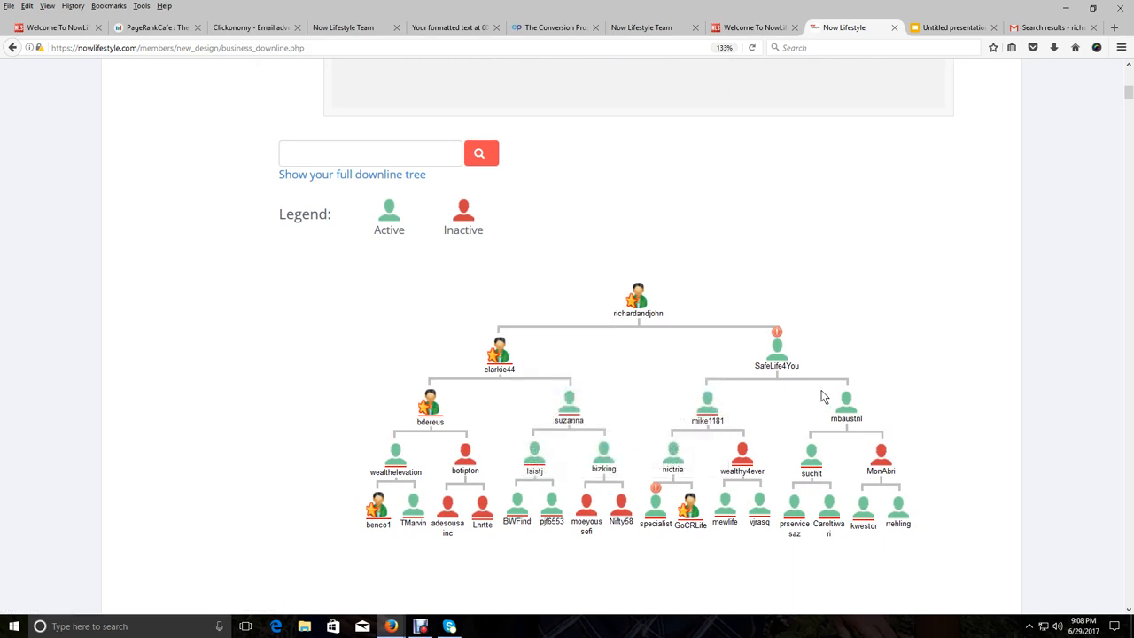
mouse_move(558, 432)
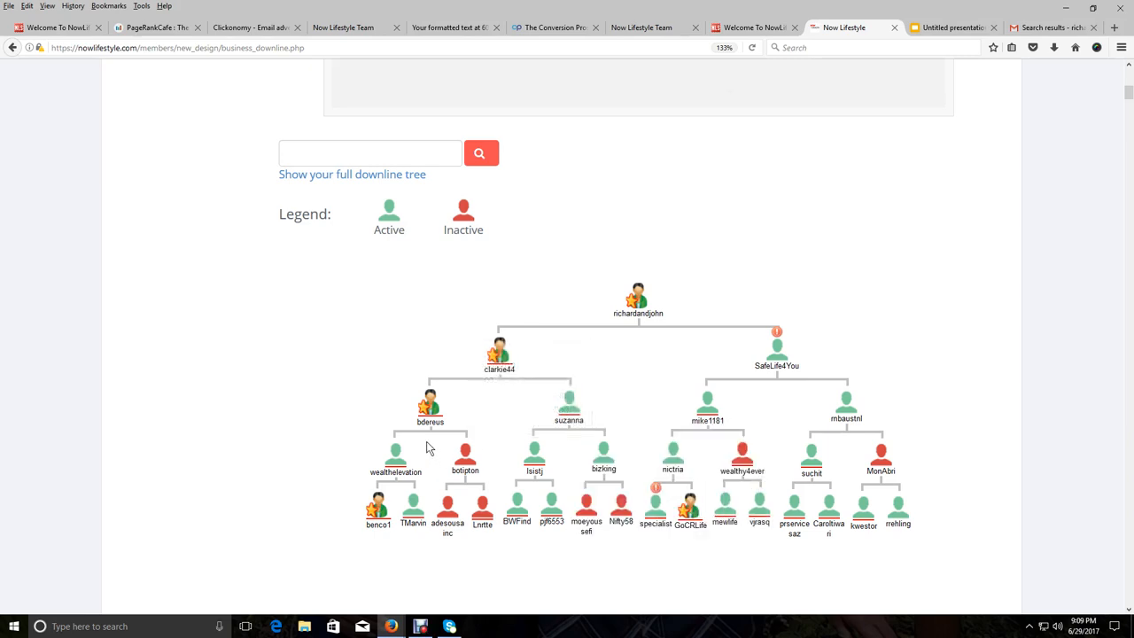
mouse_move(728, 479)
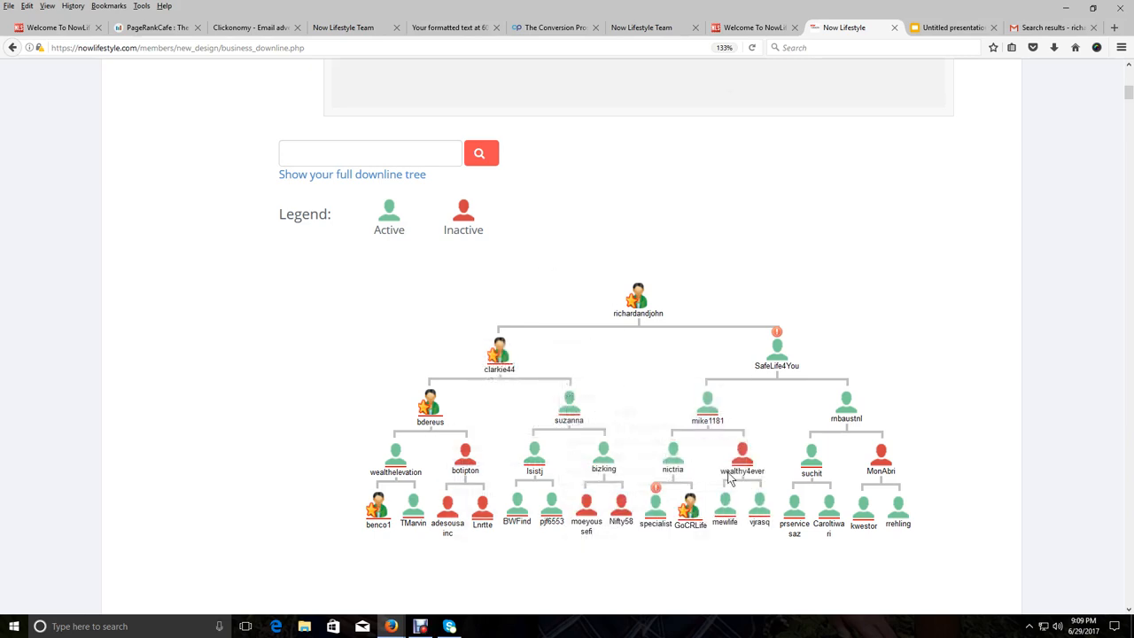
mouse_move(386, 191)
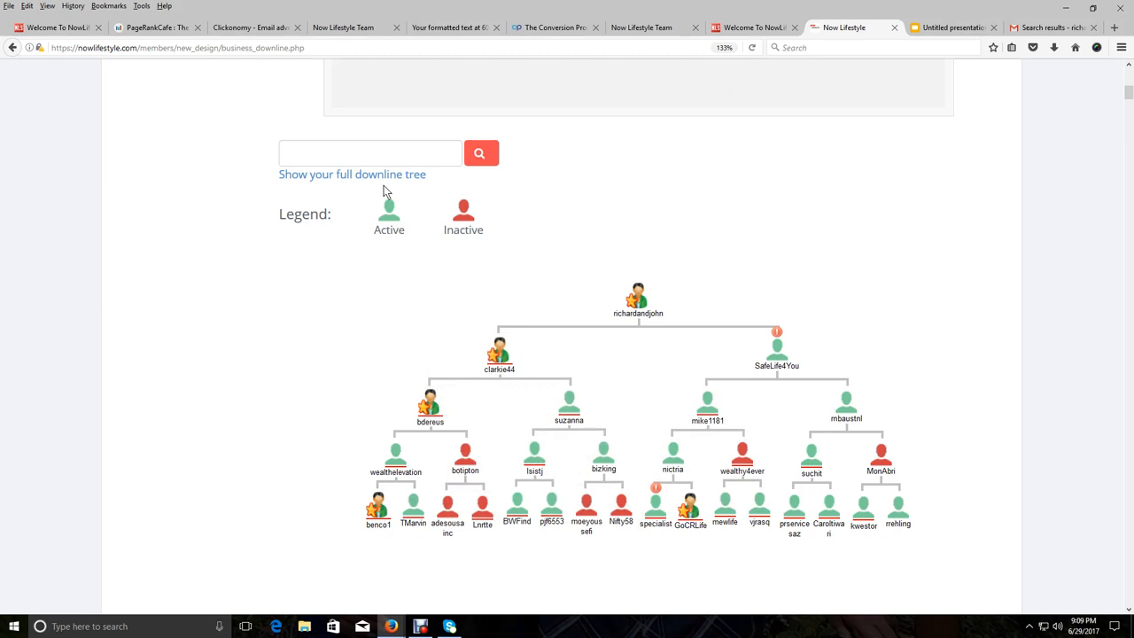
left_click(351, 174)
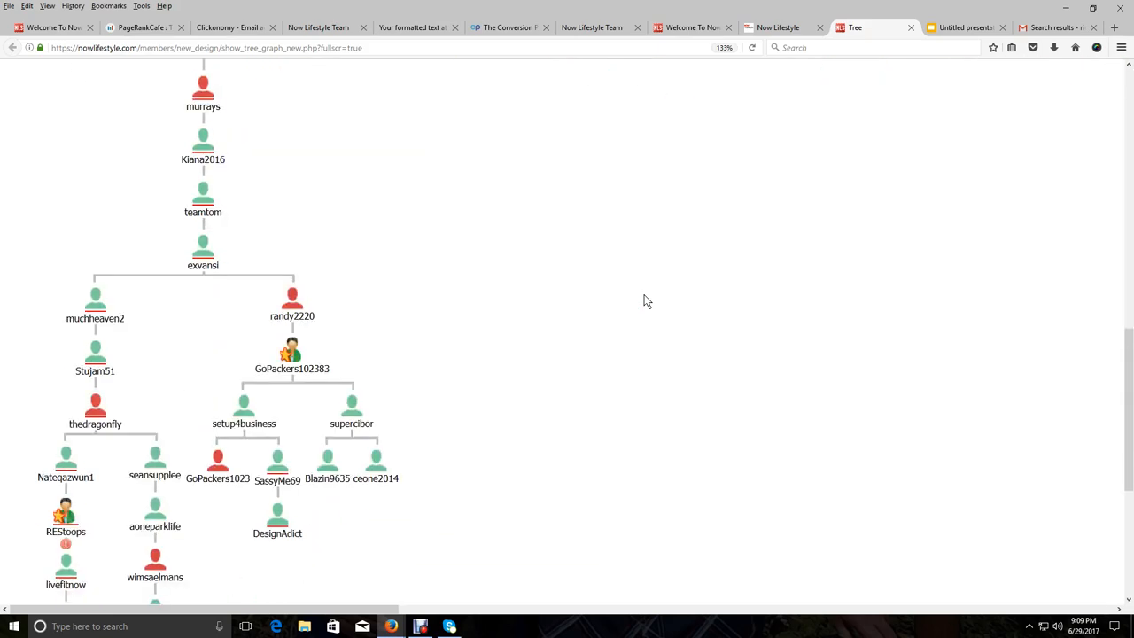
scroll("down", 3)
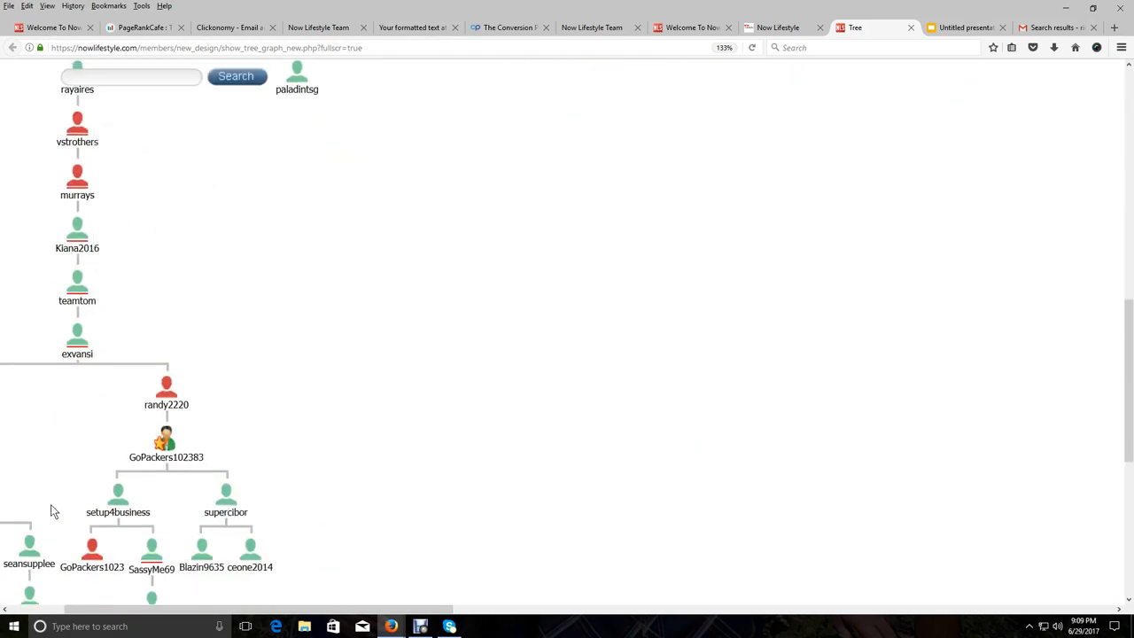
scroll("down", 3)
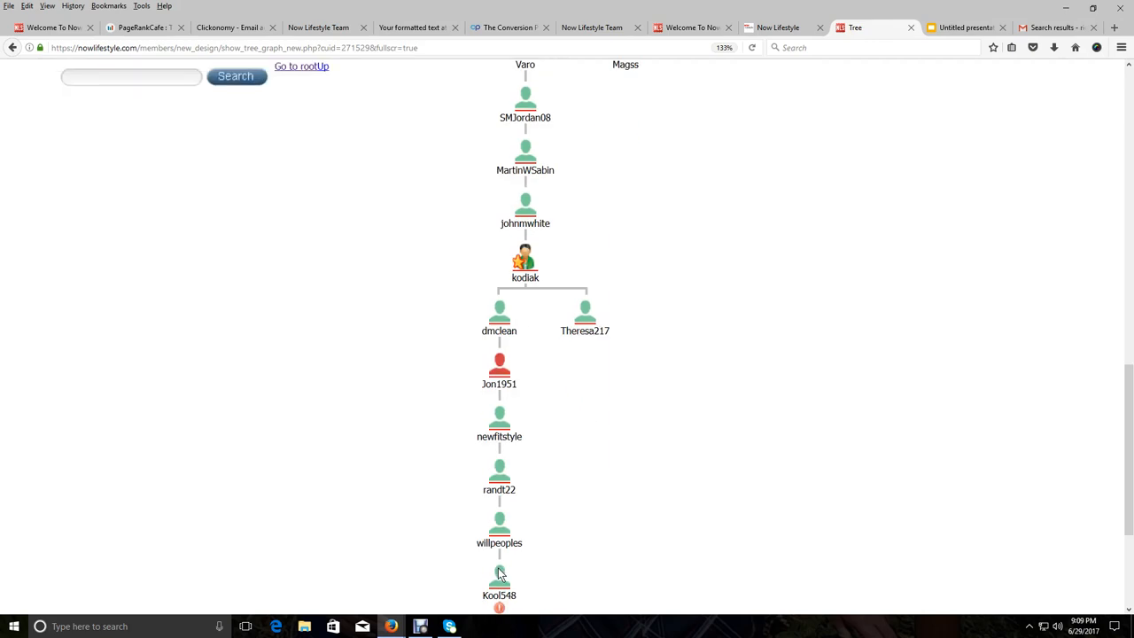
scroll("down", 3)
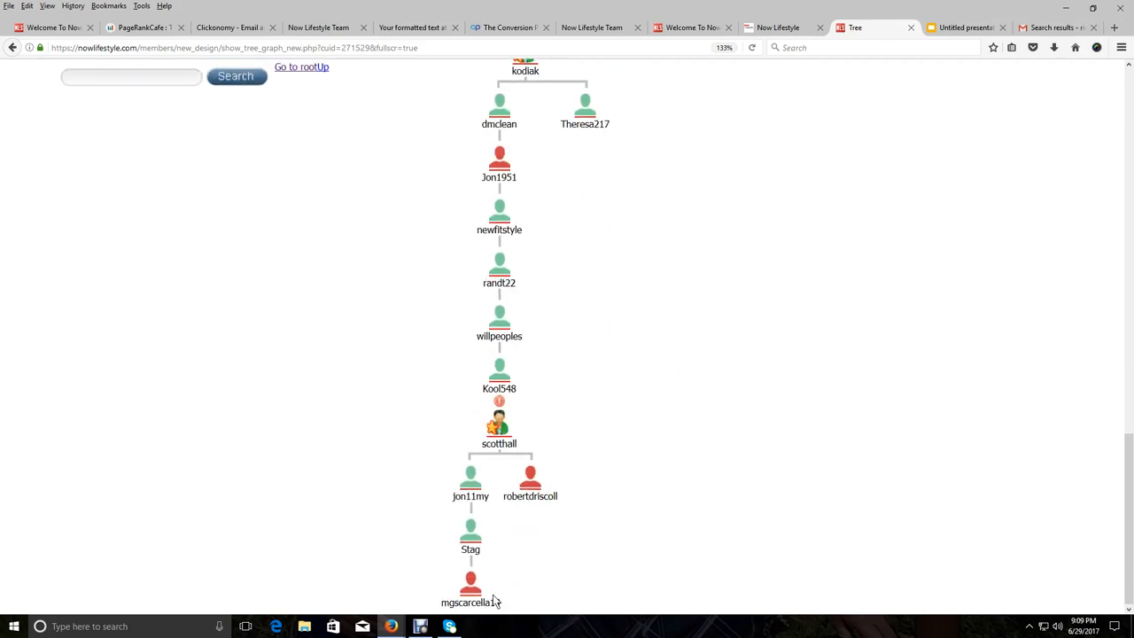
left_click(471, 583)
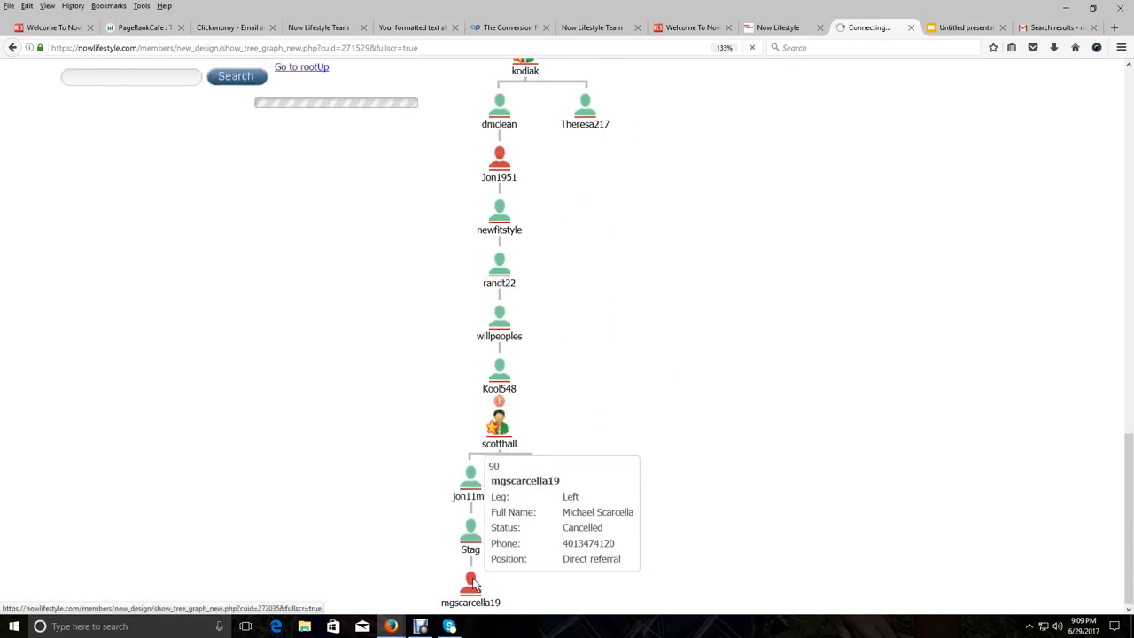
left_click(471, 583)
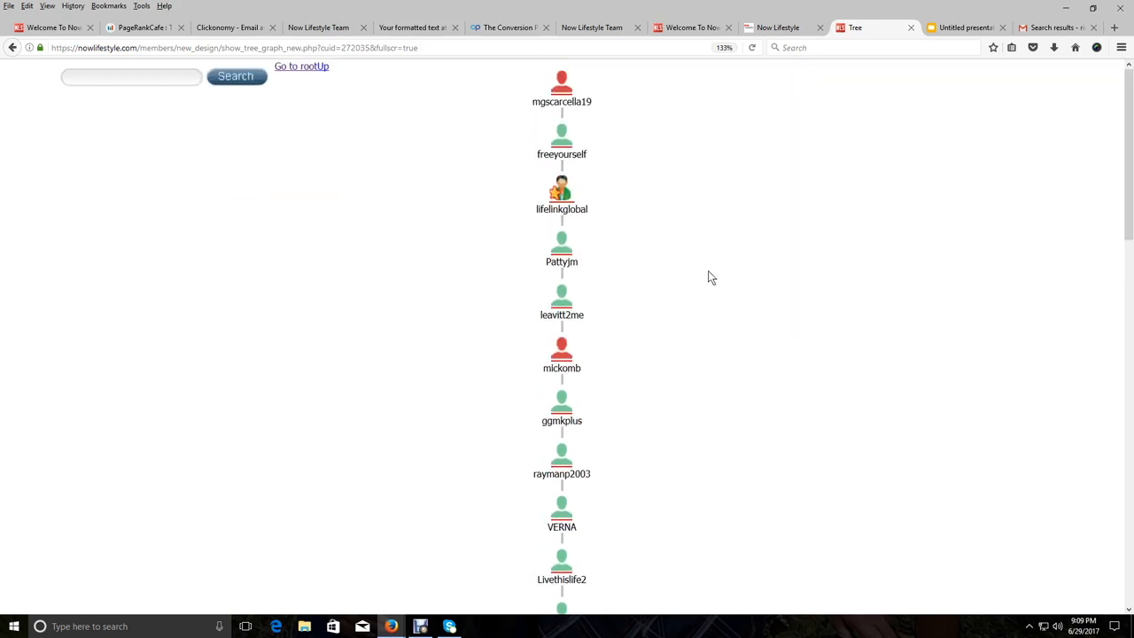
left_click(778, 29)
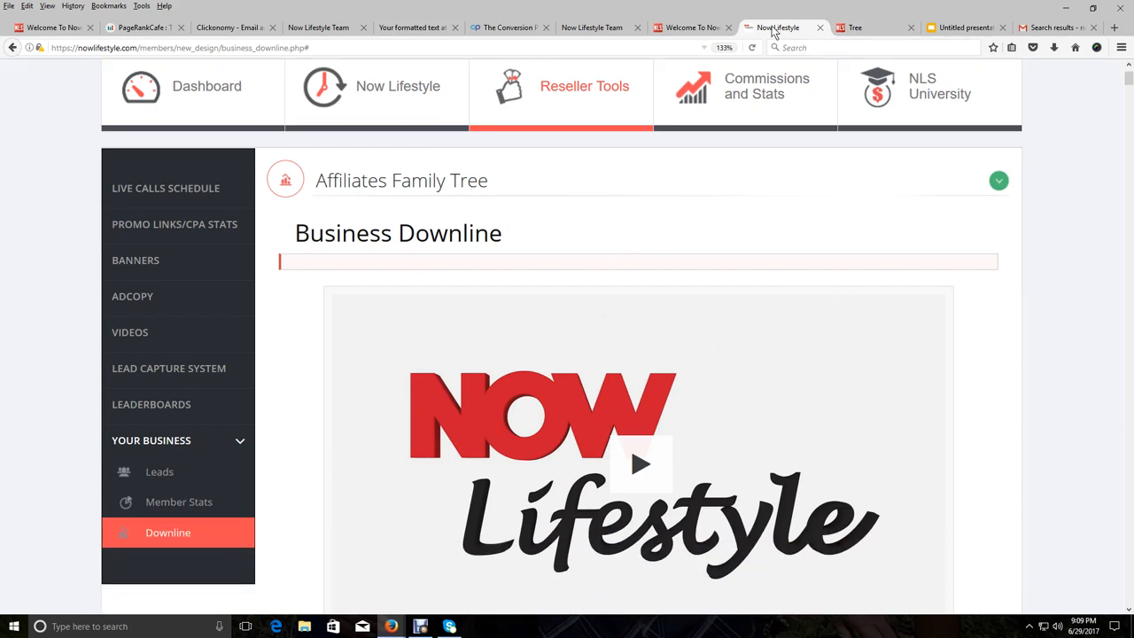
mouse_move(765, 85)
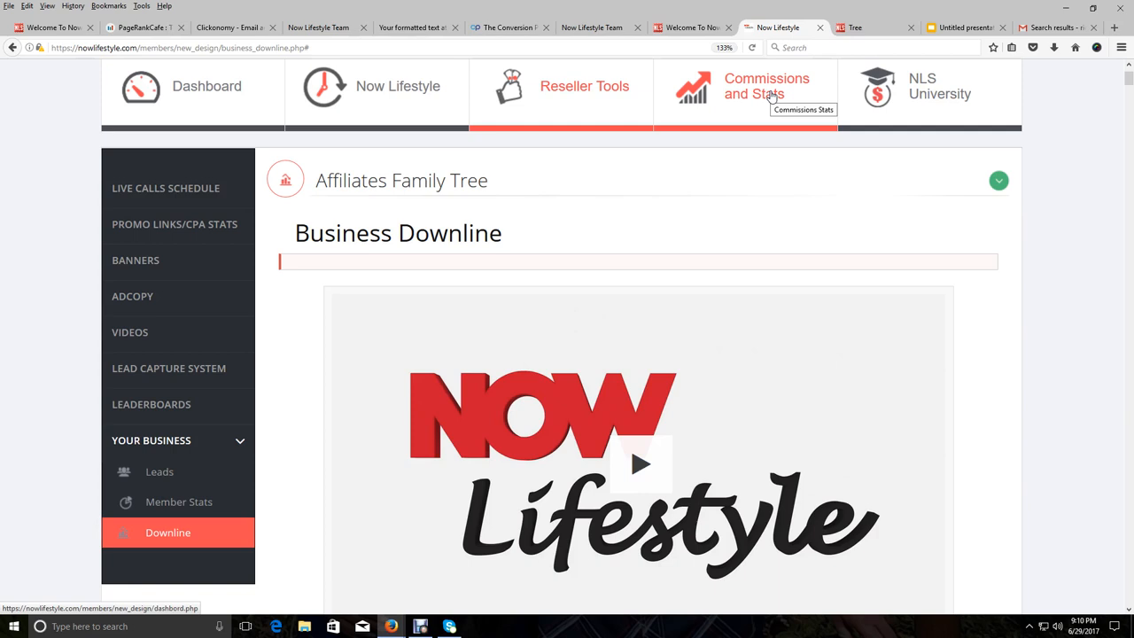
mouse_move(651, 50)
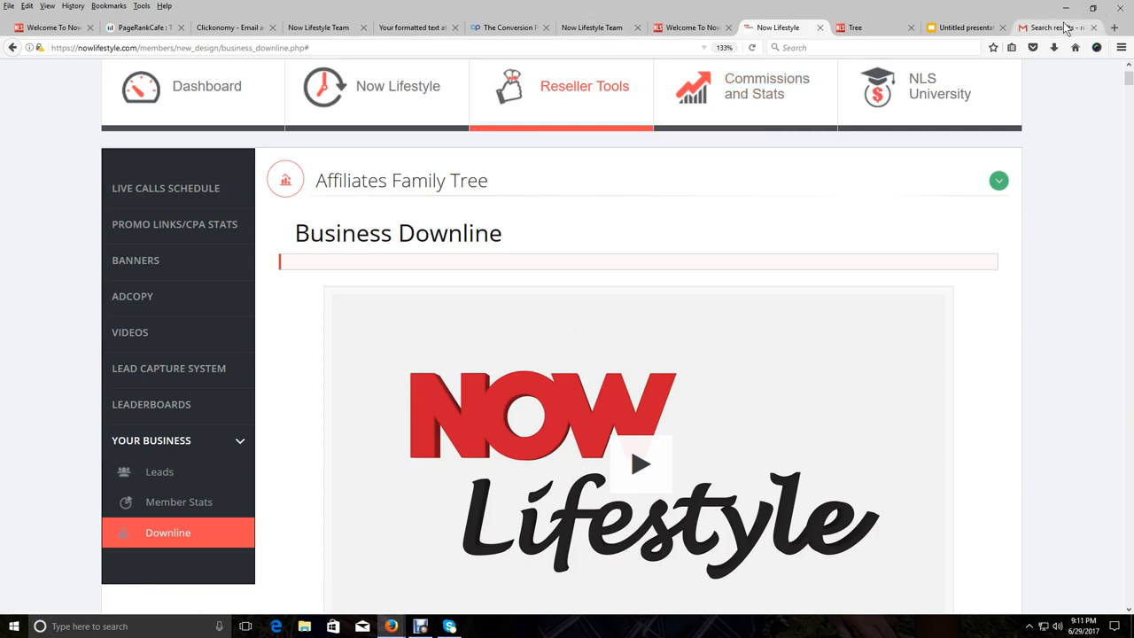
mouse_move(1050, 28)
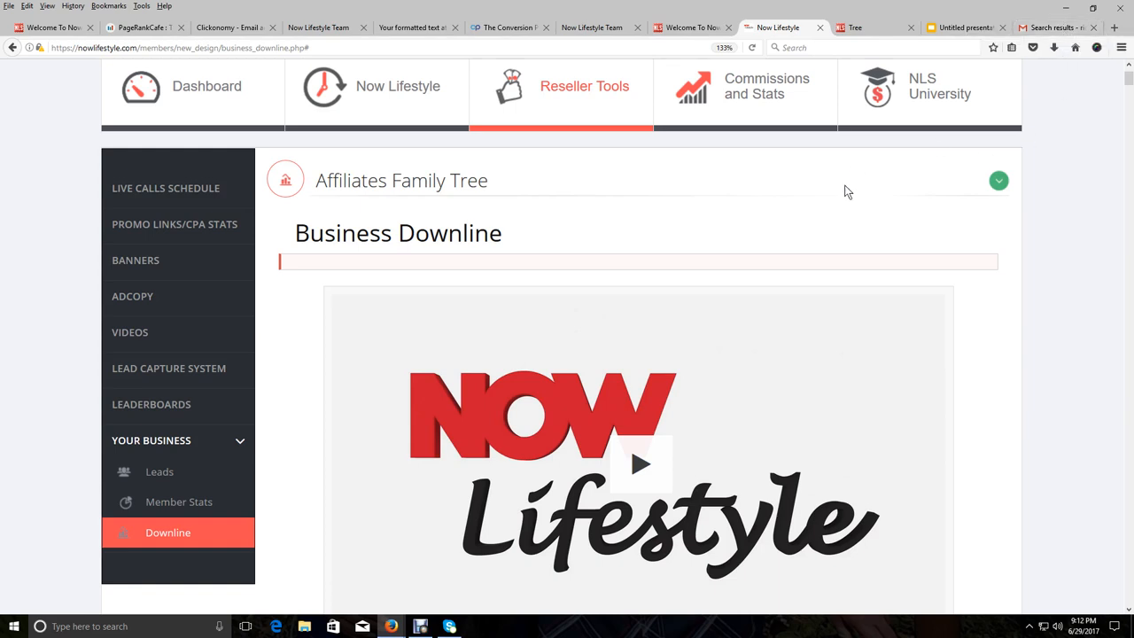
Leave the Business Downline page and return to the screen capture program window.
left_click(418, 628)
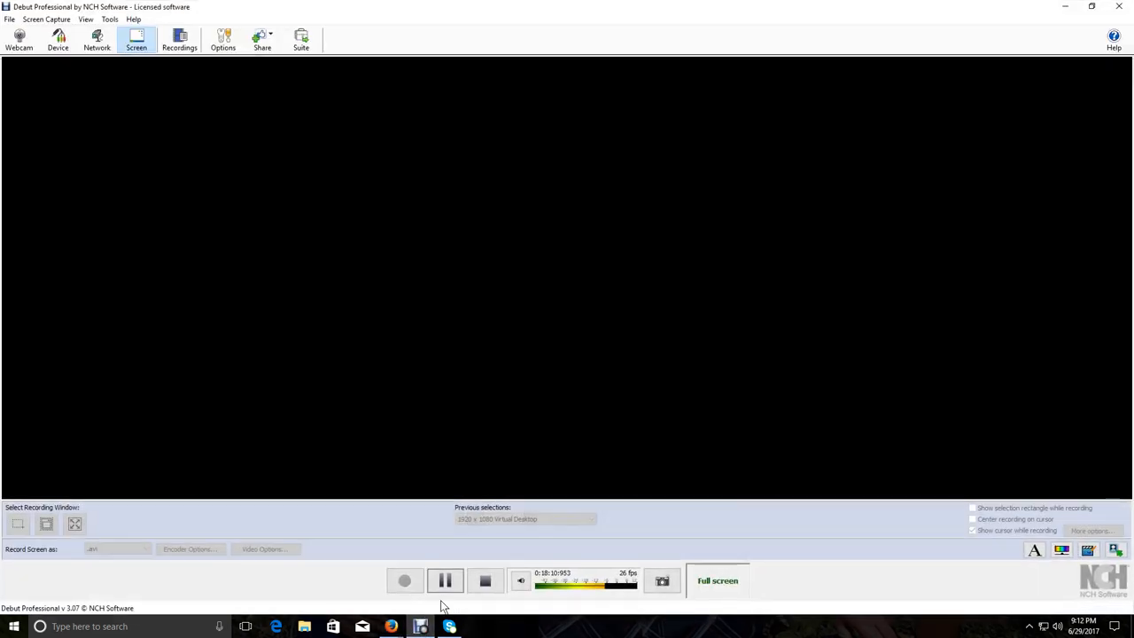